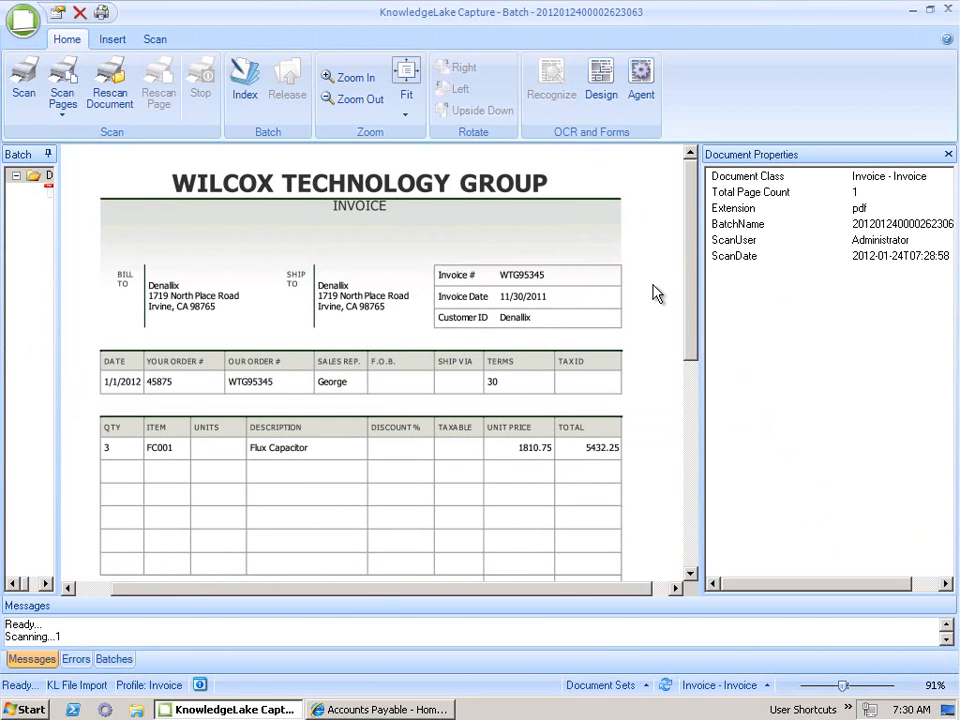
mouse_move(430, 316)
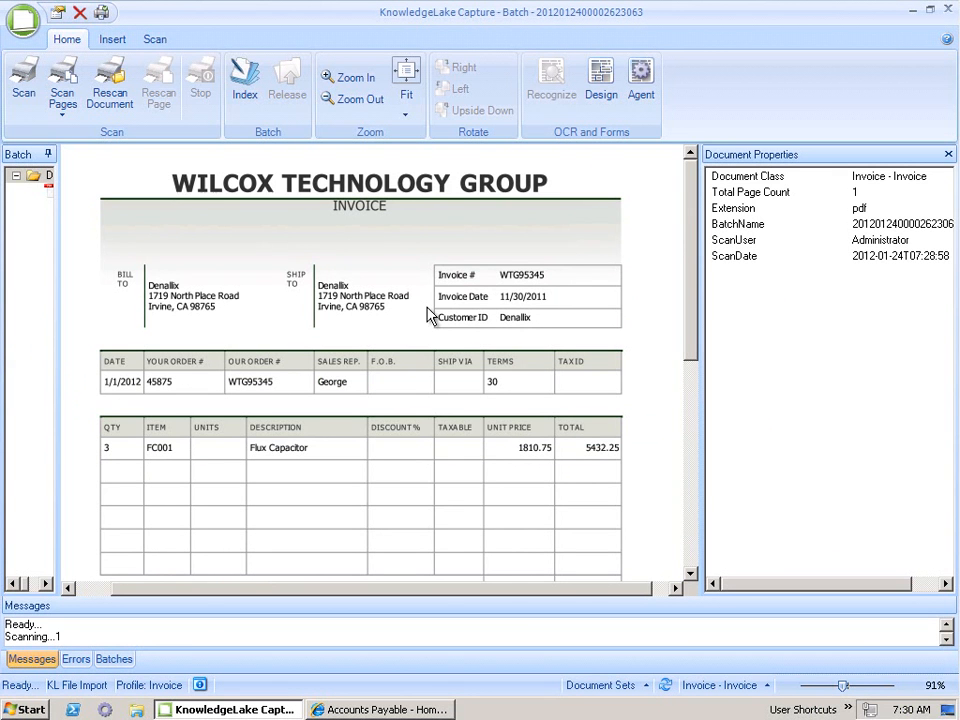
mouse_move(350, 270)
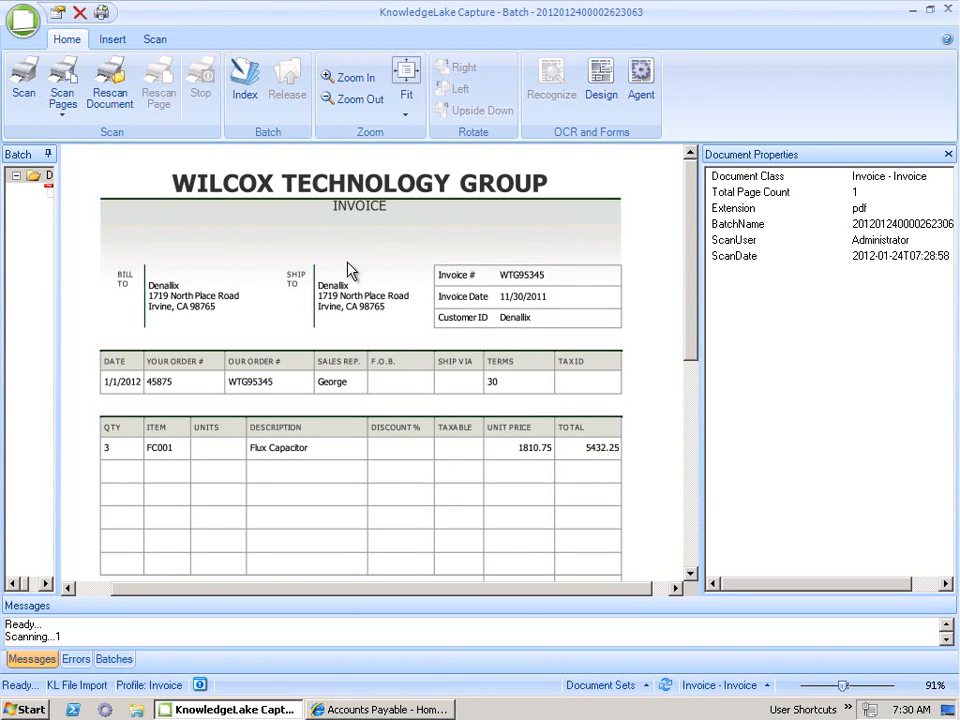
Index the Wilcox invoice with PO 45875, vendor Wilcox Technology Group and department FAC-001
left_click(244, 82)
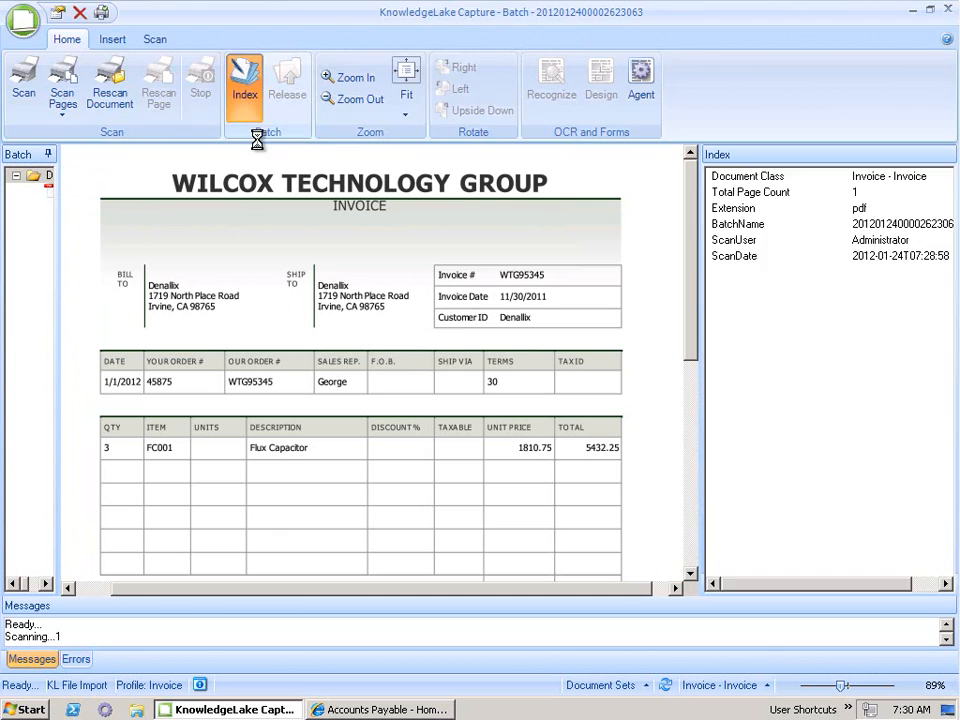
left_click(250, 80)
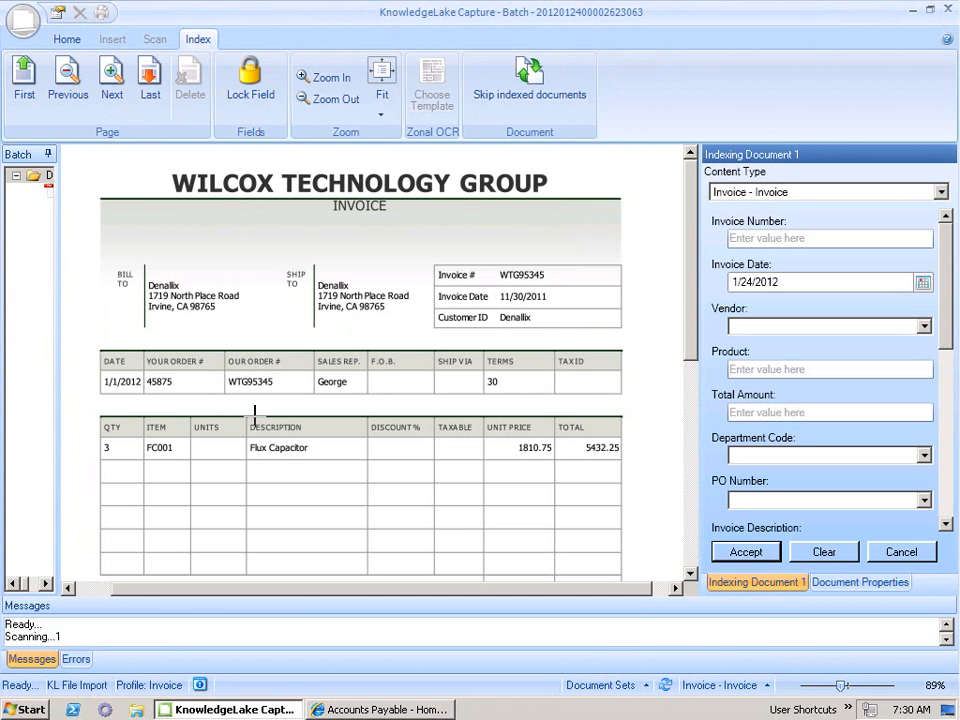
mouse_move(420, 400)
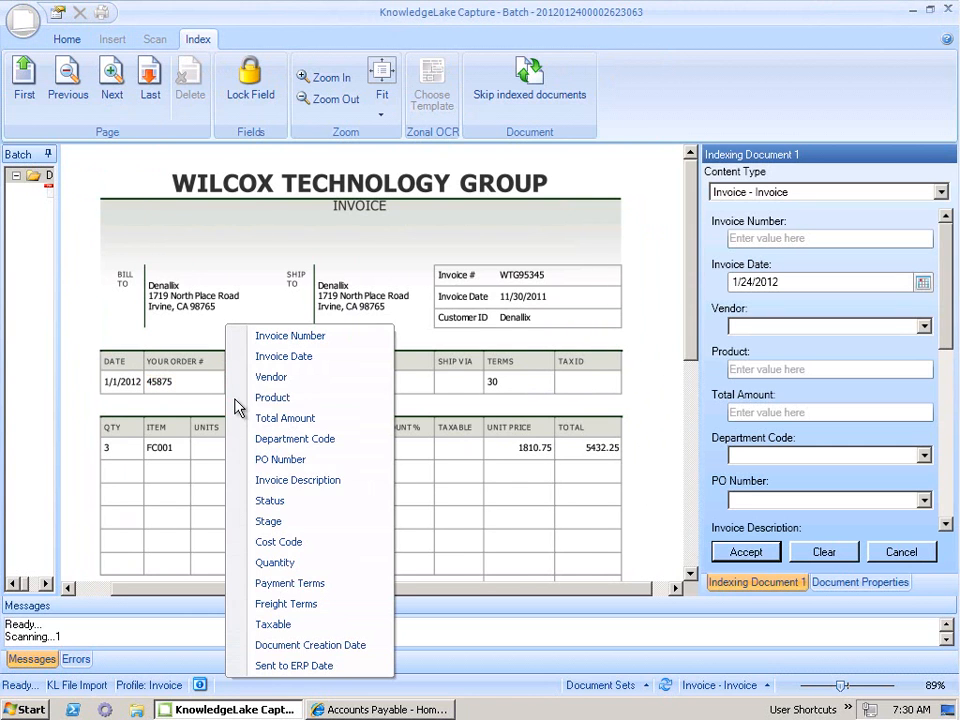
mouse_move(280, 458)
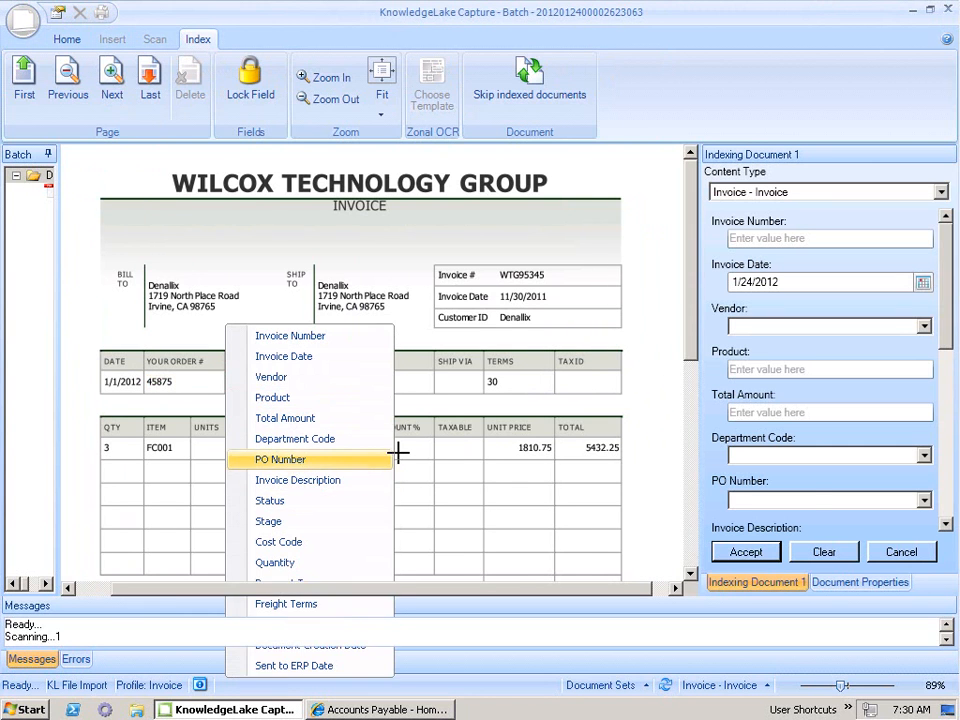
left_click(280, 458)
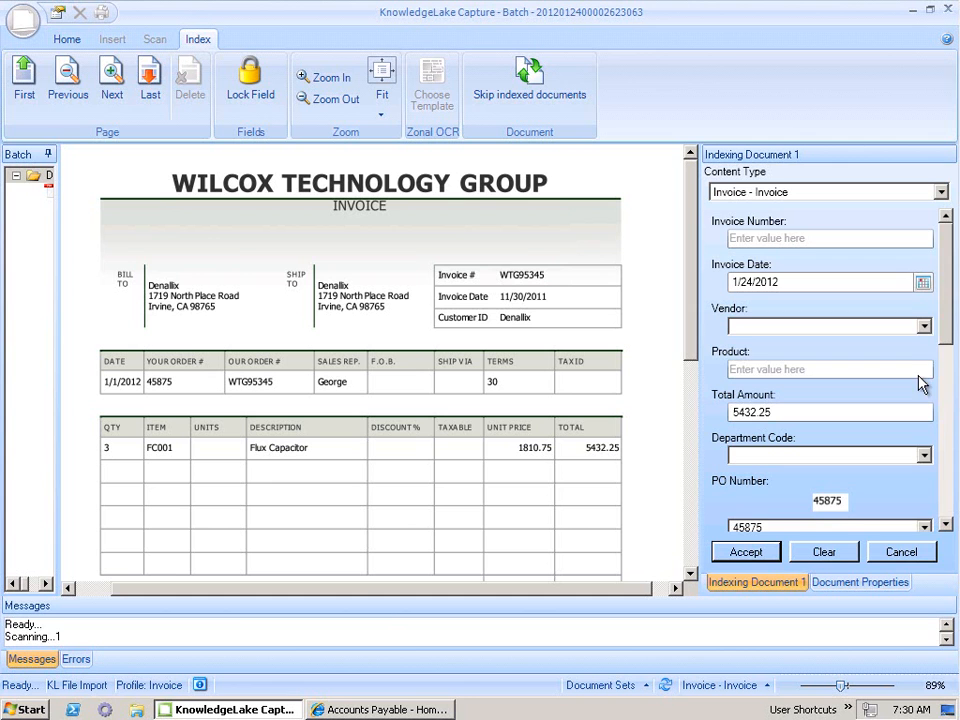
scroll("down", 3)
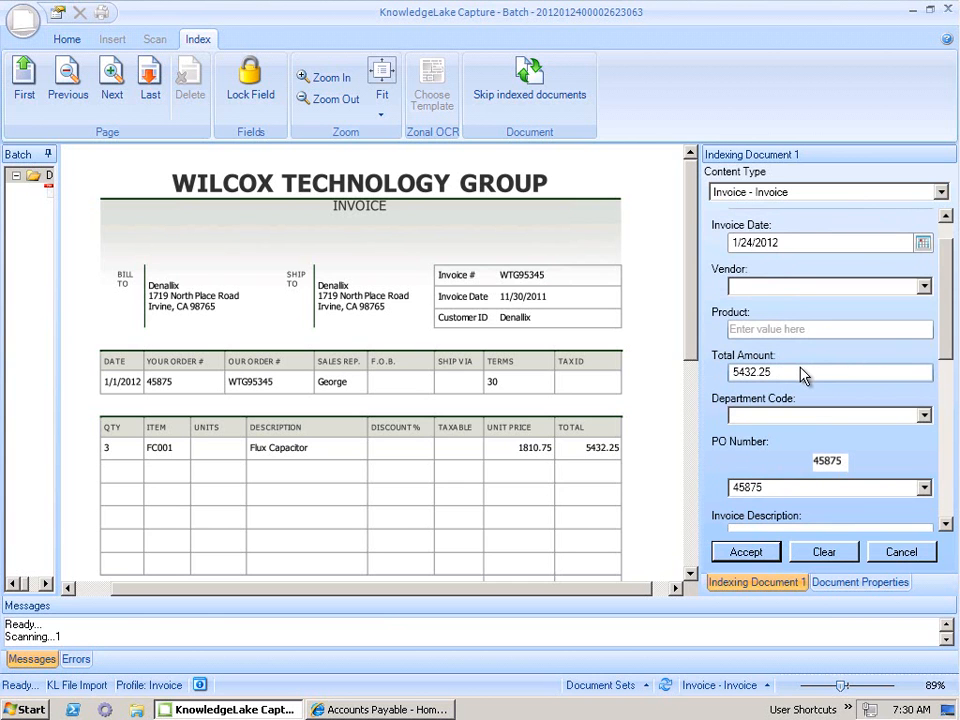
left_click(74, 42)
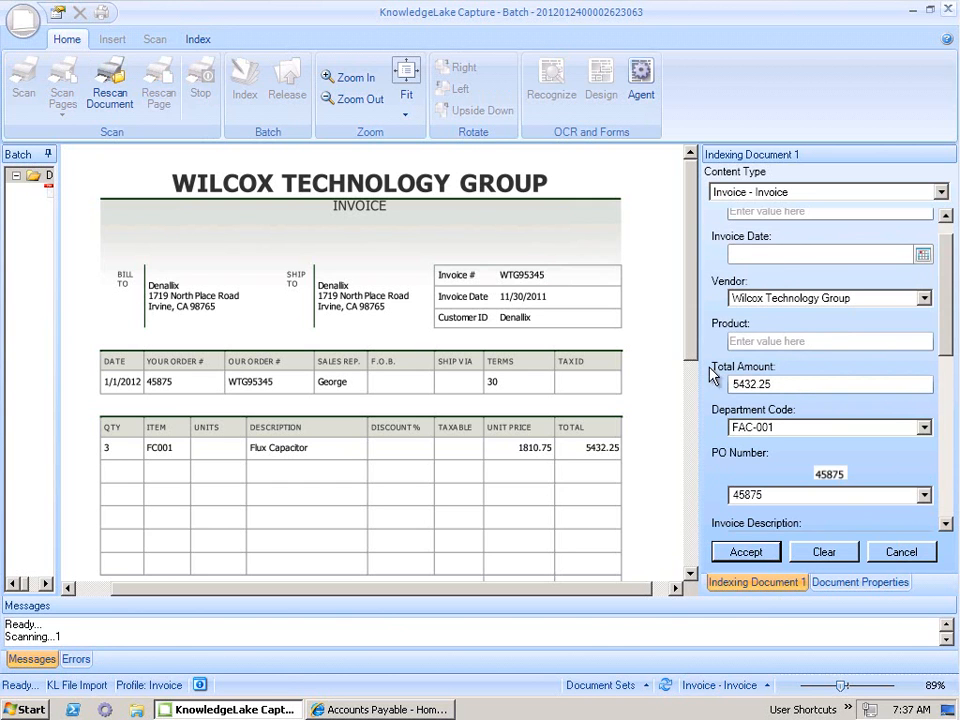
mouse_move(552, 440)
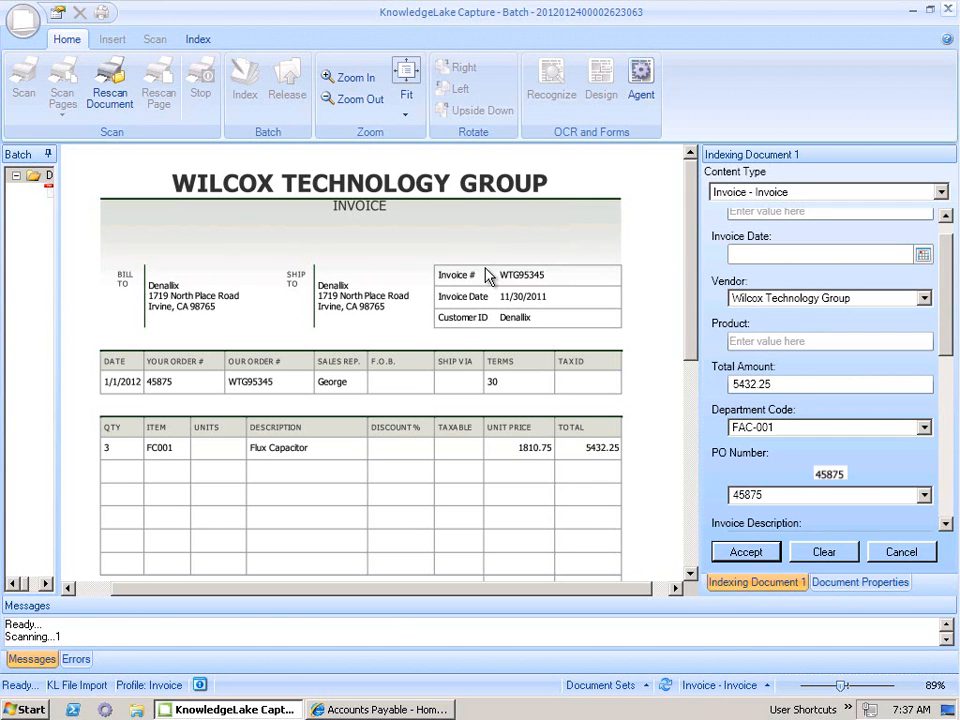
mouse_move(498, 276)
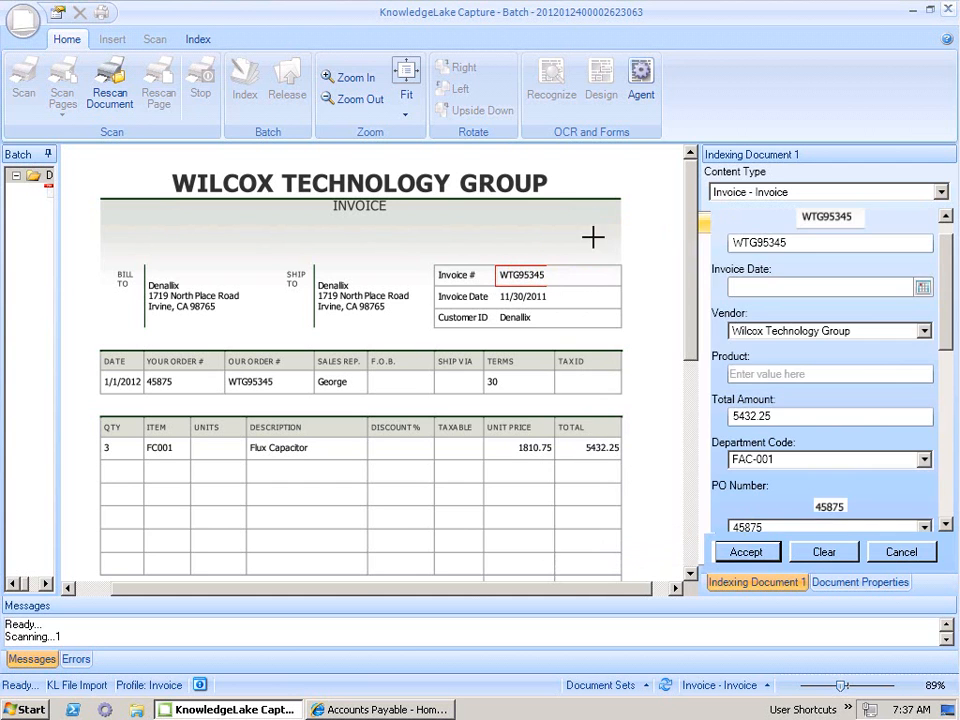
Capture invoice date 11/30/2011 and product Flux Capacitor from the page into the index fields
left_click(520, 296)
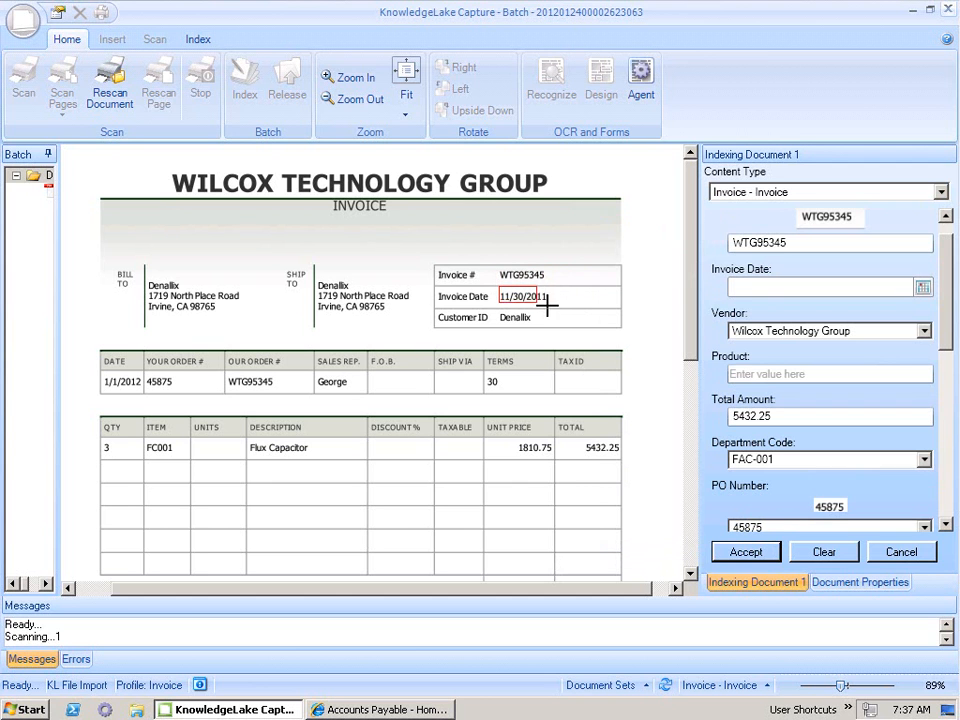
right_click(544, 296)
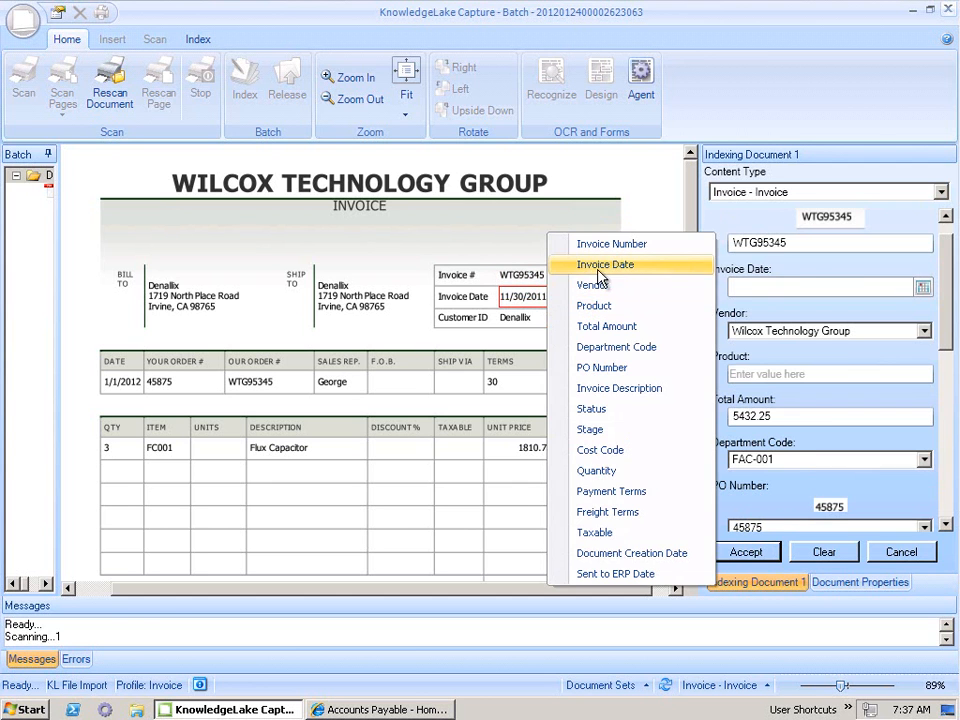
left_click(604, 264)
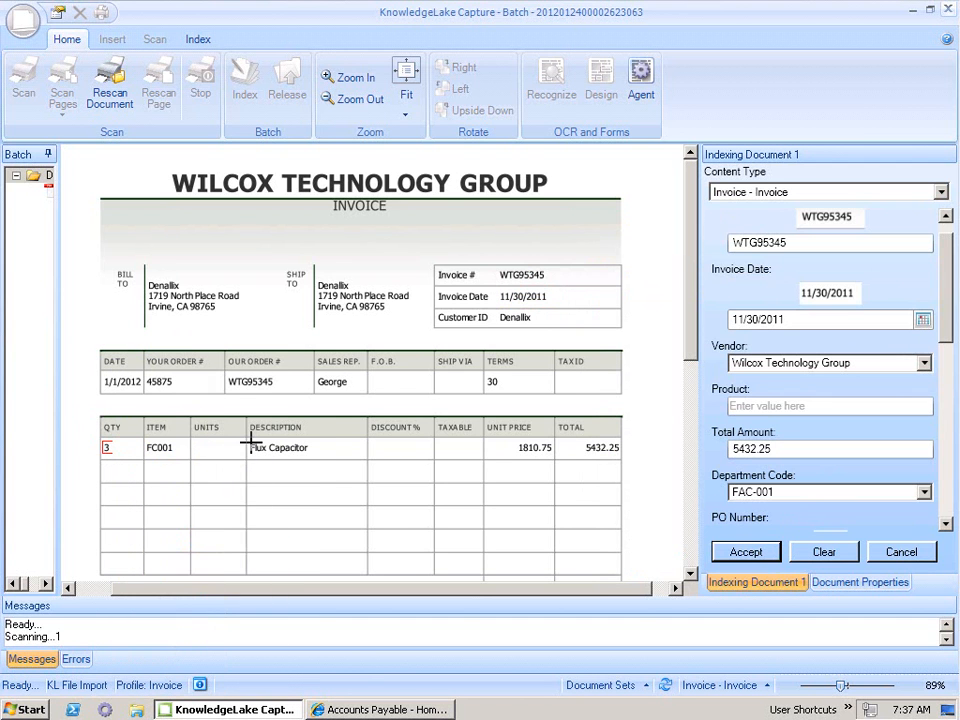
double_click(280, 448)
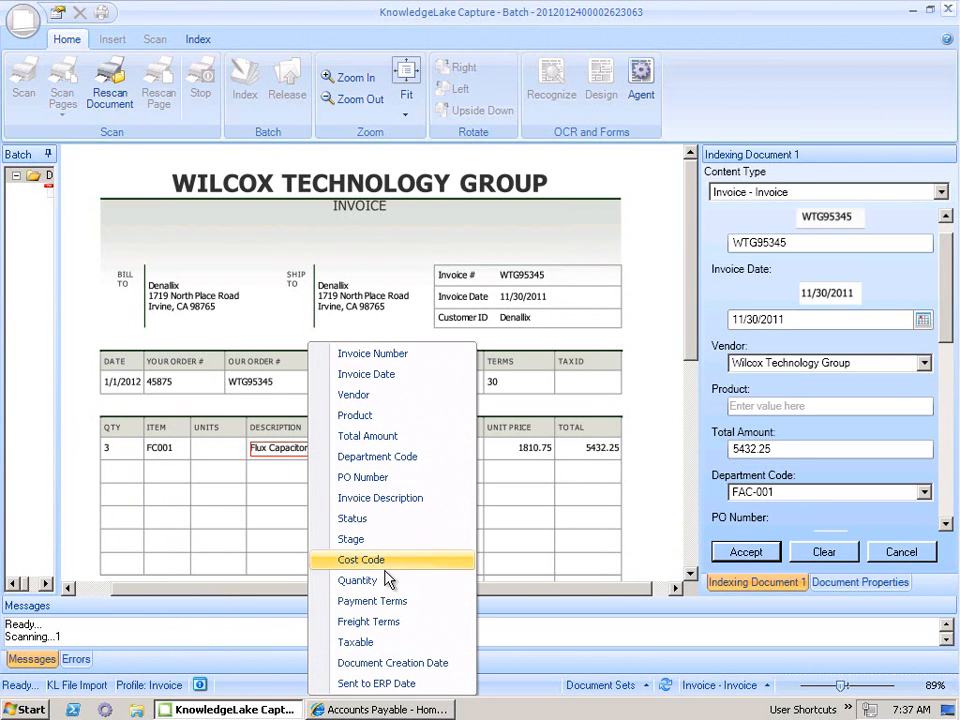
mouse_move(356, 414)
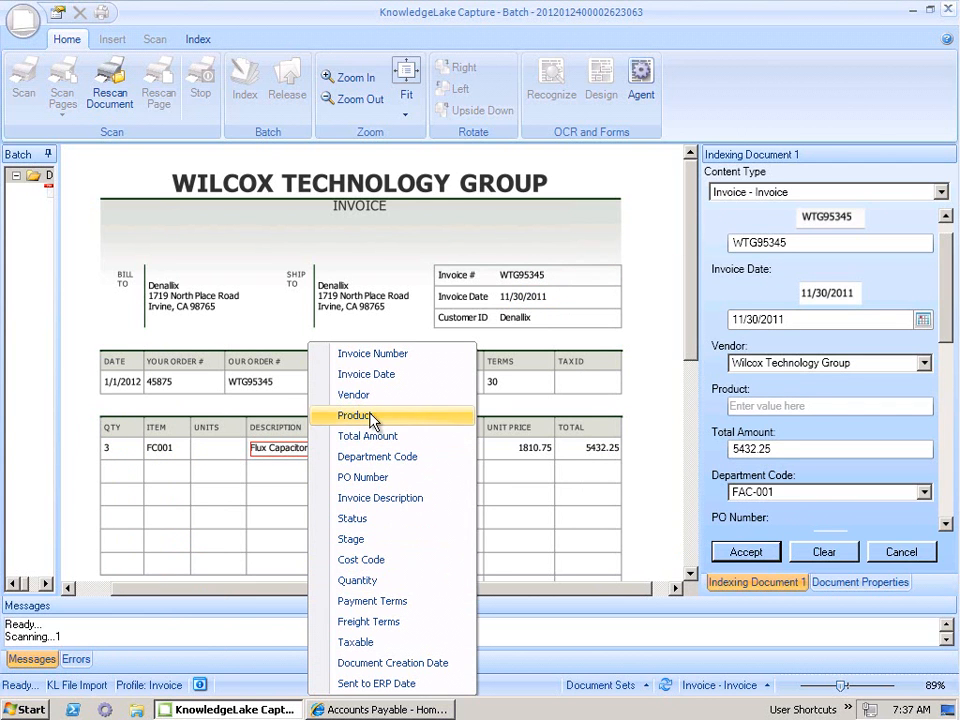
left_click(356, 414)
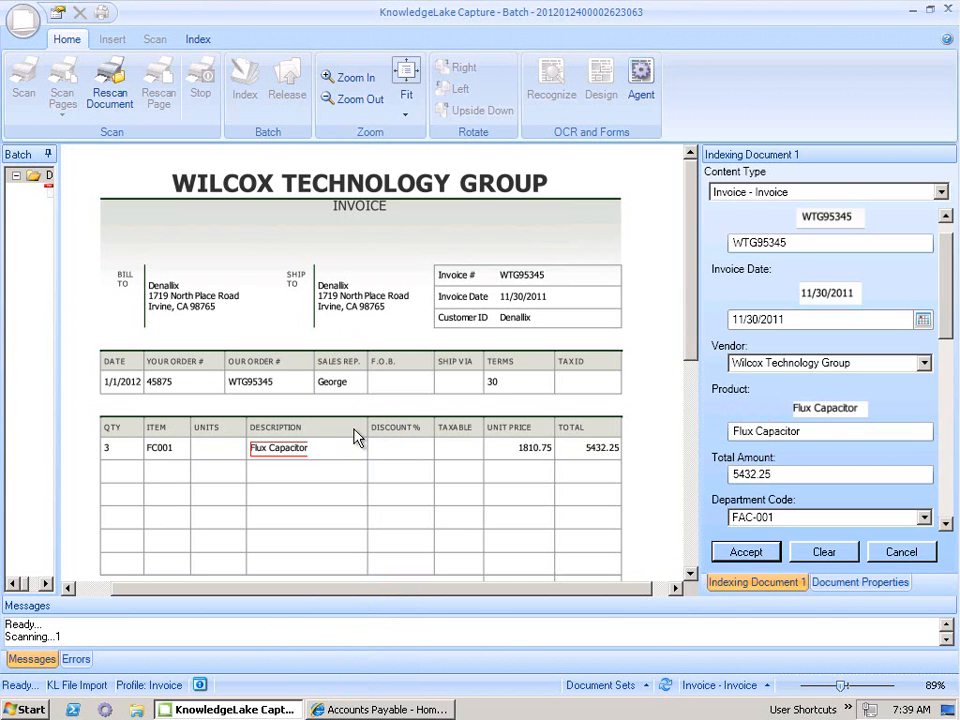
mouse_move(404, 448)
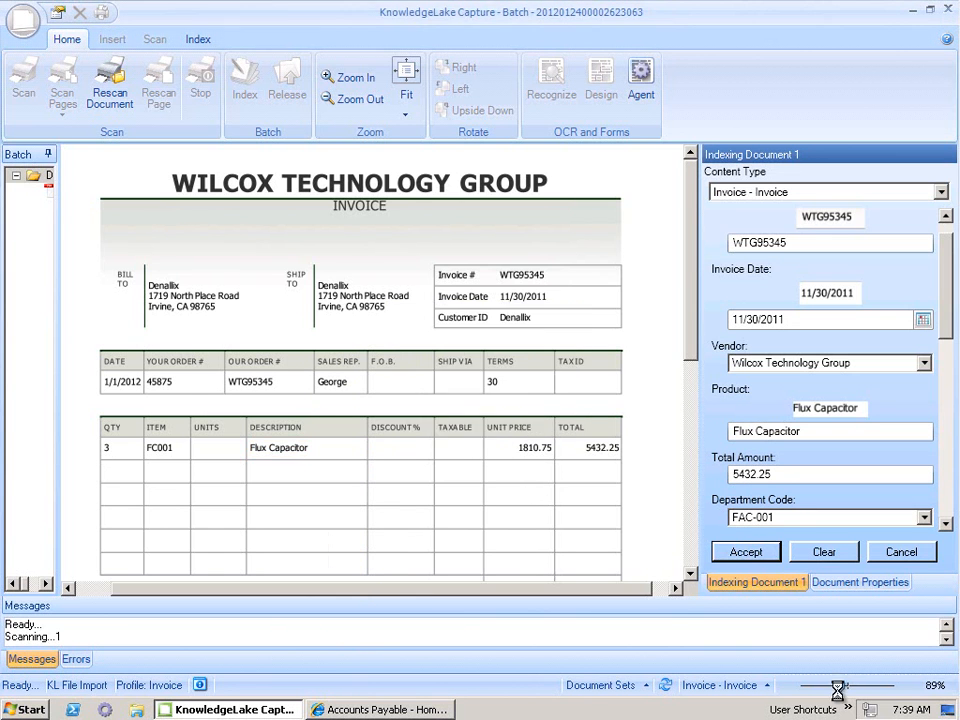
Switch to the Accounts Payable site and show the actions for the Wilcox invoice worklist task
left_click(744, 552)
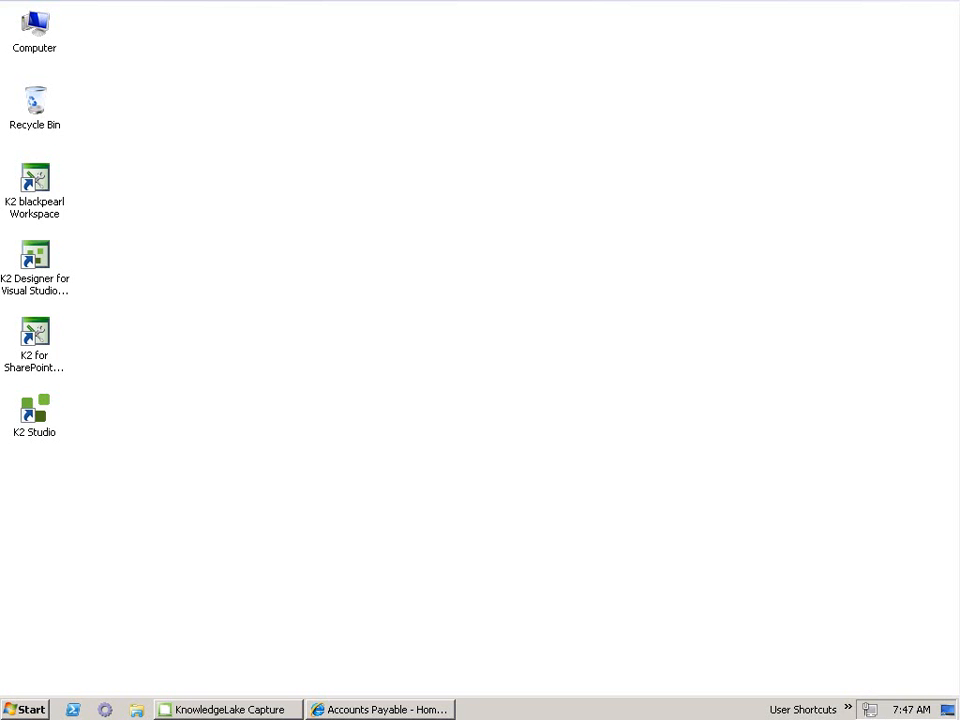
mouse_move(616, 616)
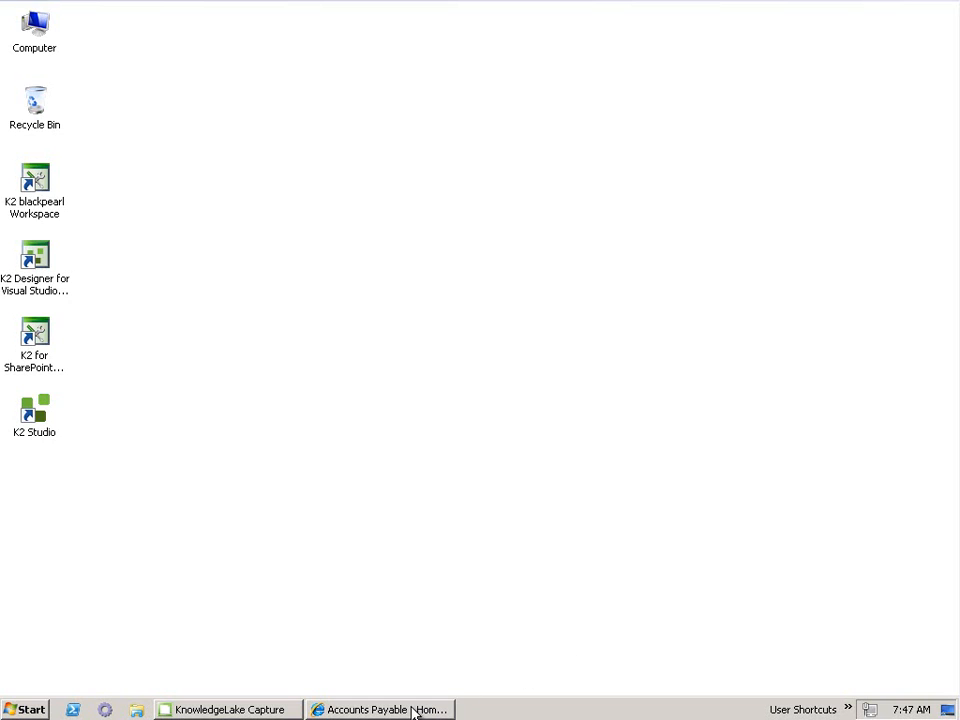
left_click(388, 708)
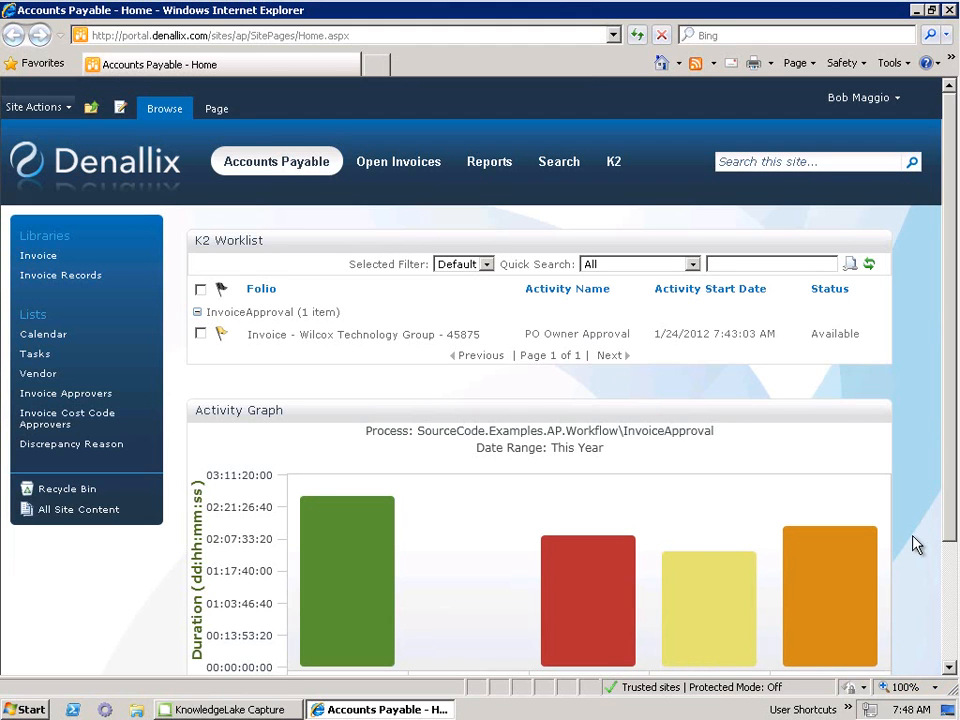
mouse_move(696, 452)
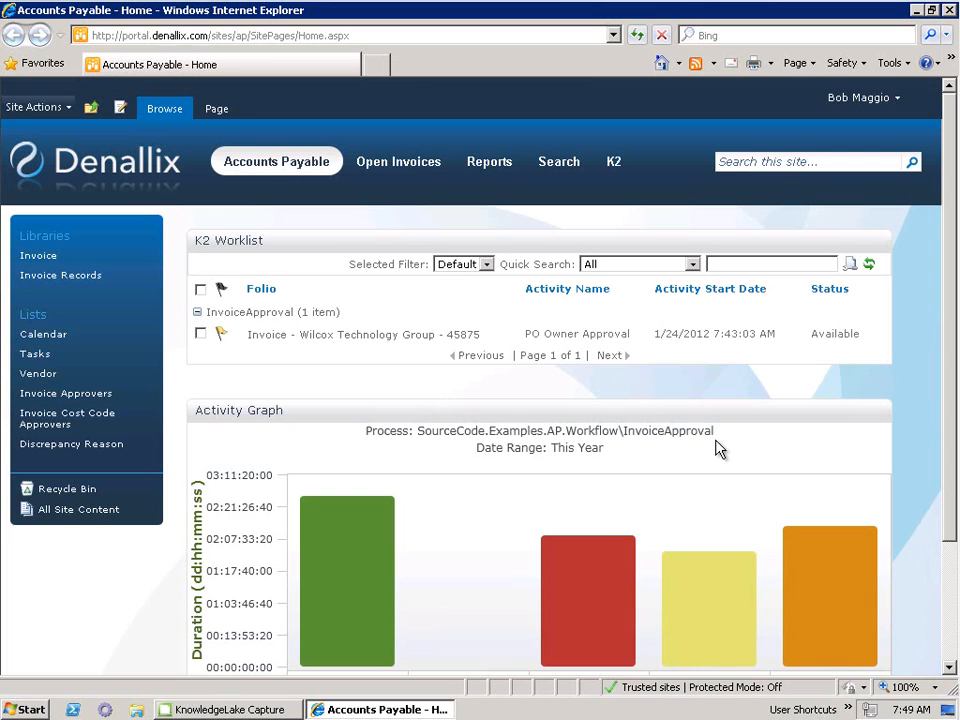
mouse_move(232, 254)
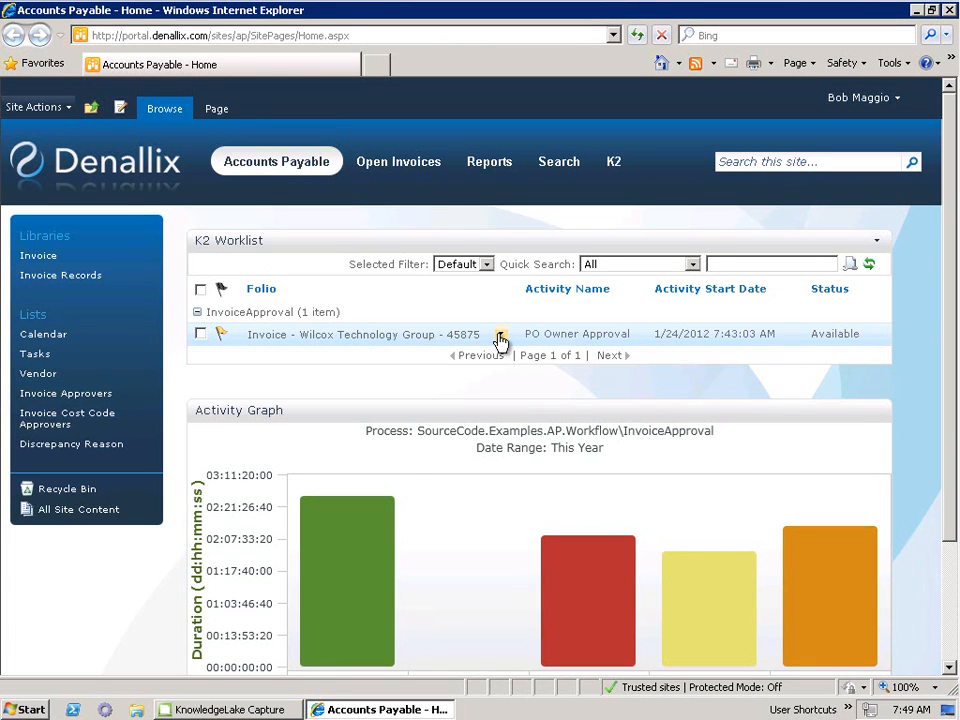
left_click(500, 334)
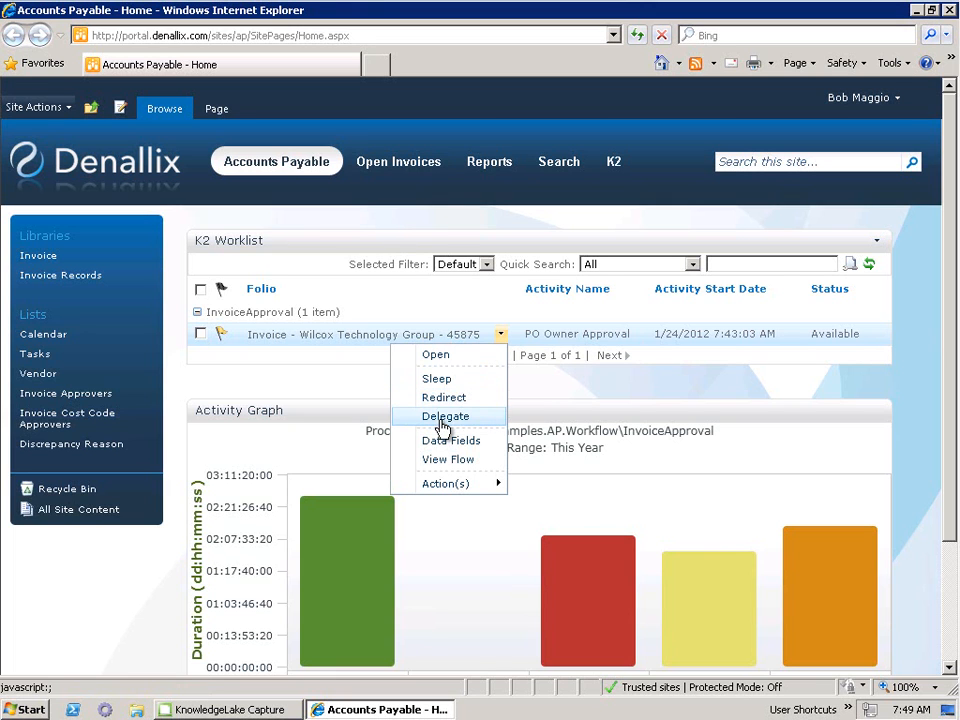
mouse_move(444, 396)
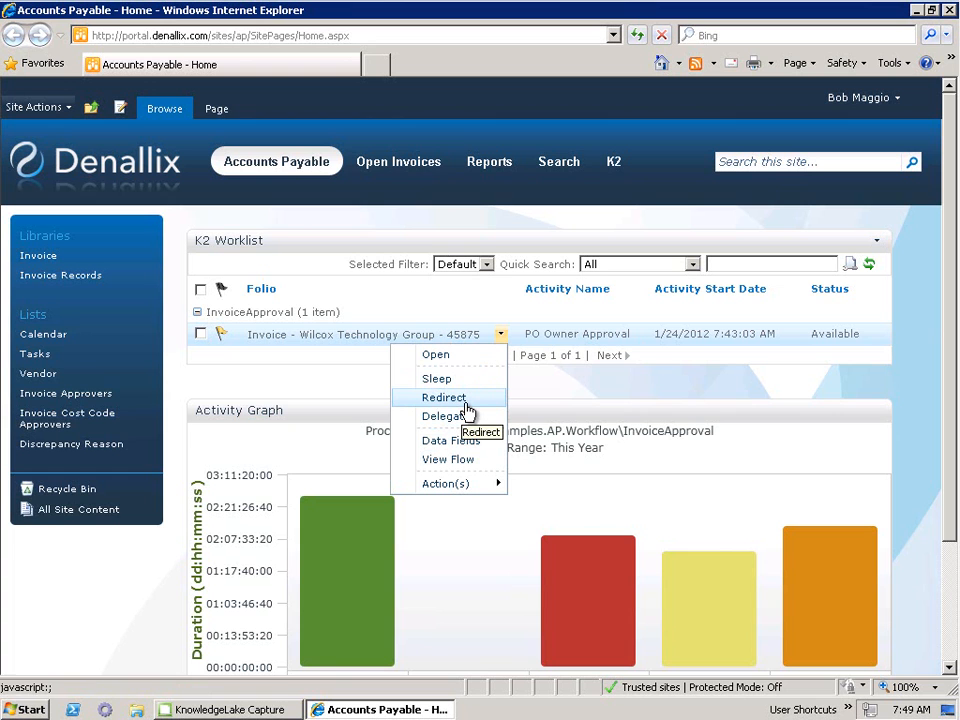
mouse_move(448, 440)
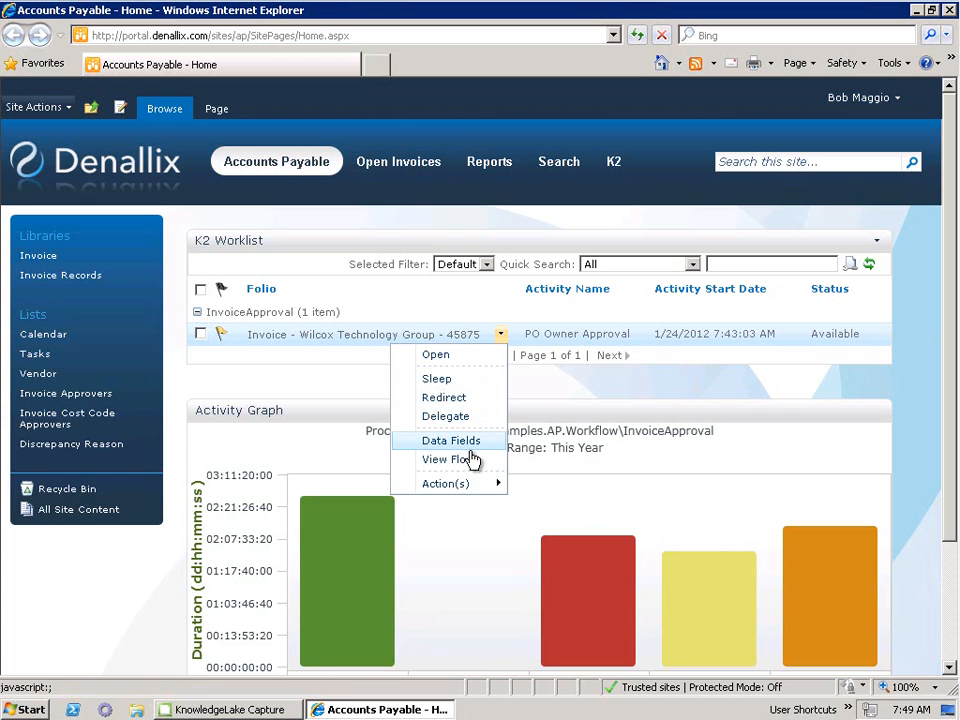
View the InvoiceApproval workflow diagram for invoice 45875, then return to the worklist
left_click(444, 458)
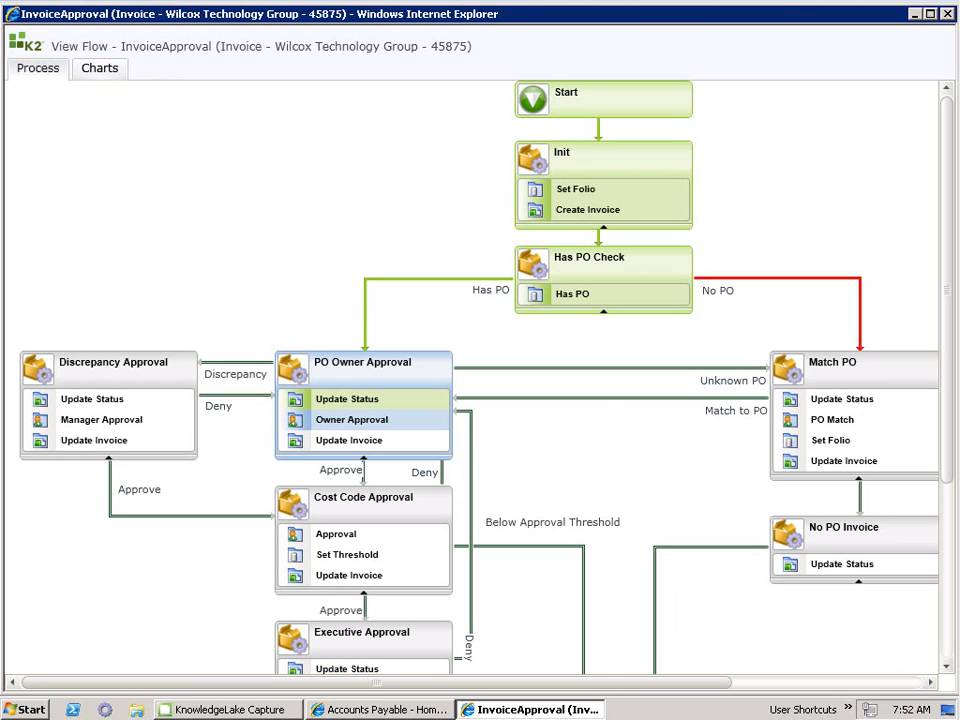
mouse_move(752, 560)
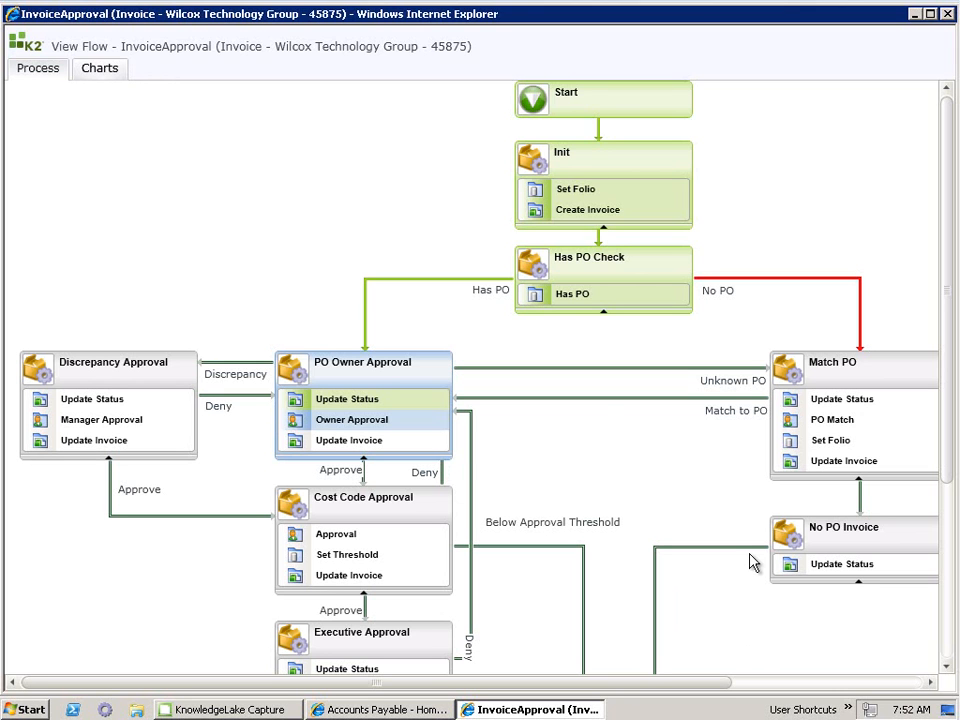
left_click(370, 710)
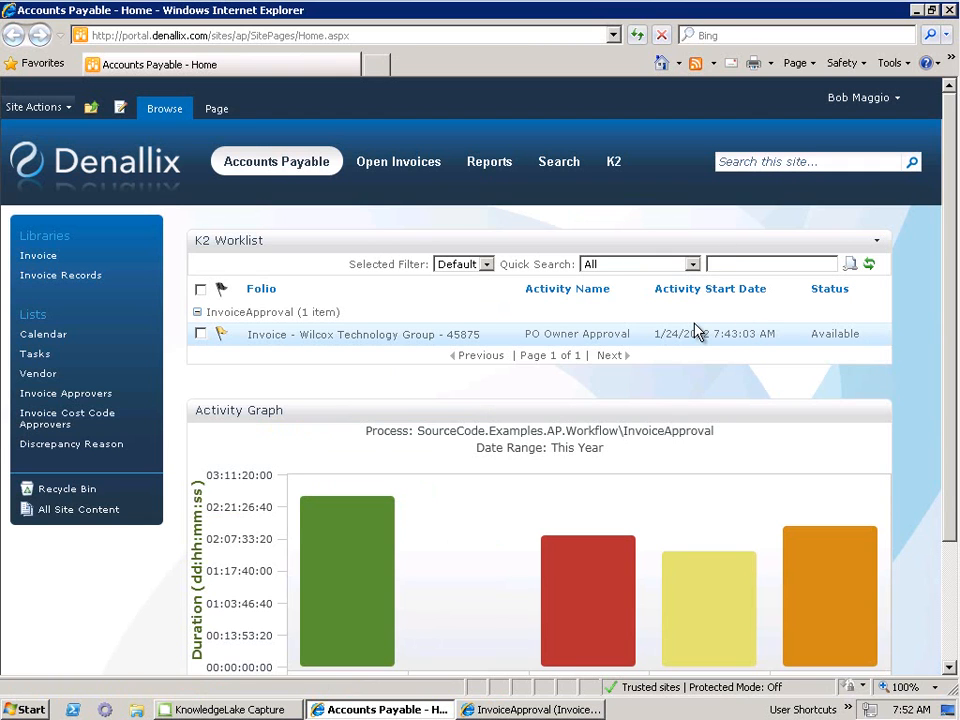
mouse_move(596, 340)
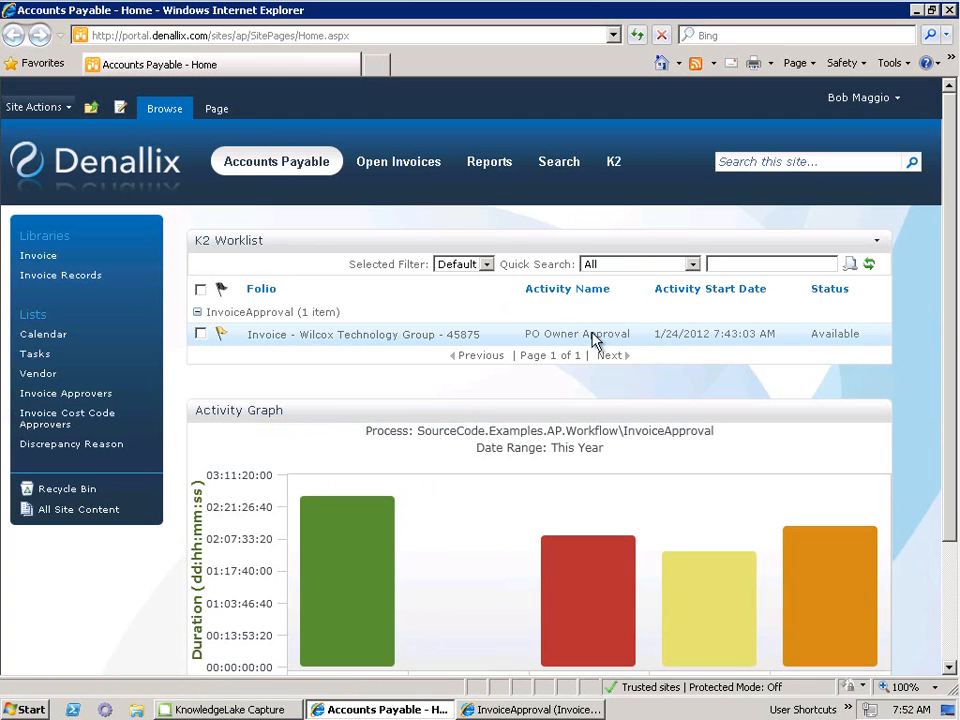
Open the Wilcox invoice task with its Accounts Payable panel for PO 45875, keeping Approve as the action
left_click(348, 334)
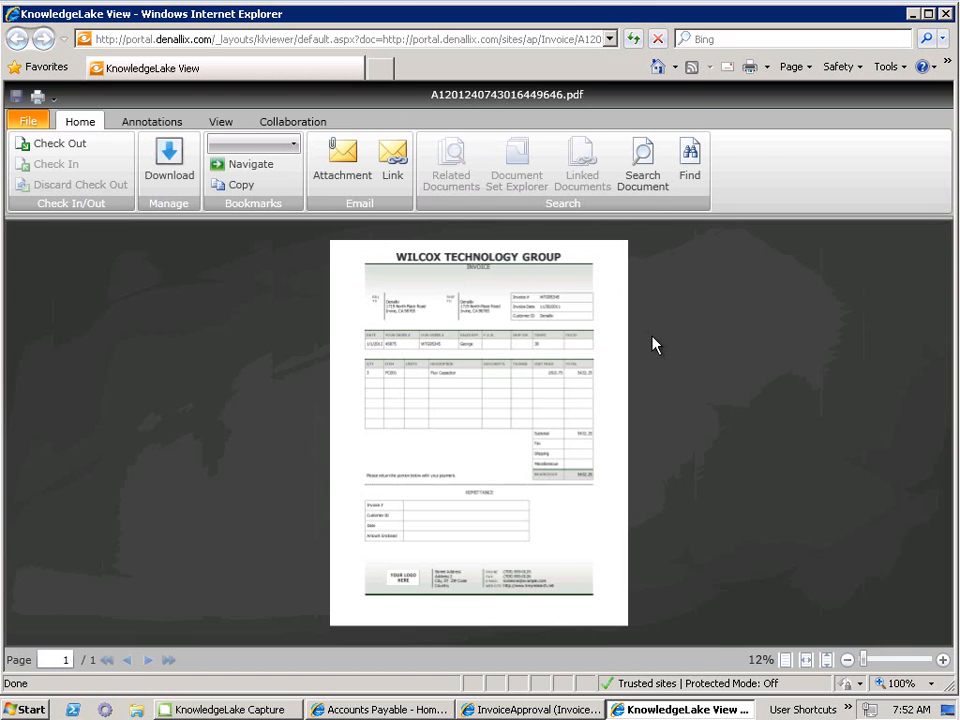
left_click(224, 160)
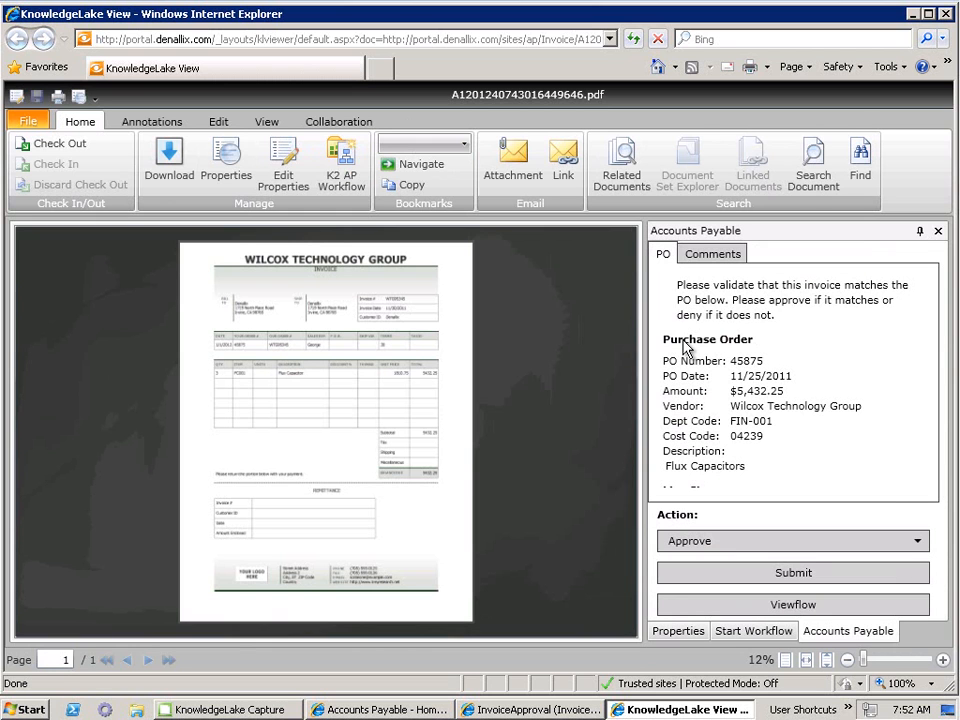
mouse_move(836, 388)
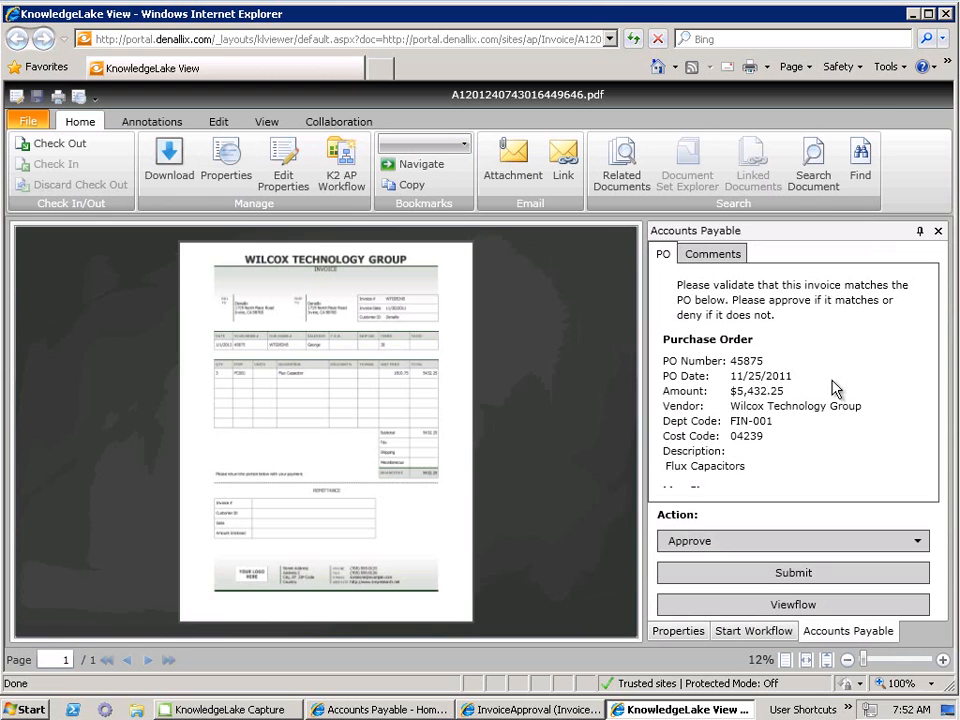
mouse_move(788, 390)
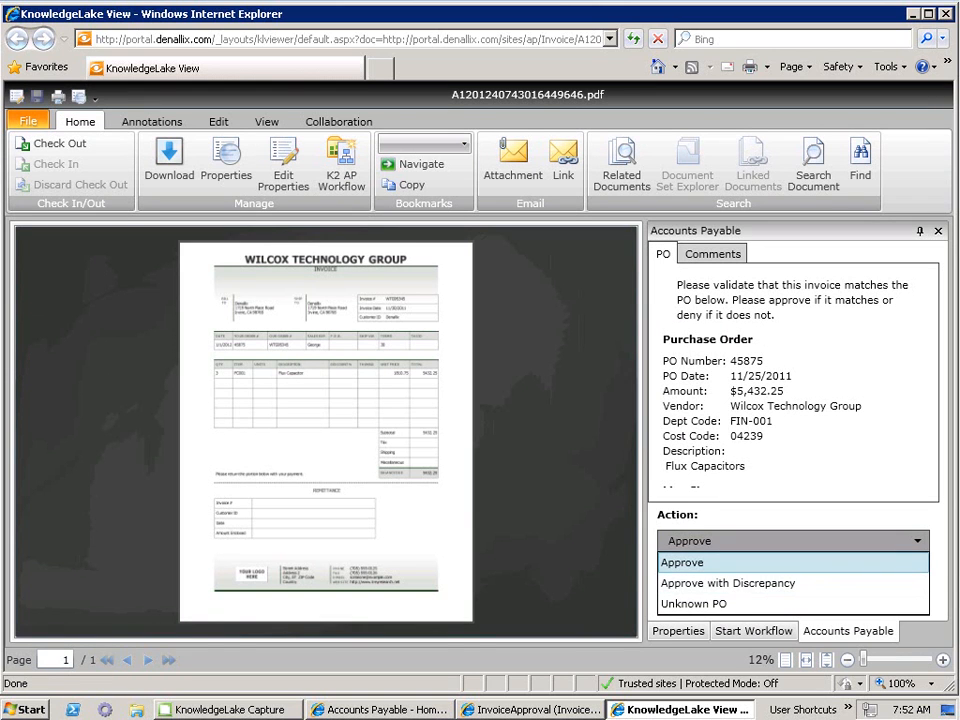
left_click(680, 562)
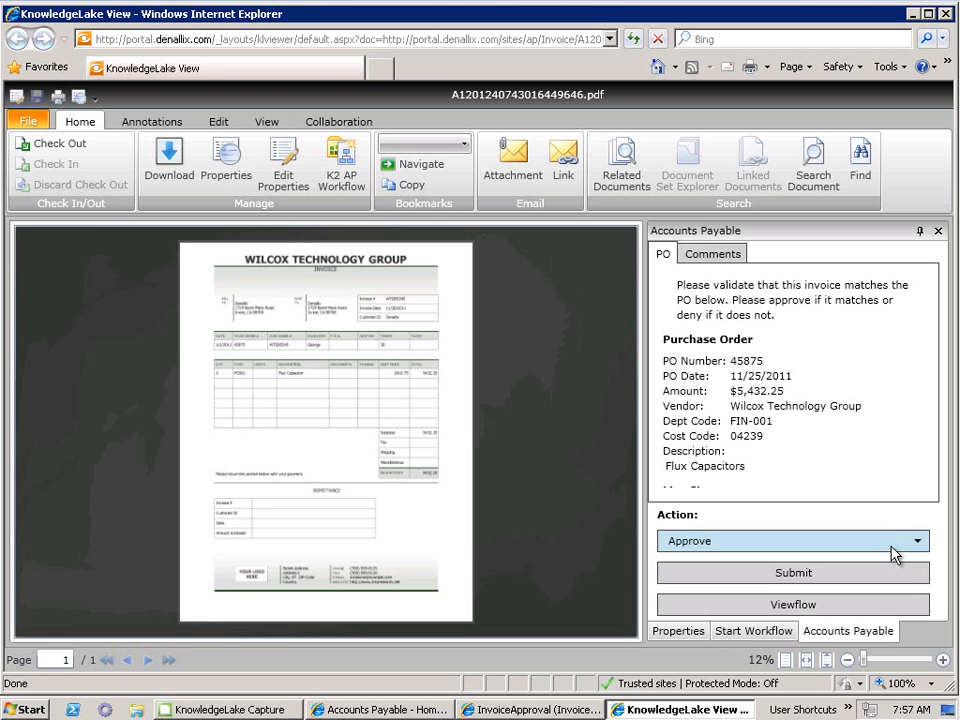
mouse_move(792, 420)
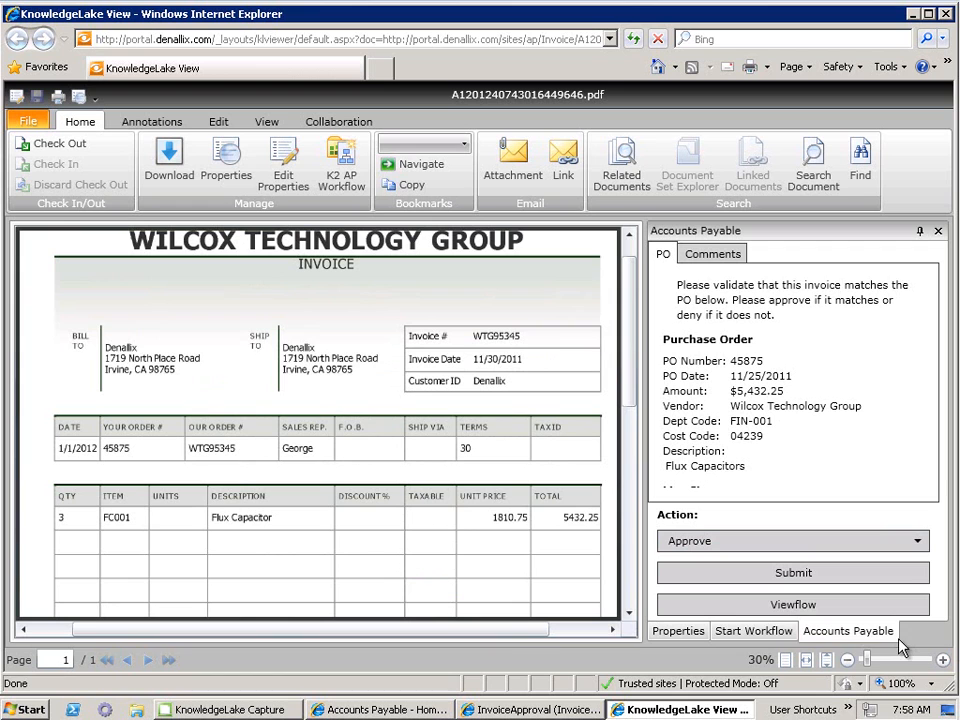
mouse_move(504, 650)
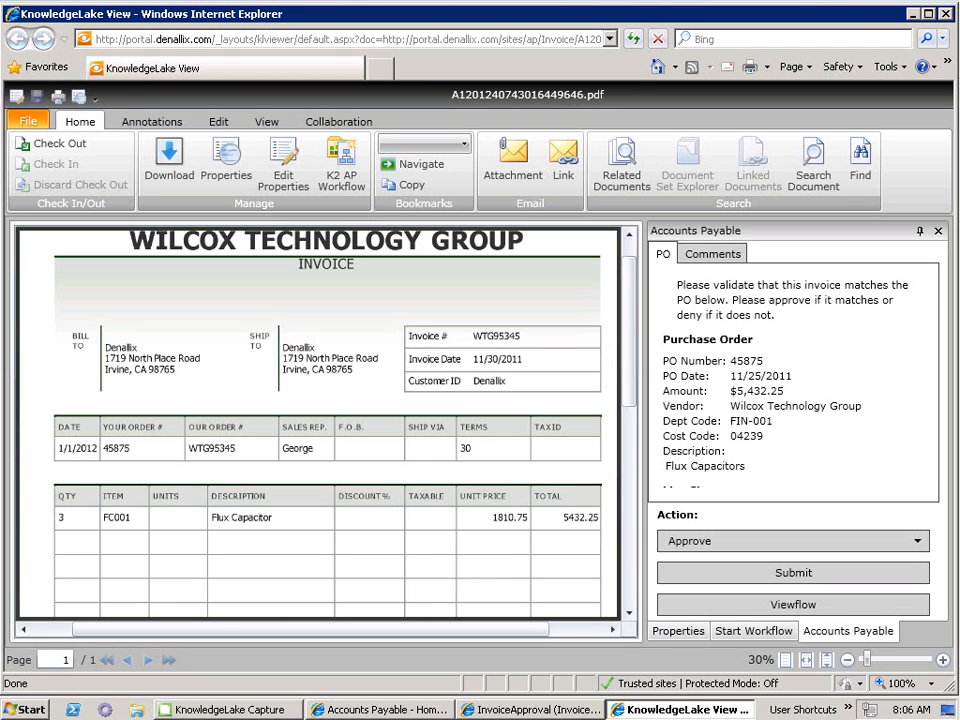
mouse_move(638, 708)
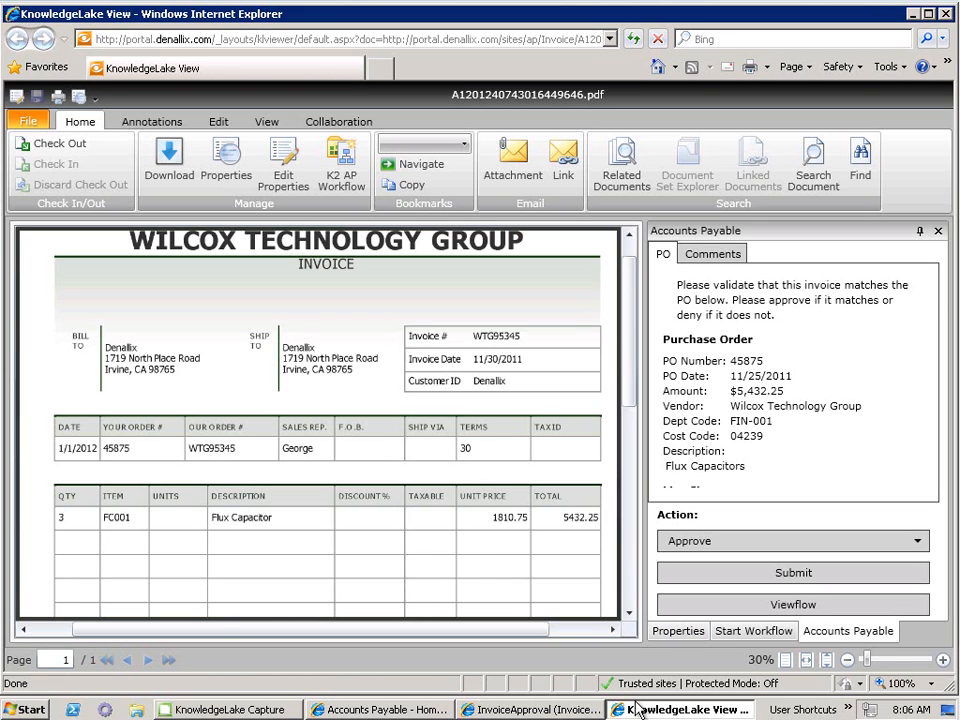
mouse_move(292, 332)
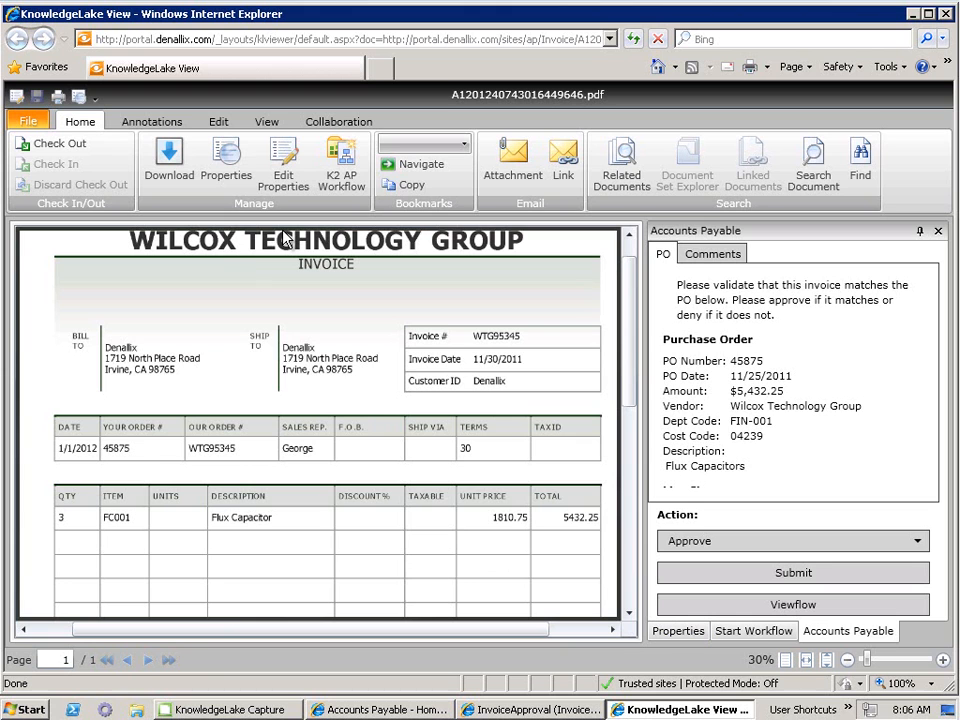
mouse_move(130, 128)
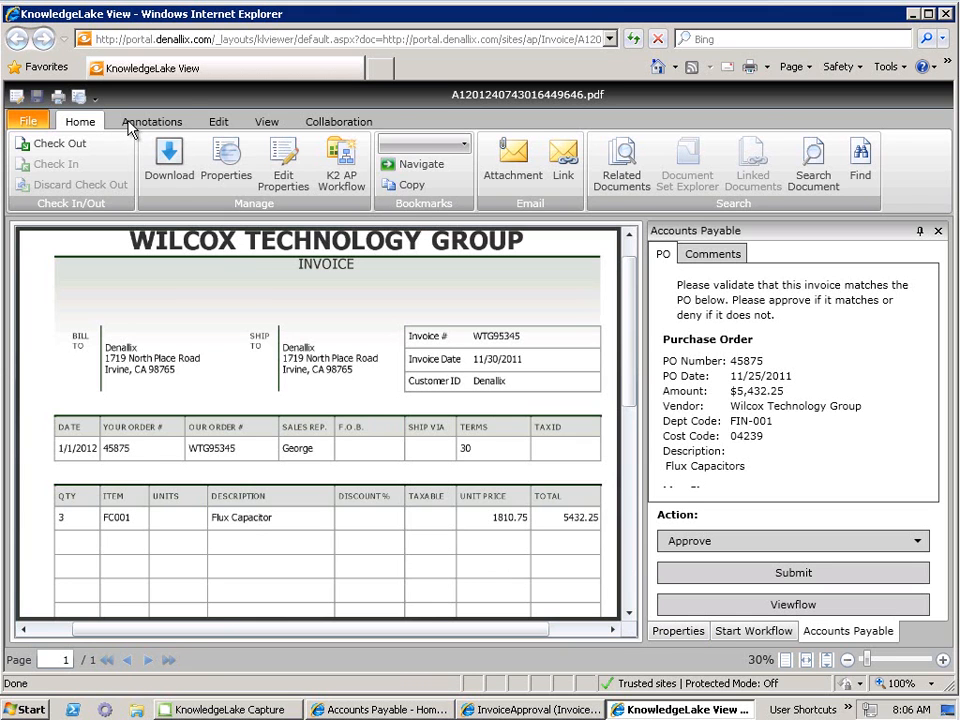
Add the comment 'not 100% sure that this invoice matches the PO' to the invoice
left_click(152, 122)
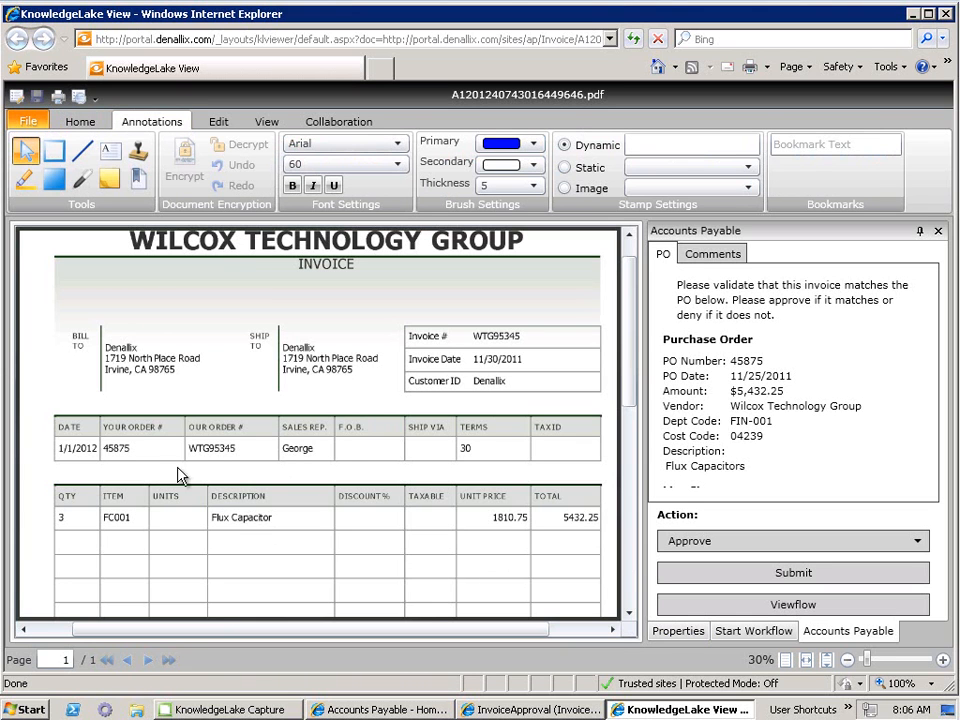
mouse_move(336, 456)
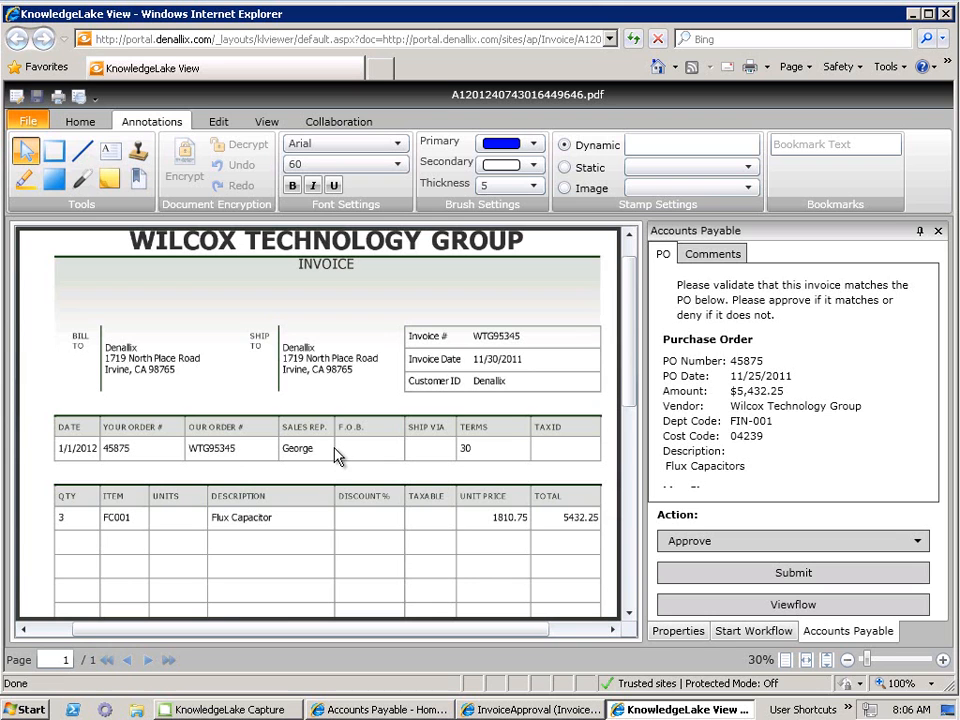
mouse_move(364, 448)
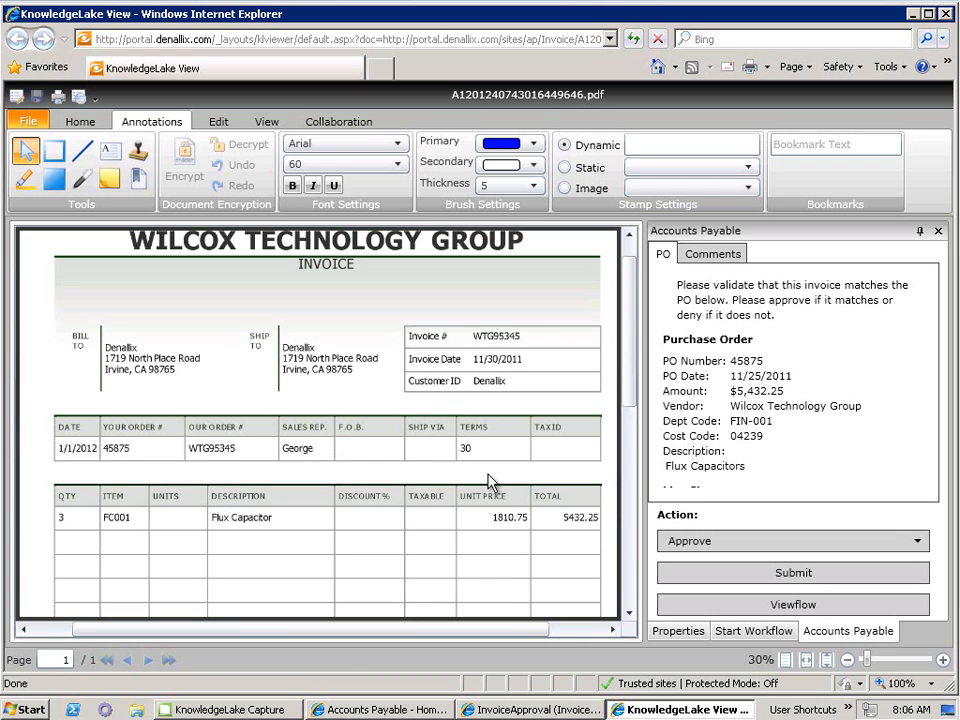
left_click(712, 252)
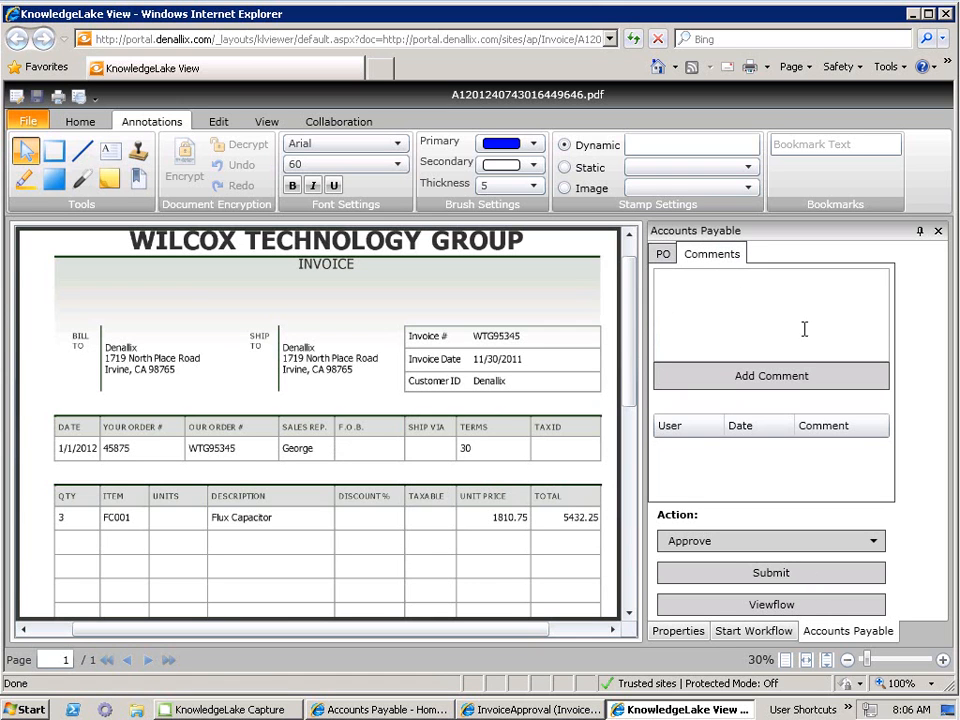
mouse_move(768, 360)
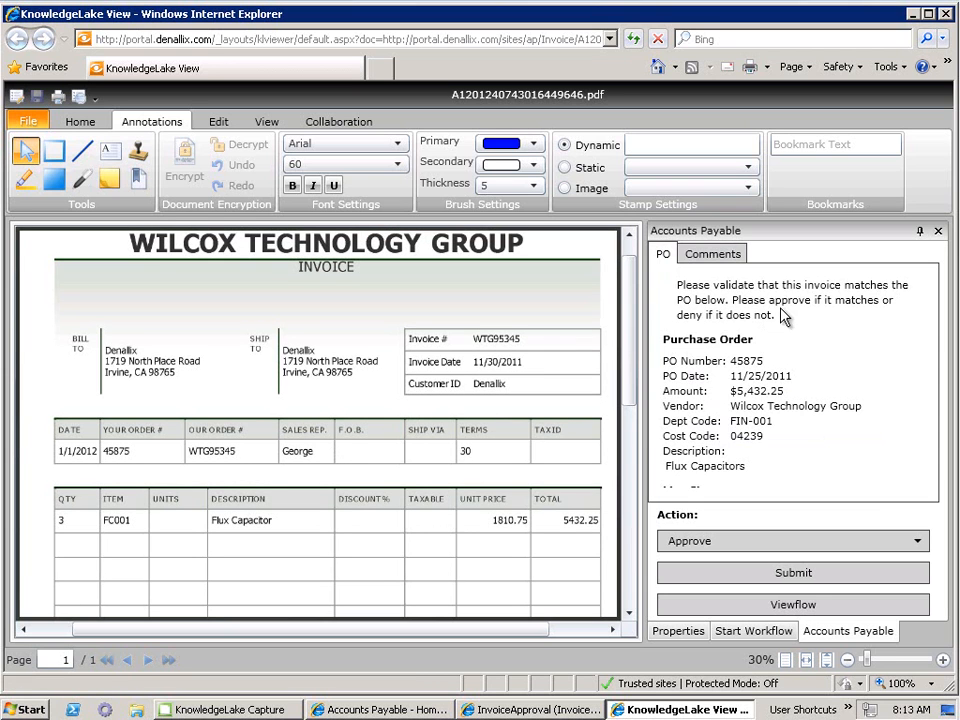
left_click(712, 252)
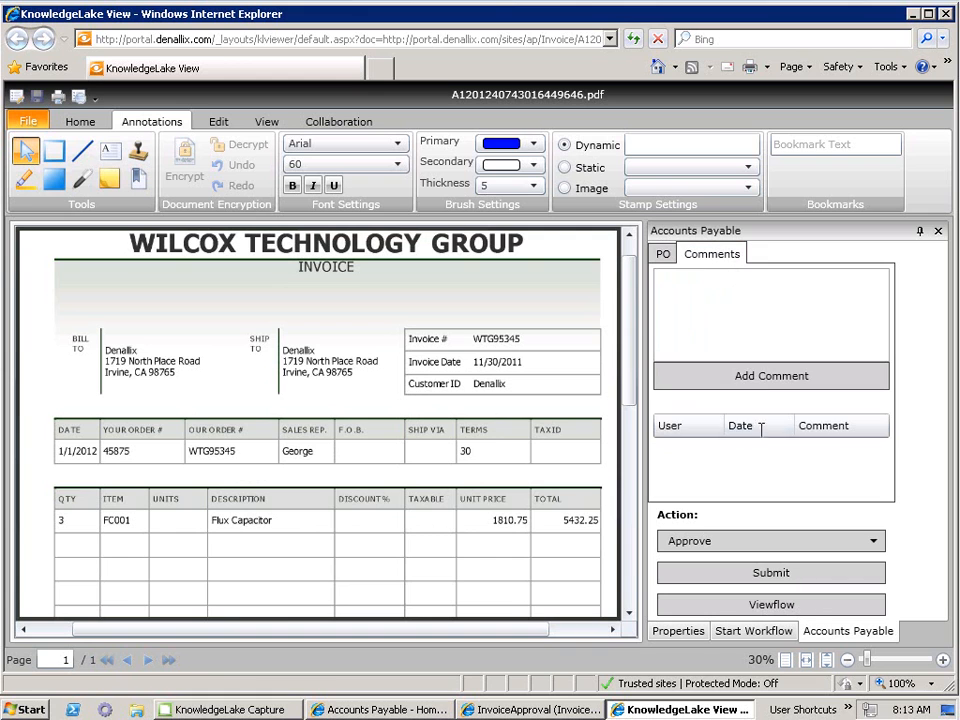
mouse_move(590, 390)
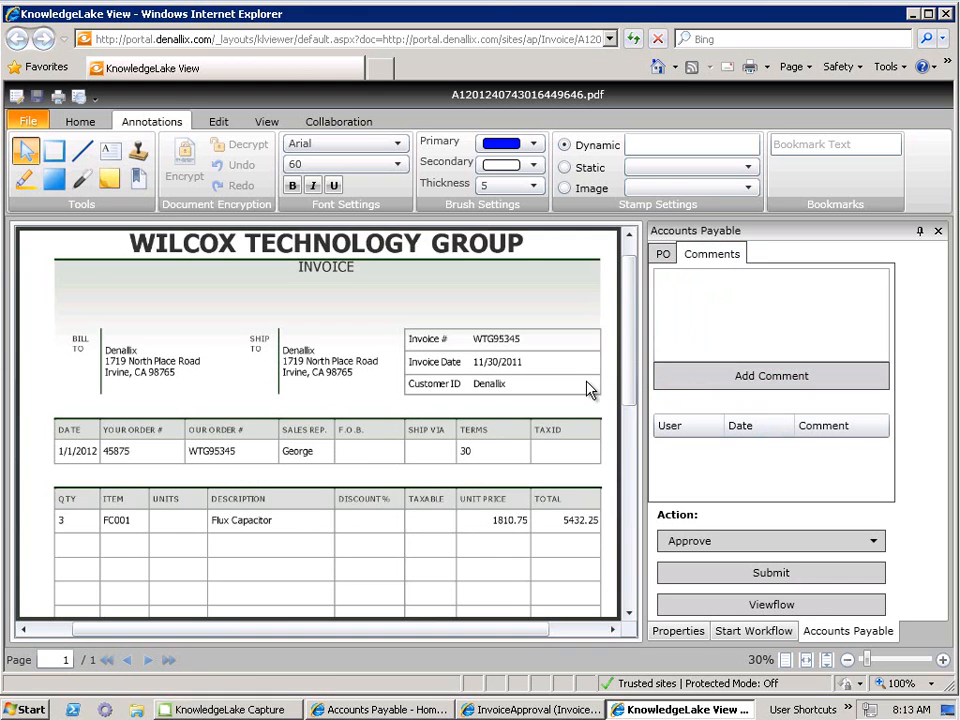
type("not 100% sure that this invoice matches the PO")
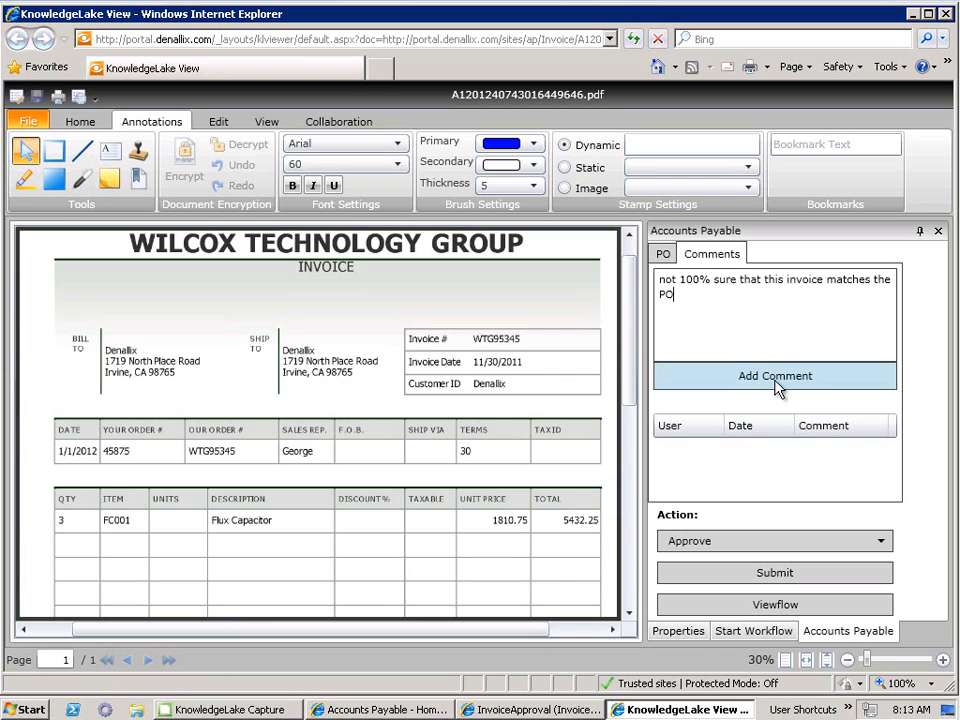
left_click(774, 376)
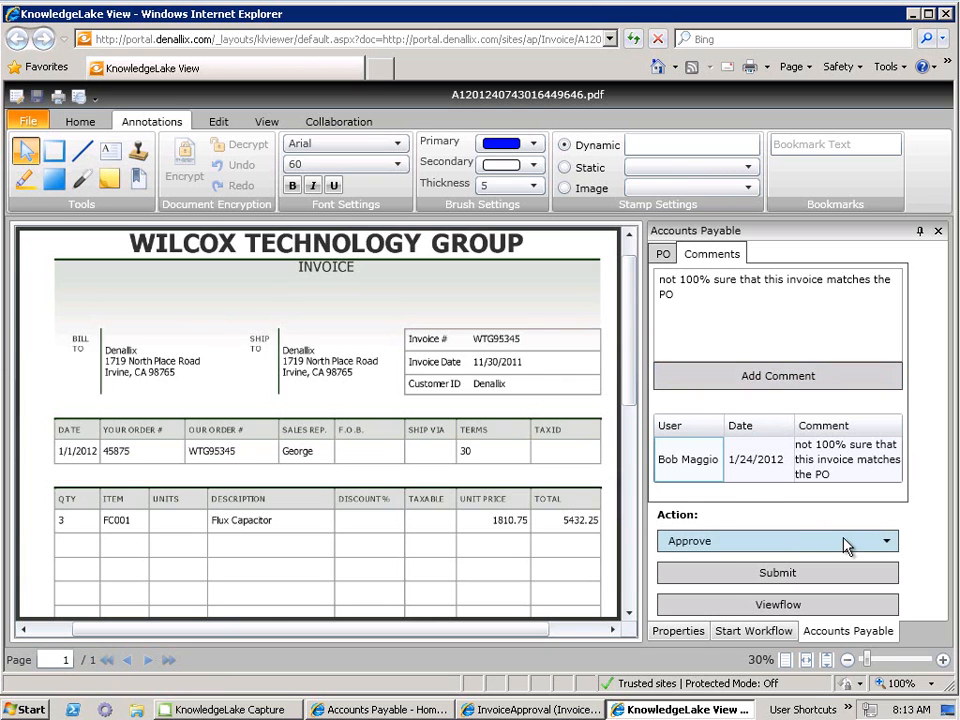
Submit the invoice with Unknown PO as the action
left_click(884, 540)
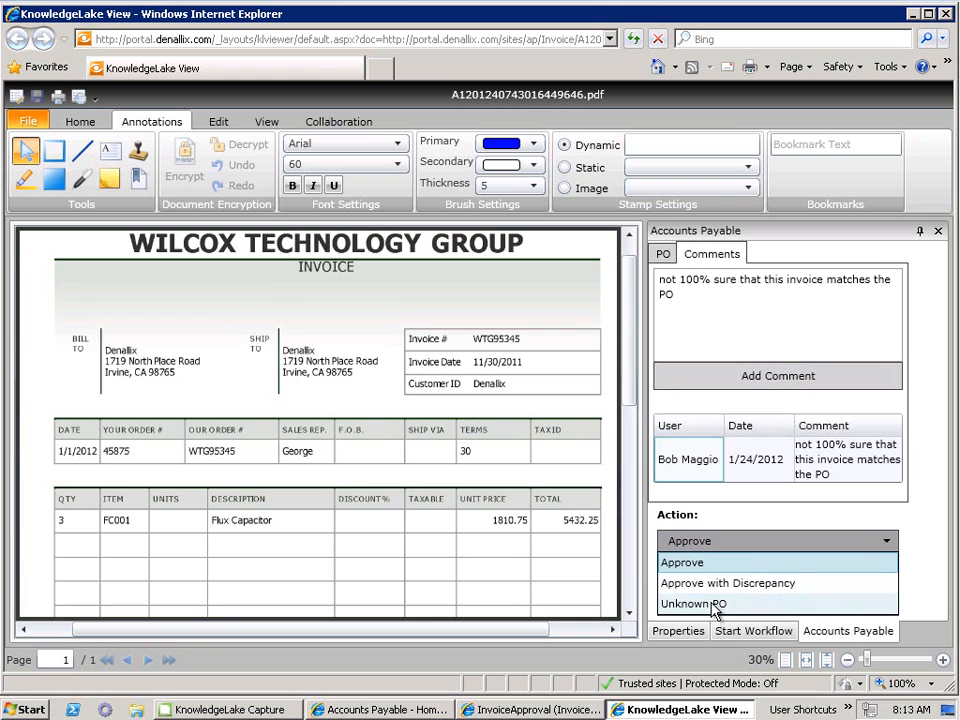
left_click(692, 604)
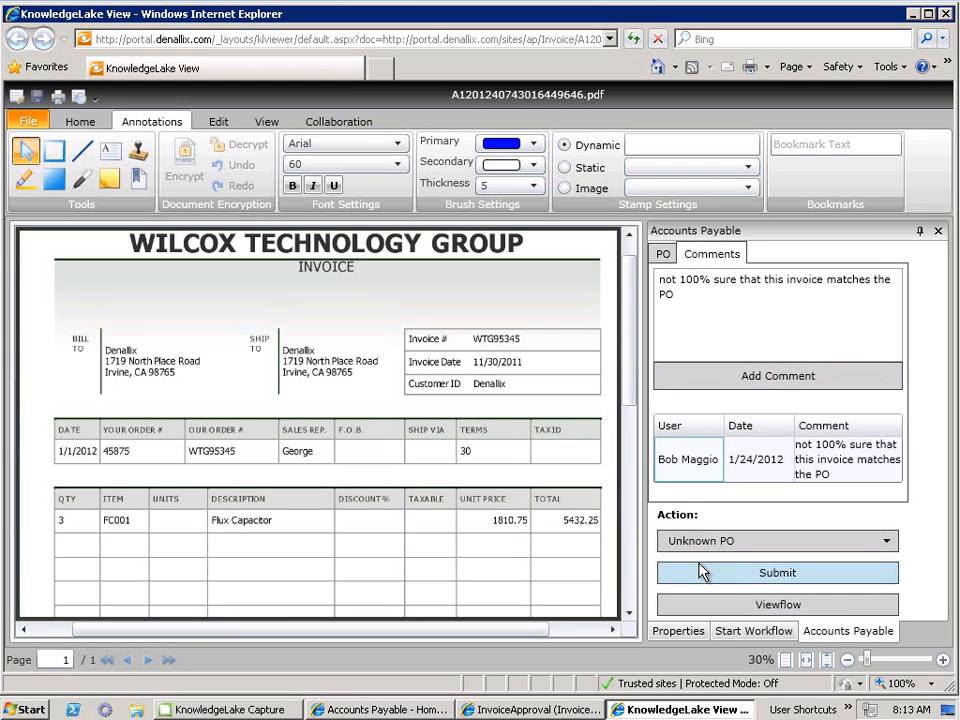
mouse_move(820, 574)
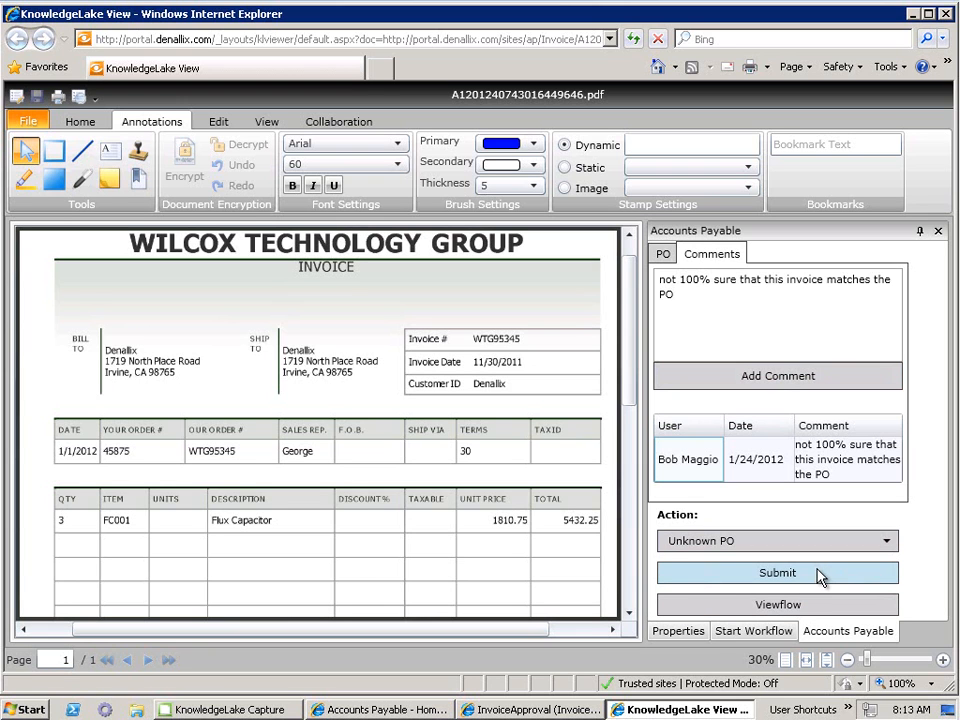
left_click(776, 572)
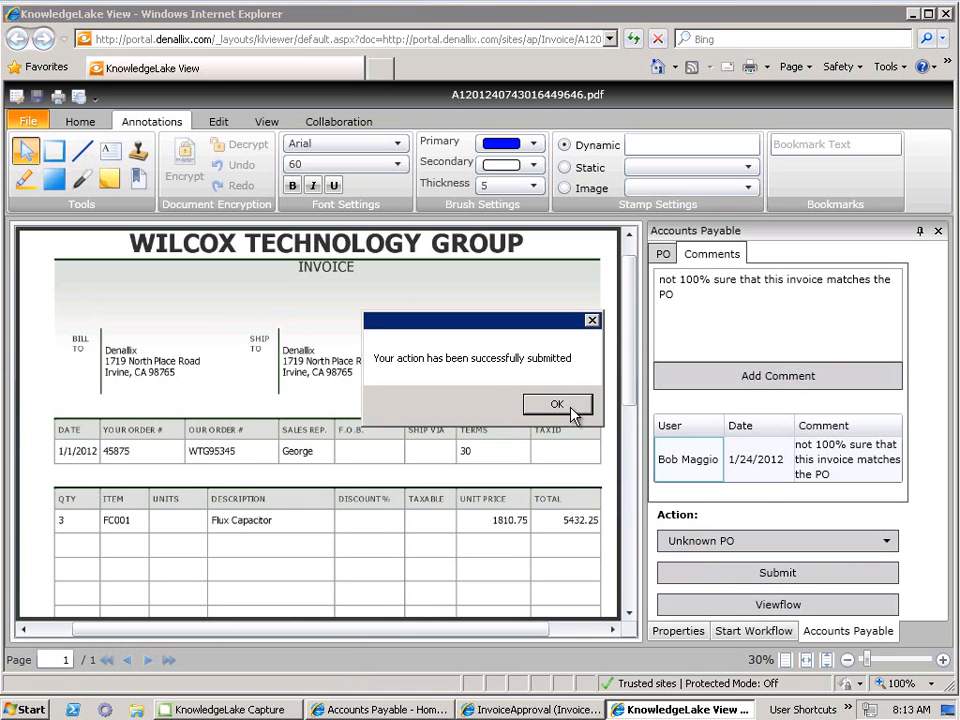
mouse_move(502, 360)
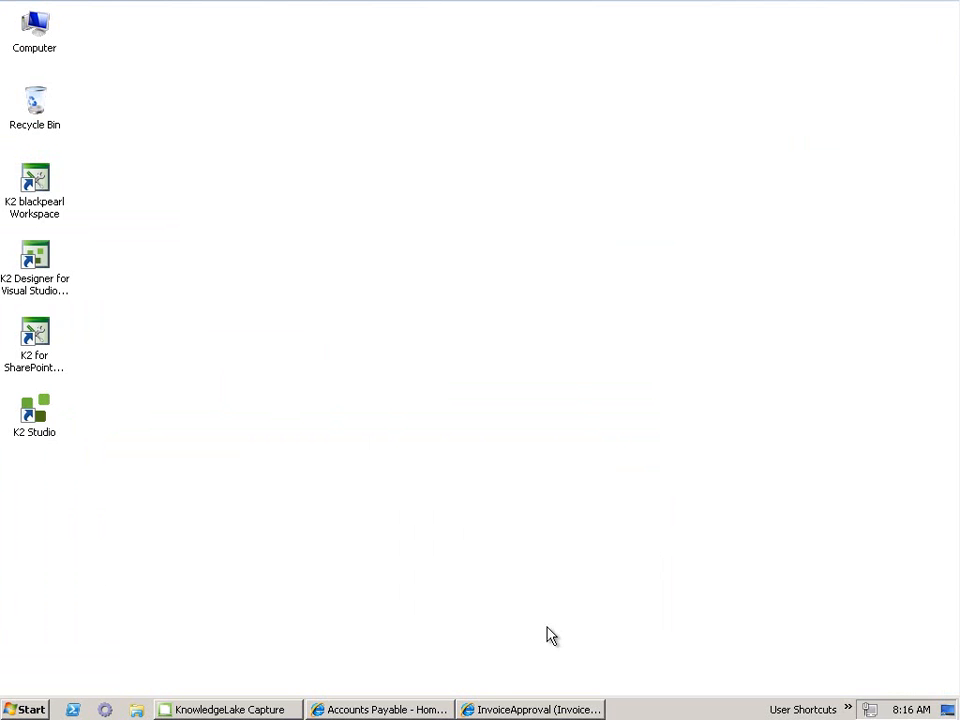
Return to the Accounts Payable home page and put the View Flow window away
left_click(380, 708)
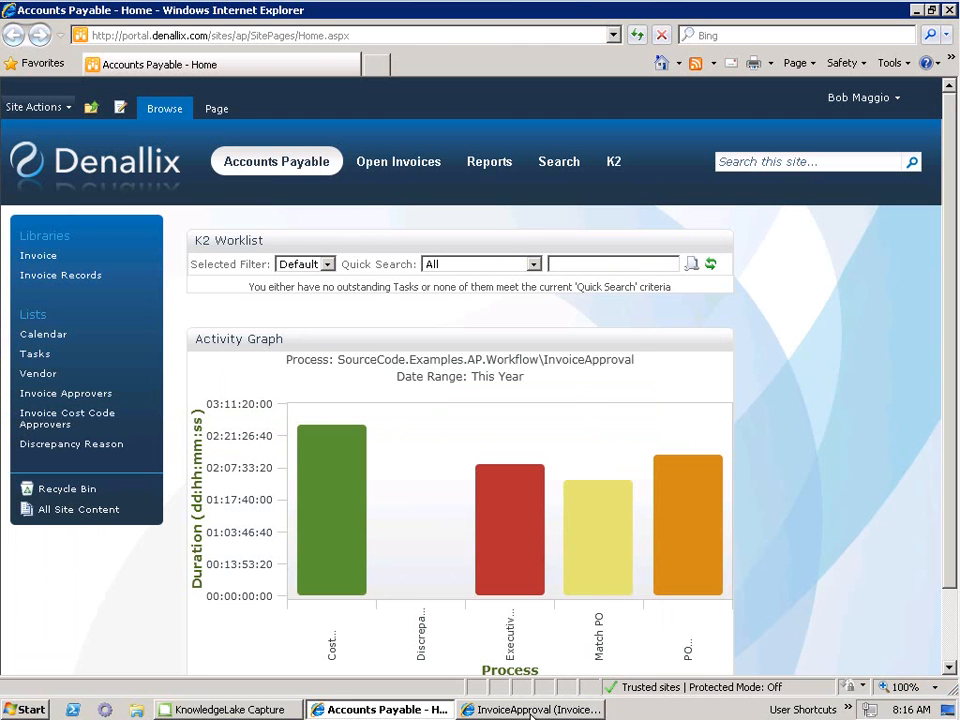
left_click(528, 708)
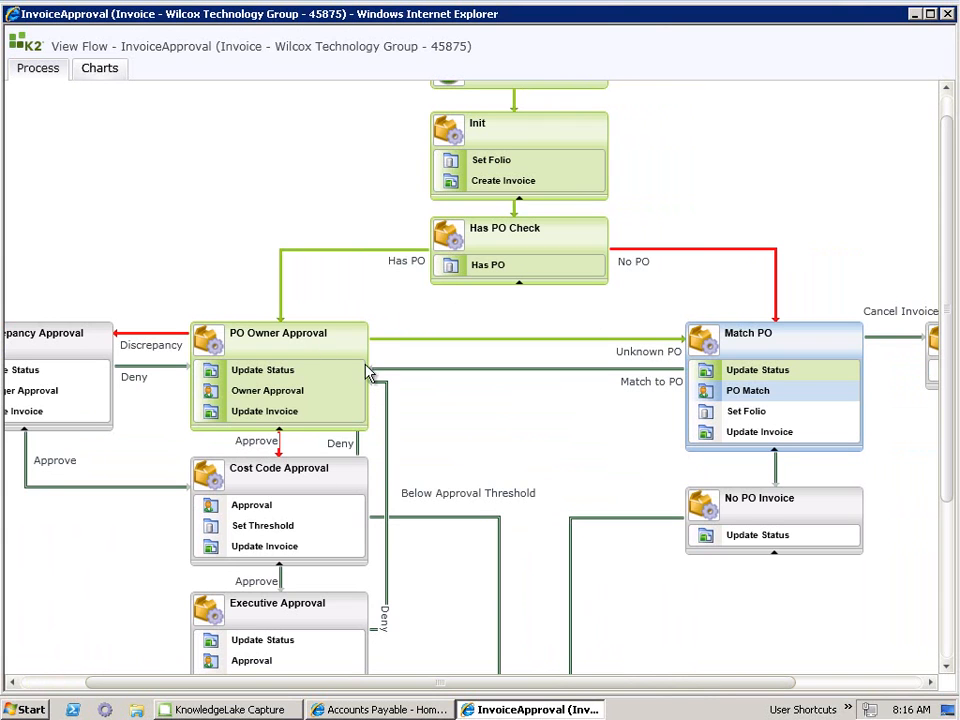
mouse_move(862, 432)
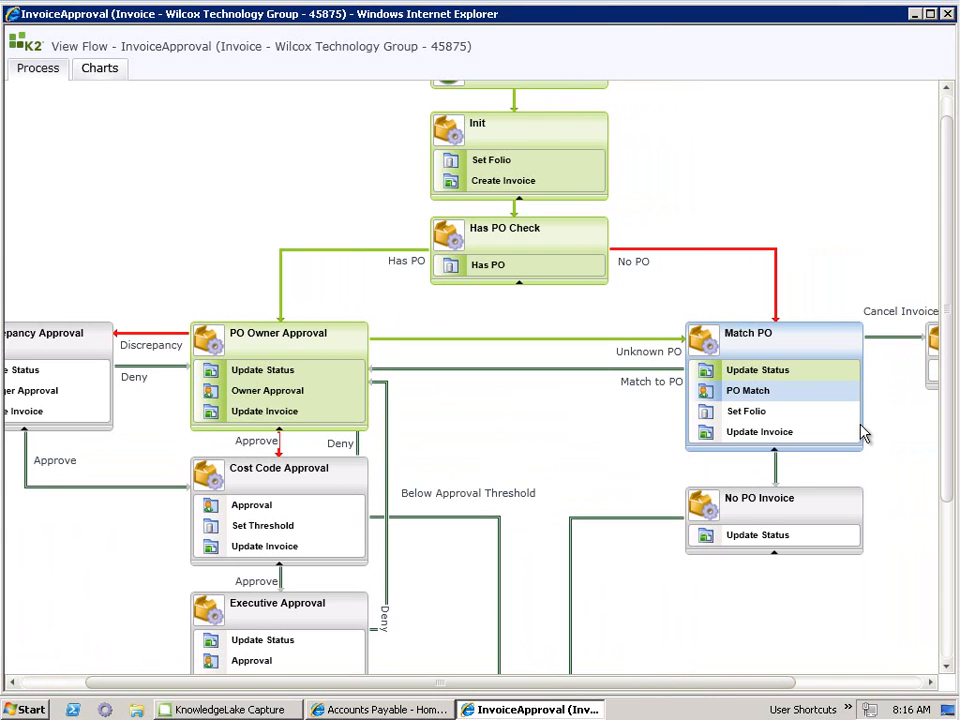
mouse_move(696, 306)
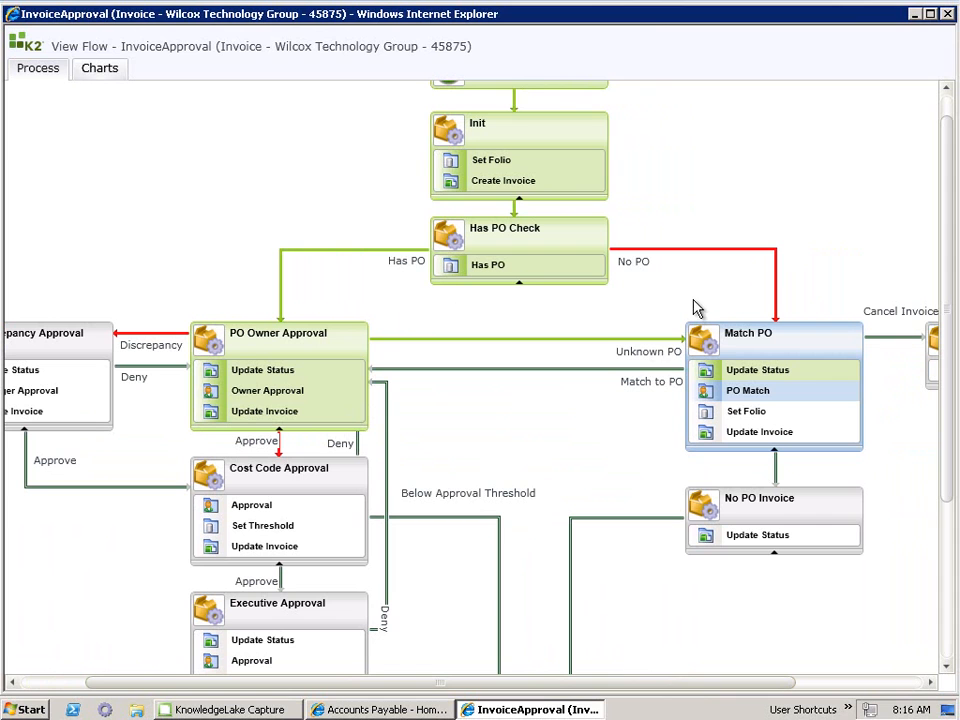
mouse_move(660, 348)
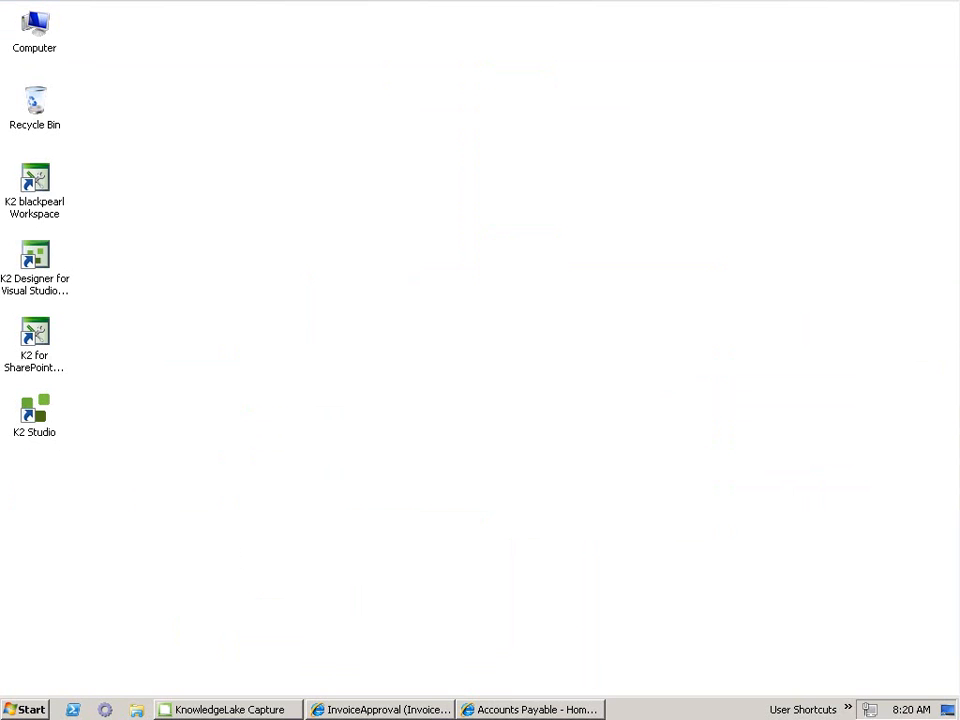
mouse_move(560, 626)
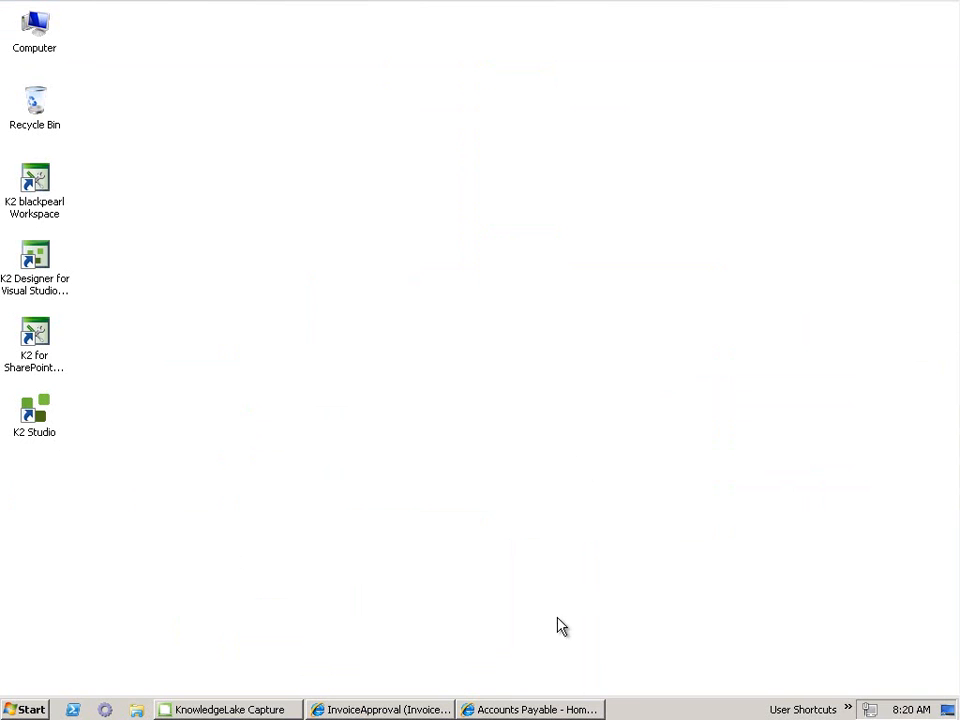
Reopen the Wilcox Technology Group 45875 invoice task from the K2 worklist
left_click(540, 708)
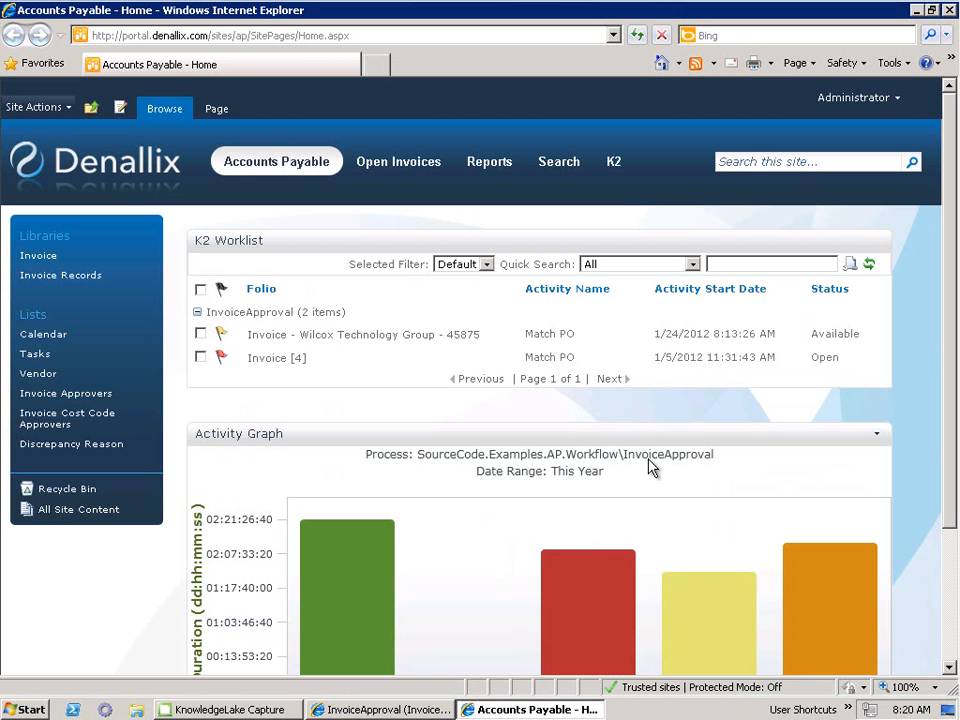
mouse_move(348, 436)
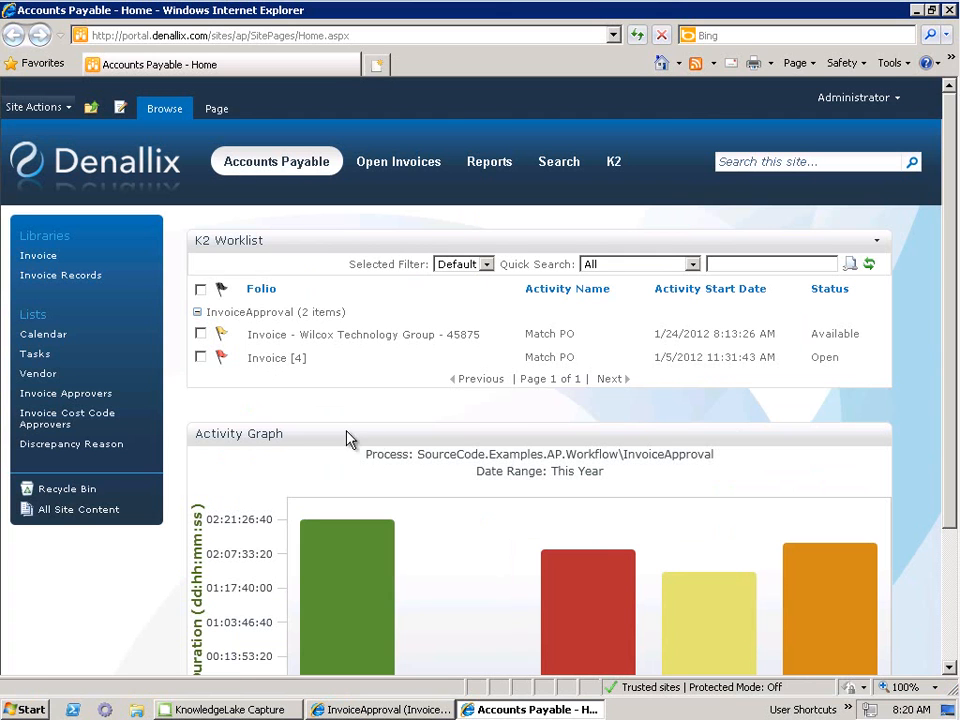
mouse_move(664, 340)
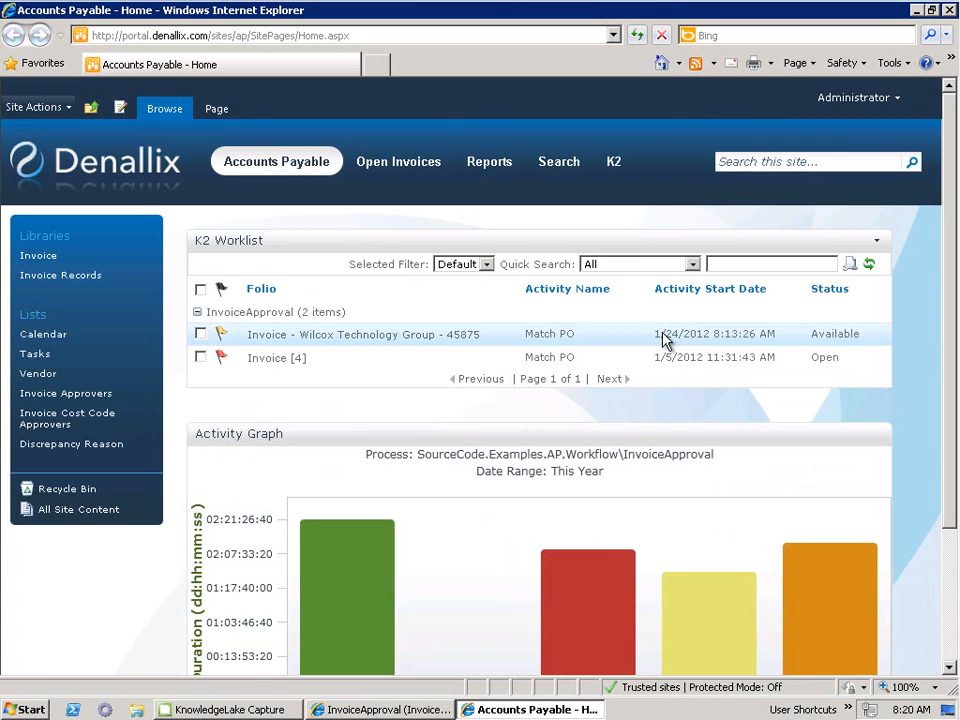
left_click(366, 334)
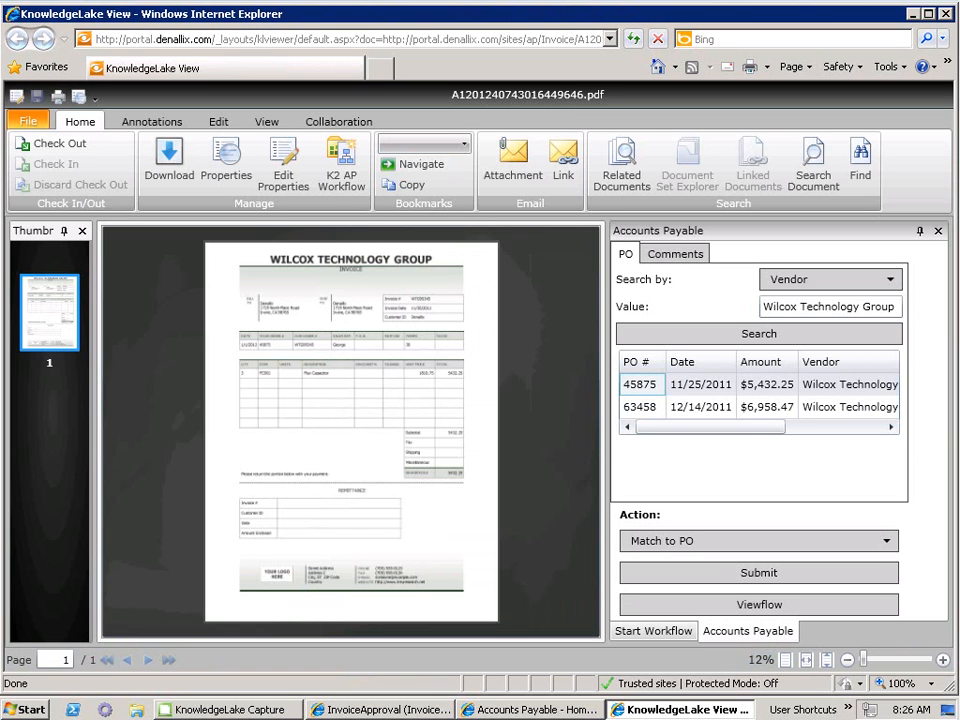
mouse_move(506, 676)
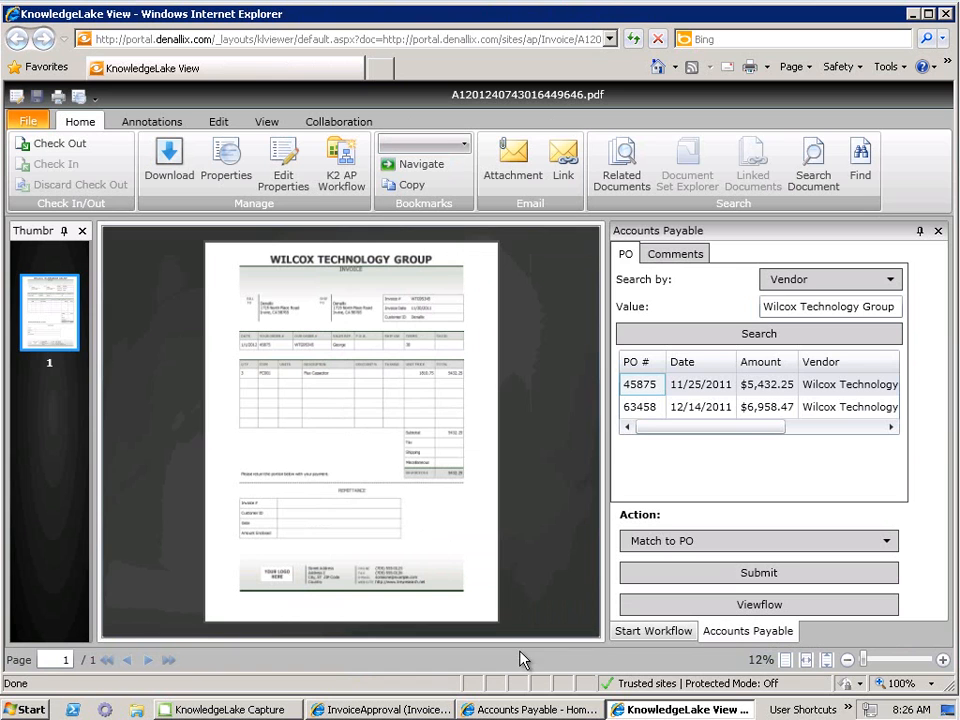
mouse_move(836, 448)
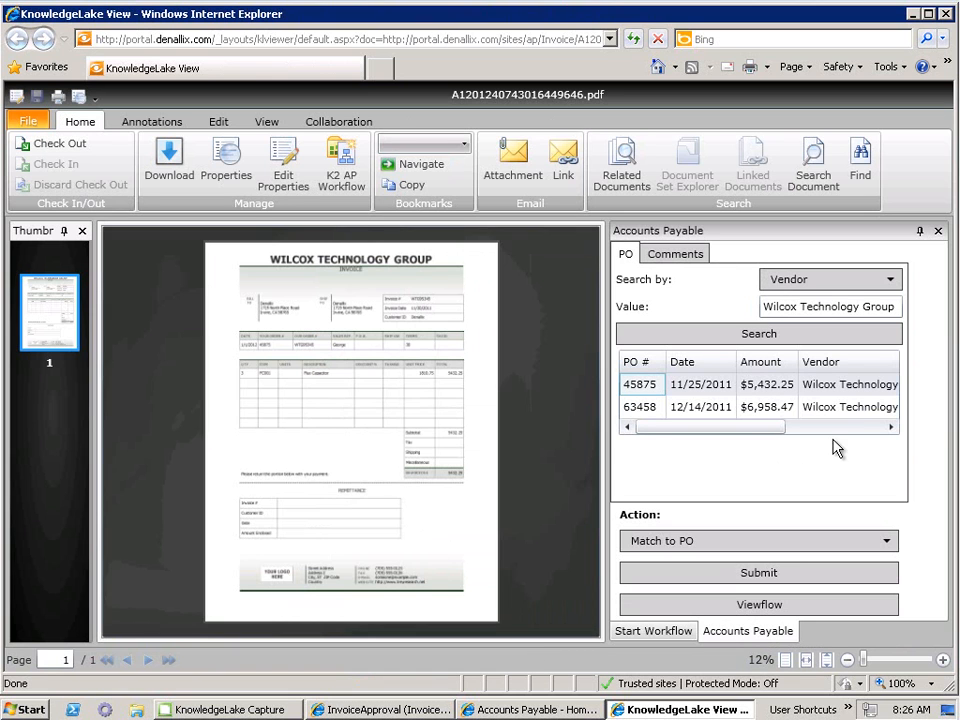
mouse_move(872, 396)
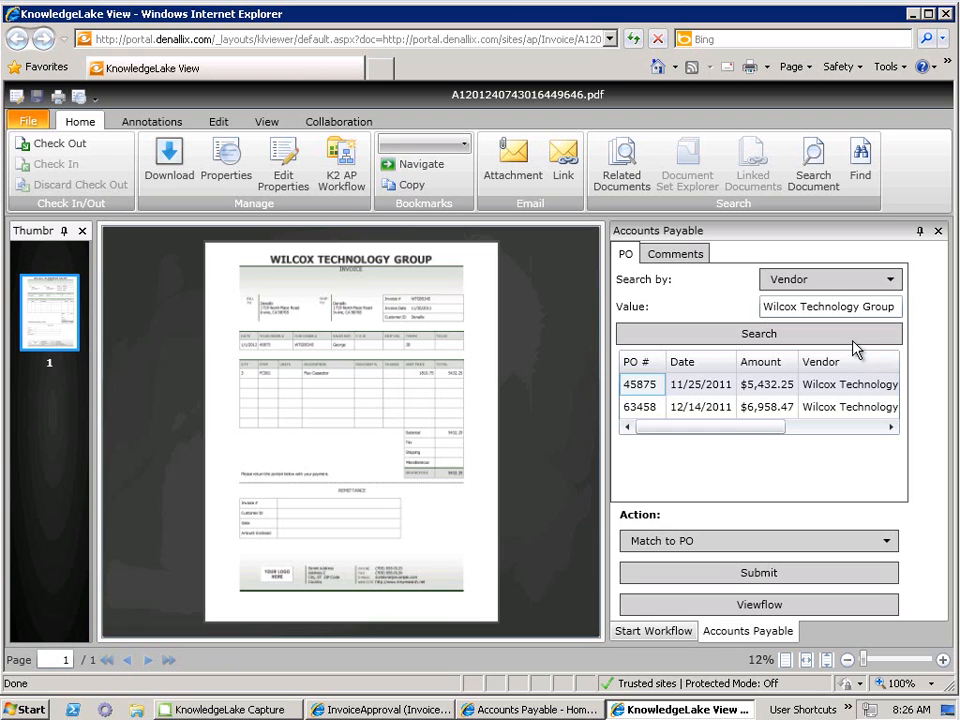
mouse_move(656, 360)
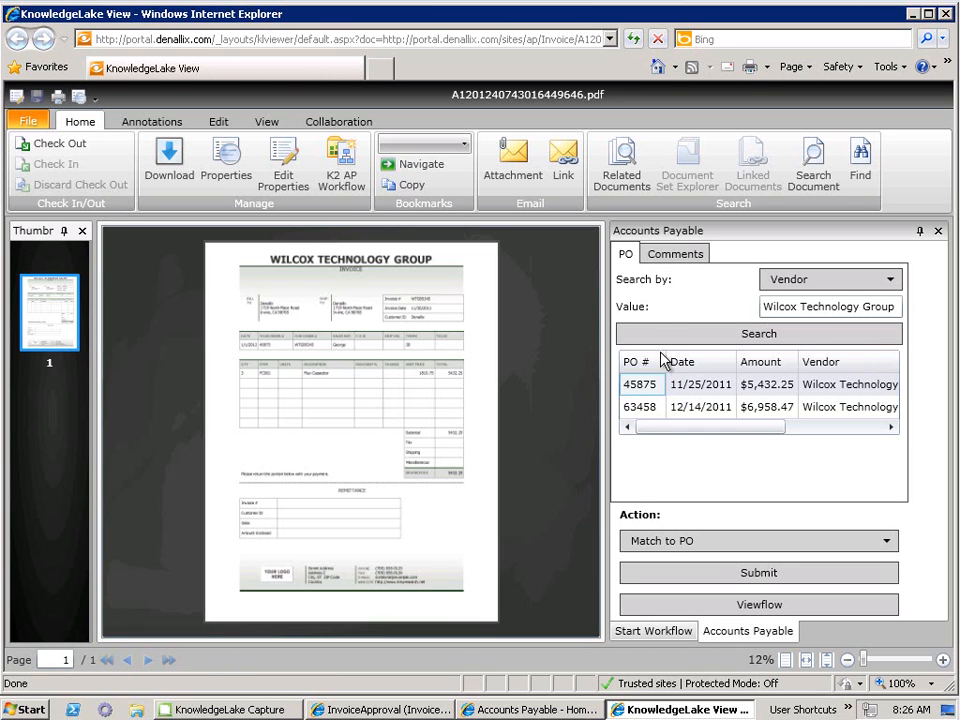
mouse_move(668, 420)
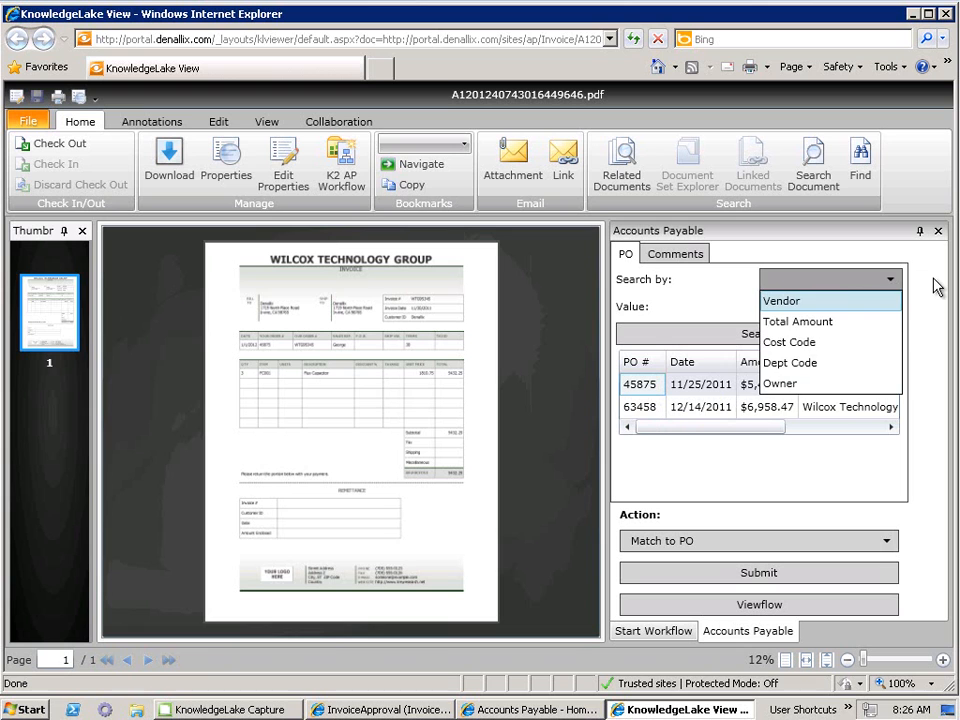
Keep Search by Vendor and choose Match to PO as the action for the invoice
left_click(780, 300)
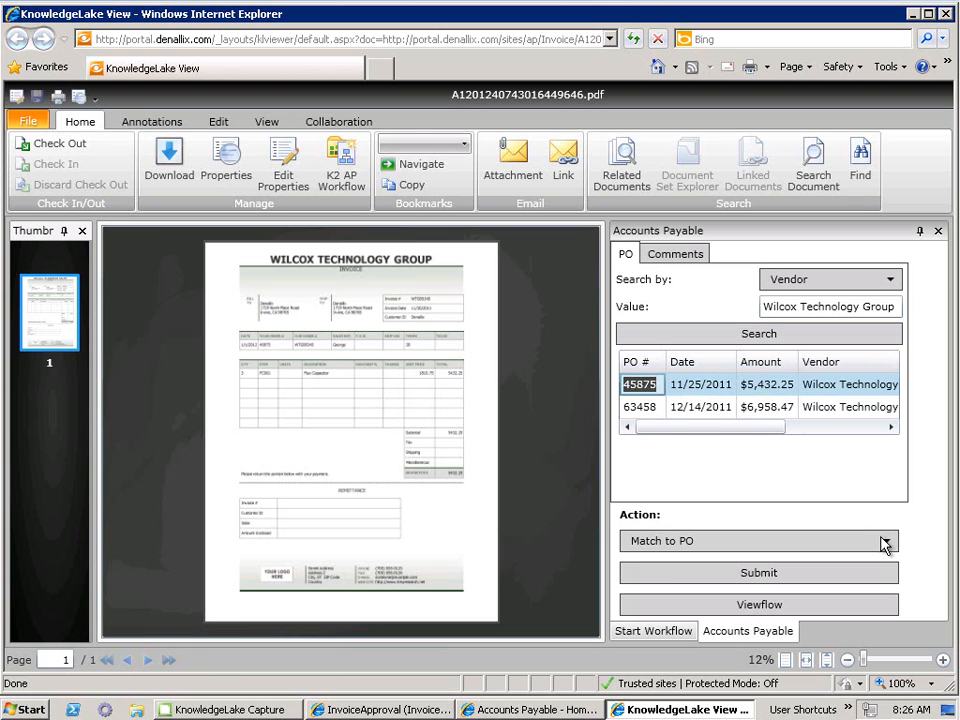
left_click(886, 540)
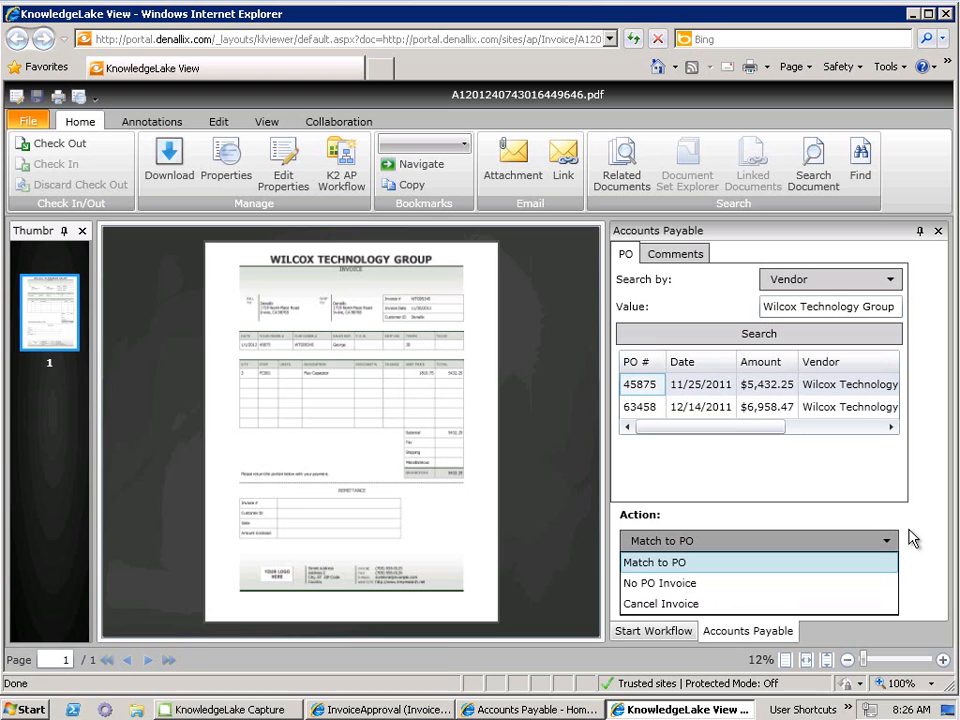
left_click(652, 562)
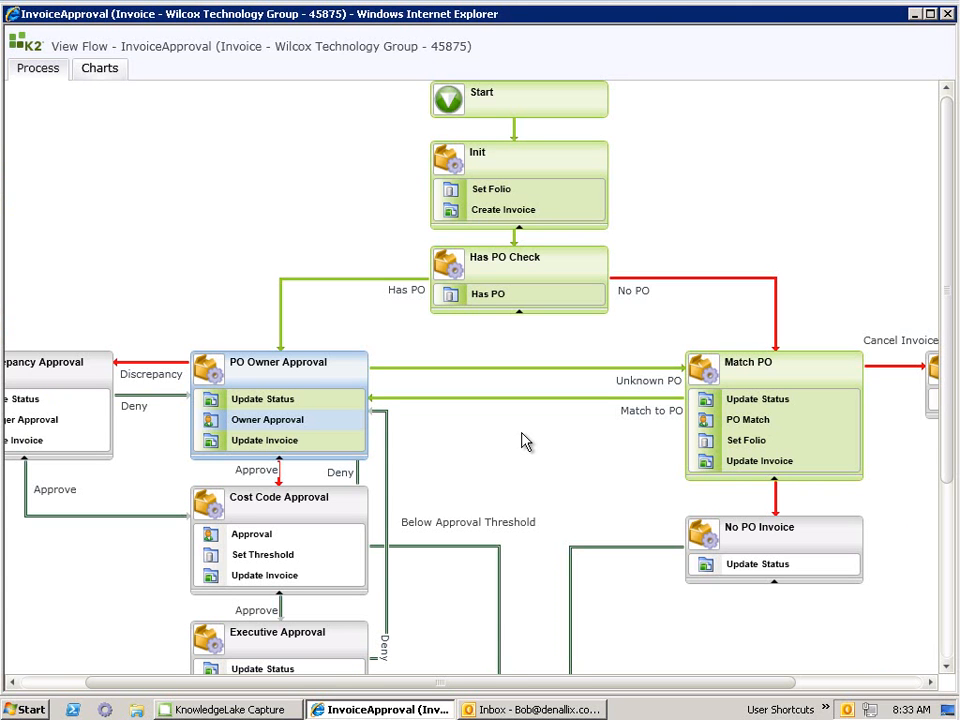
mouse_move(870, 388)
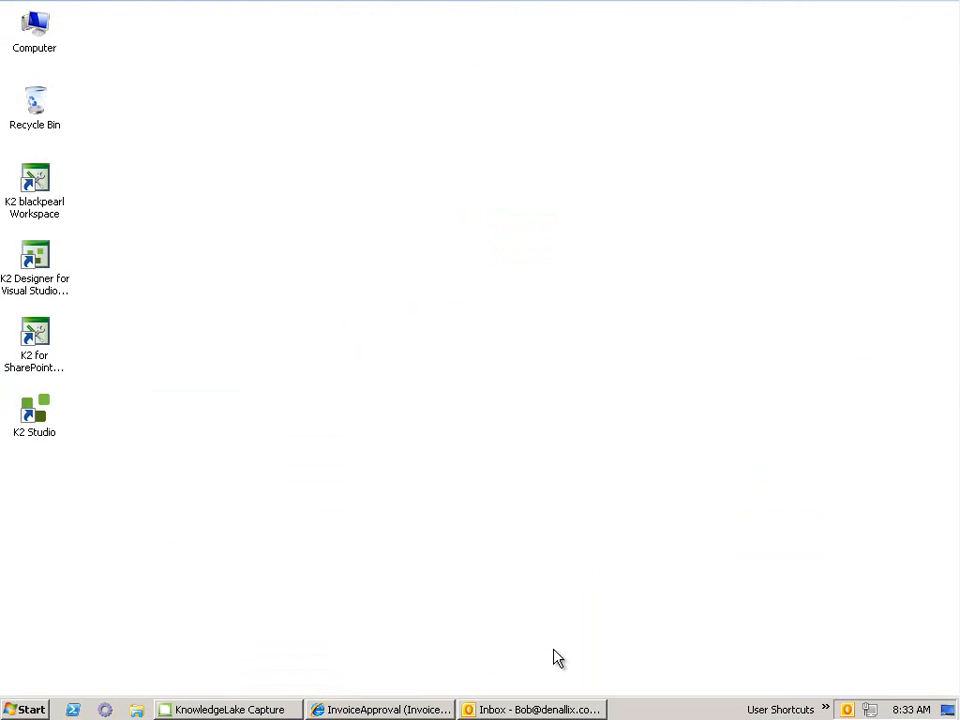
Reply 'Approval' to the Invoice Approval PO 45875 email in Outlook
left_click(544, 708)
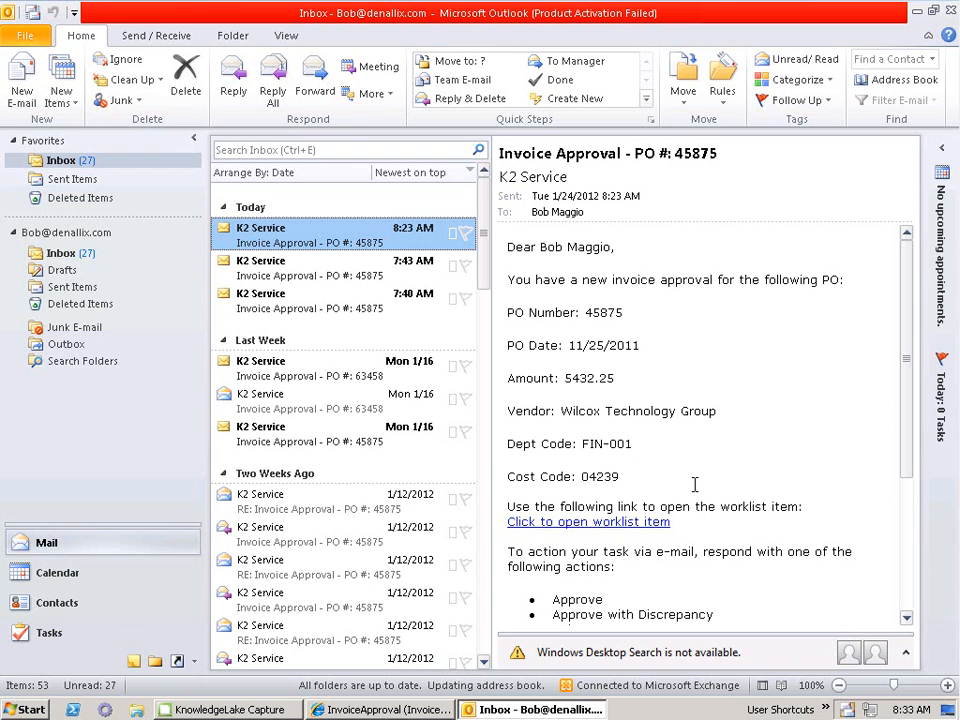
mouse_move(376, 242)
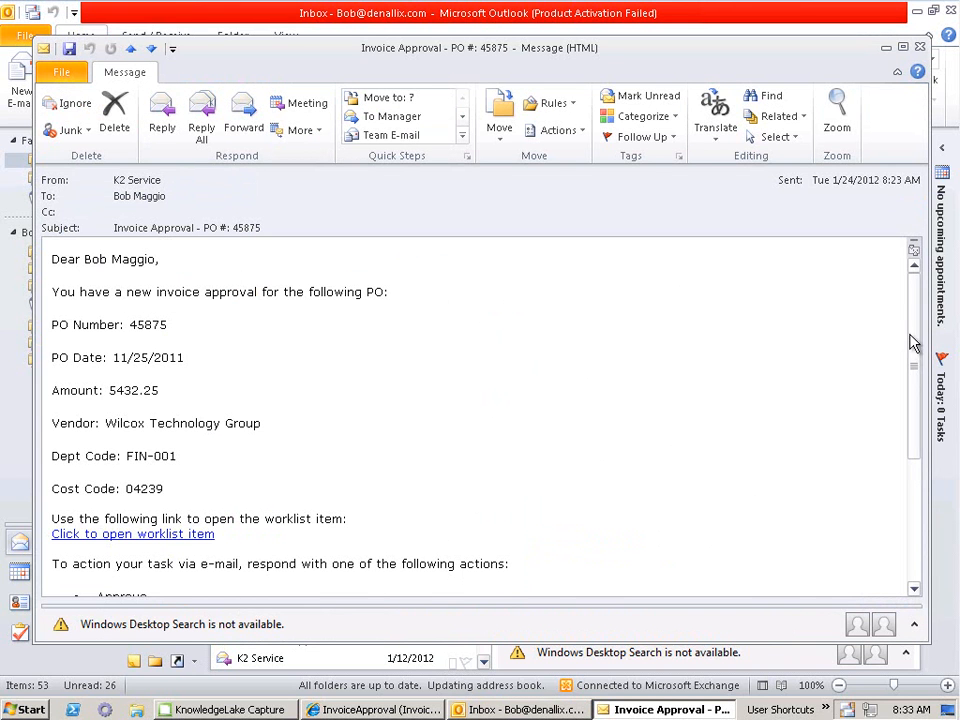
scroll("down", 3)
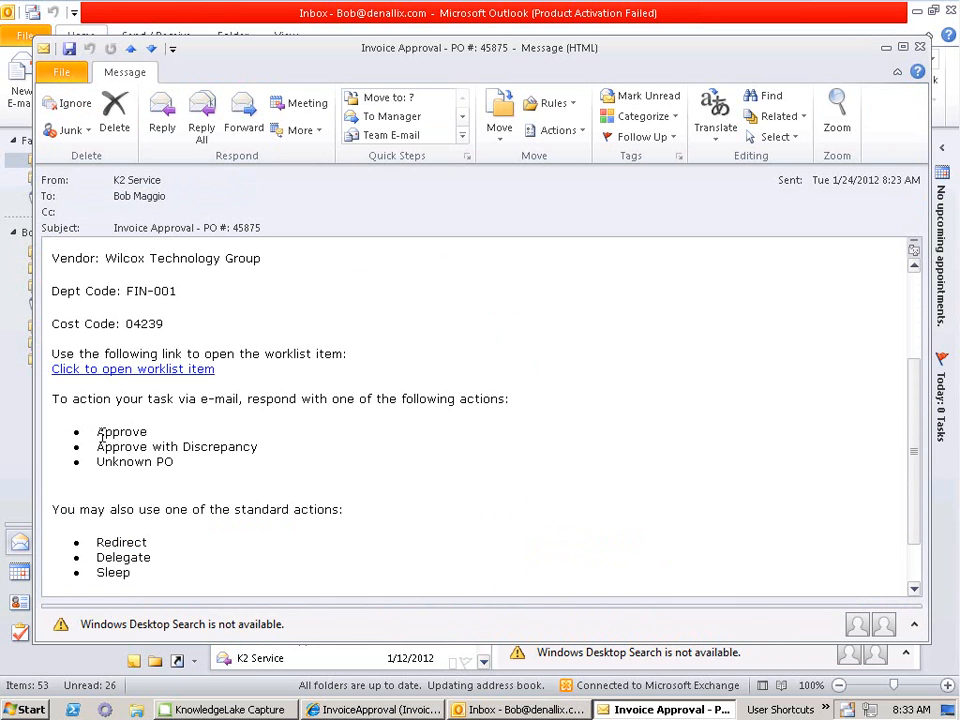
mouse_move(908, 292)
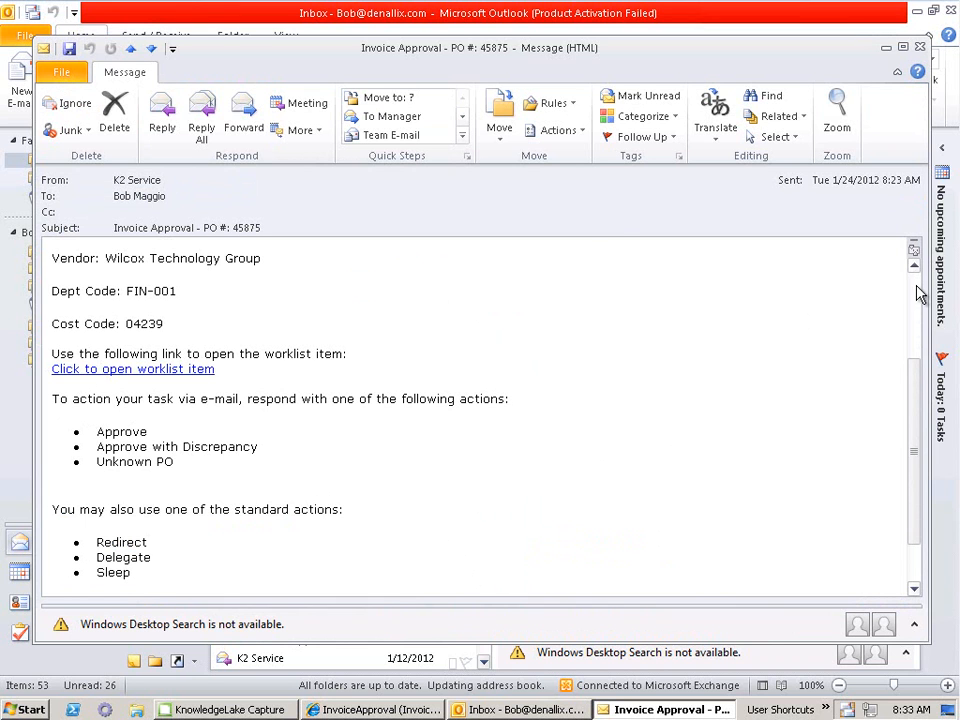
left_click(160, 110)
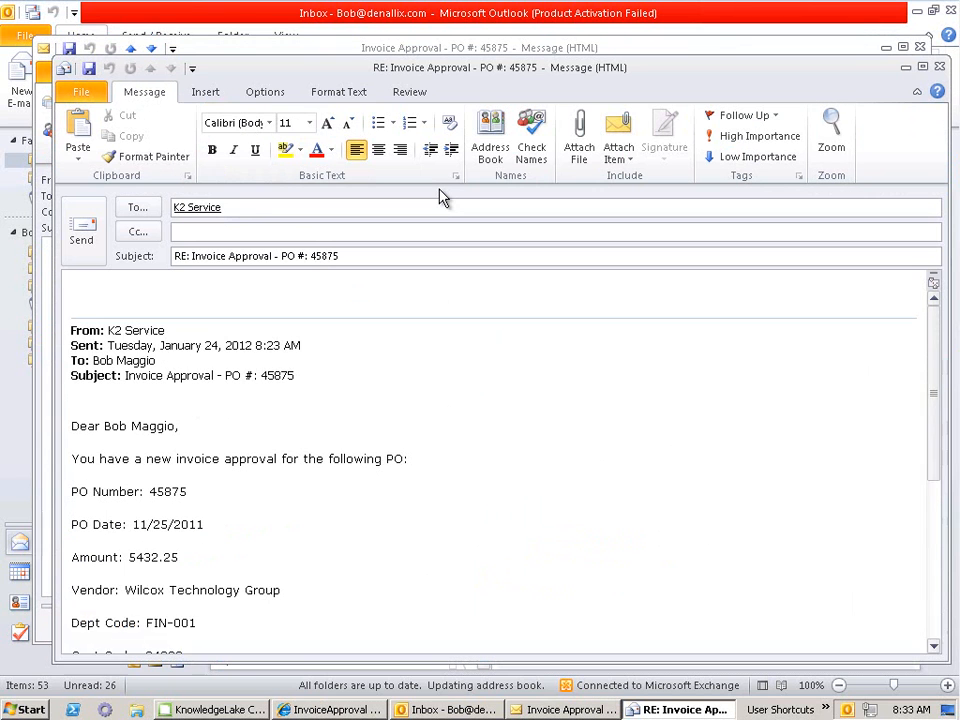
type("Approval")
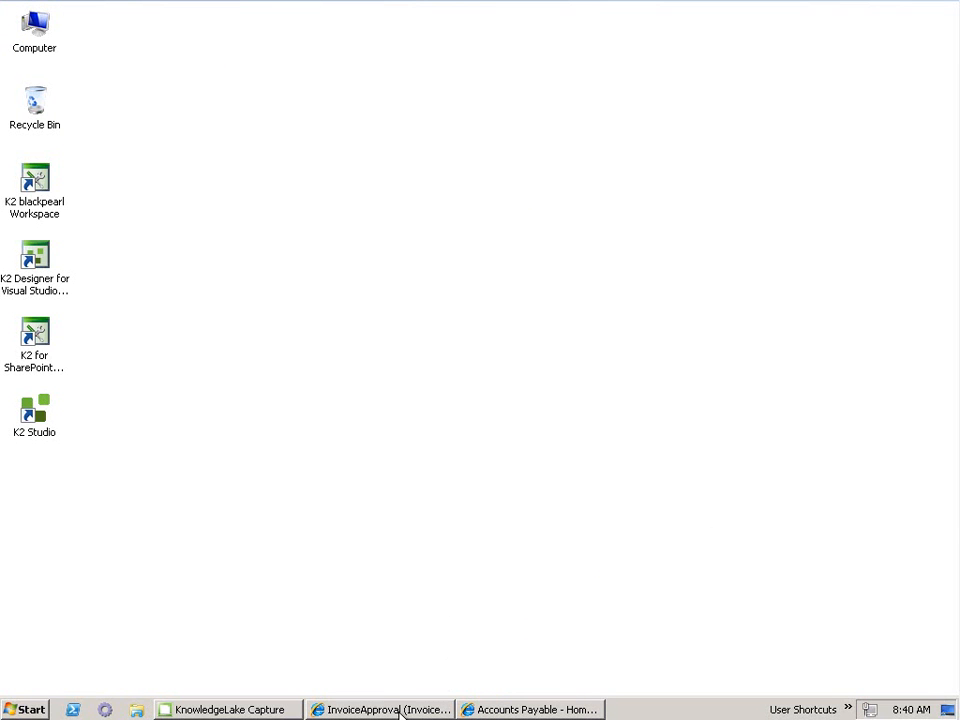
Review Cost Code Approval's participants in its Activity Summary and return to the workflow diagram
left_click(380, 708)
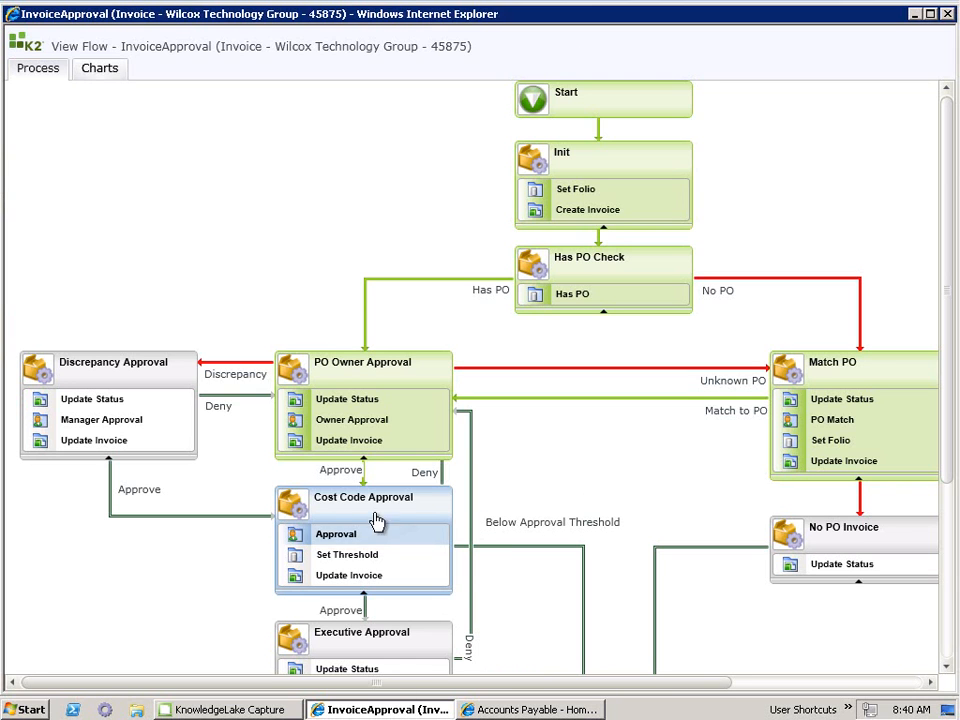
mouse_move(292, 496)
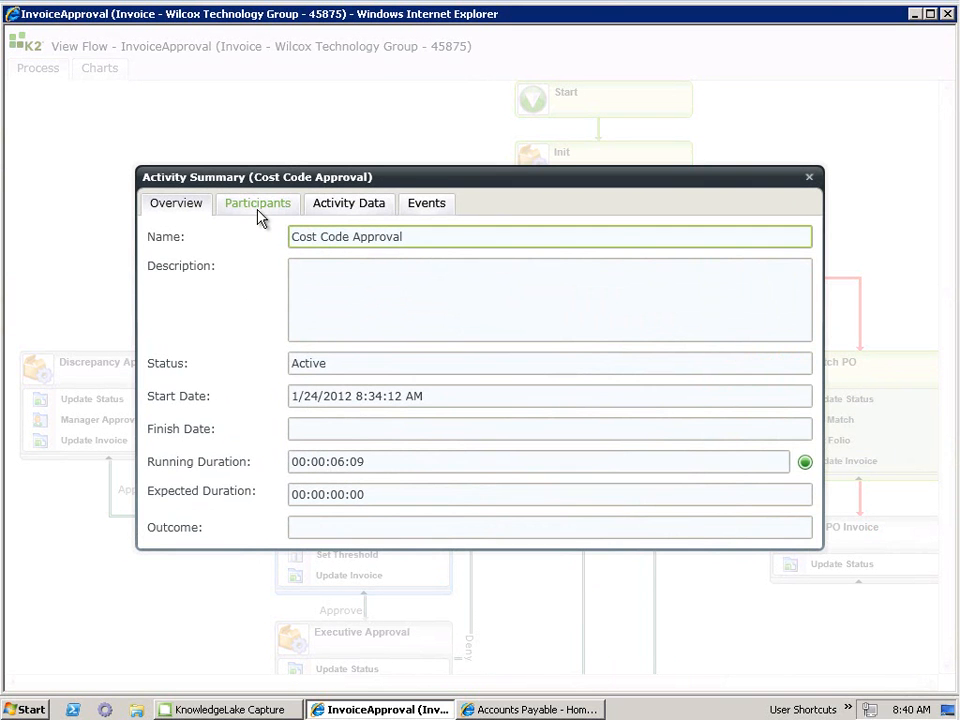
left_click(256, 204)
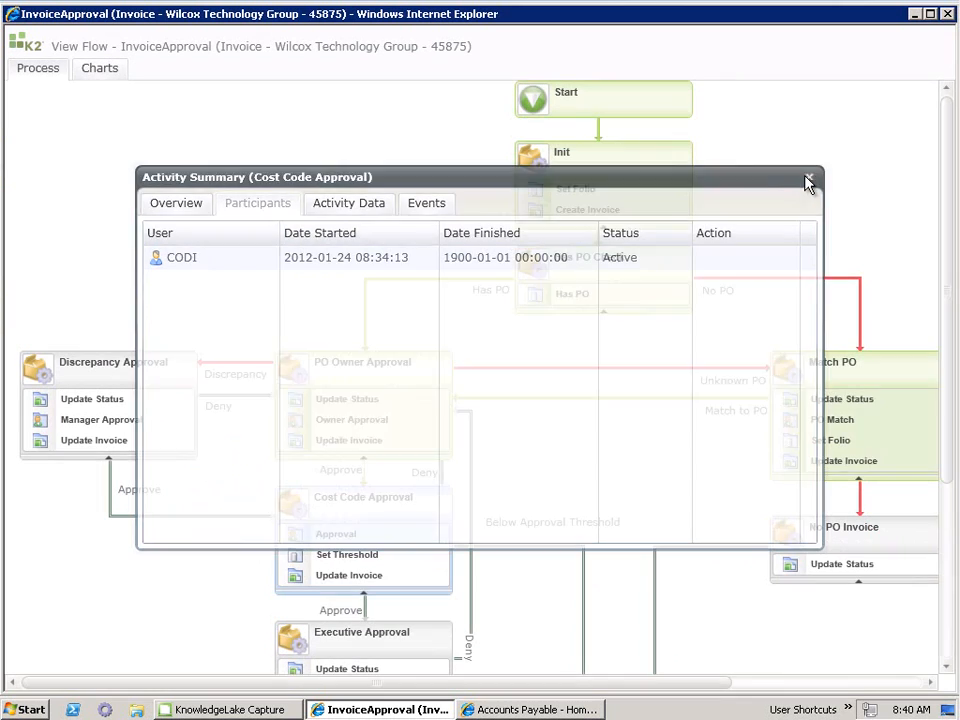
left_click(808, 180)
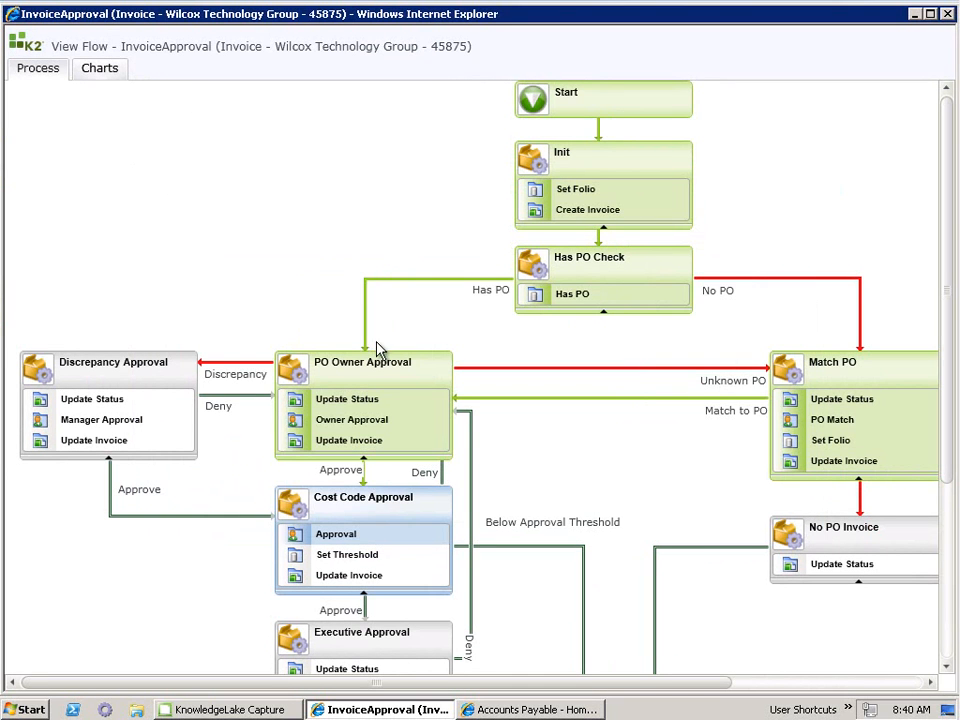
mouse_move(522, 512)
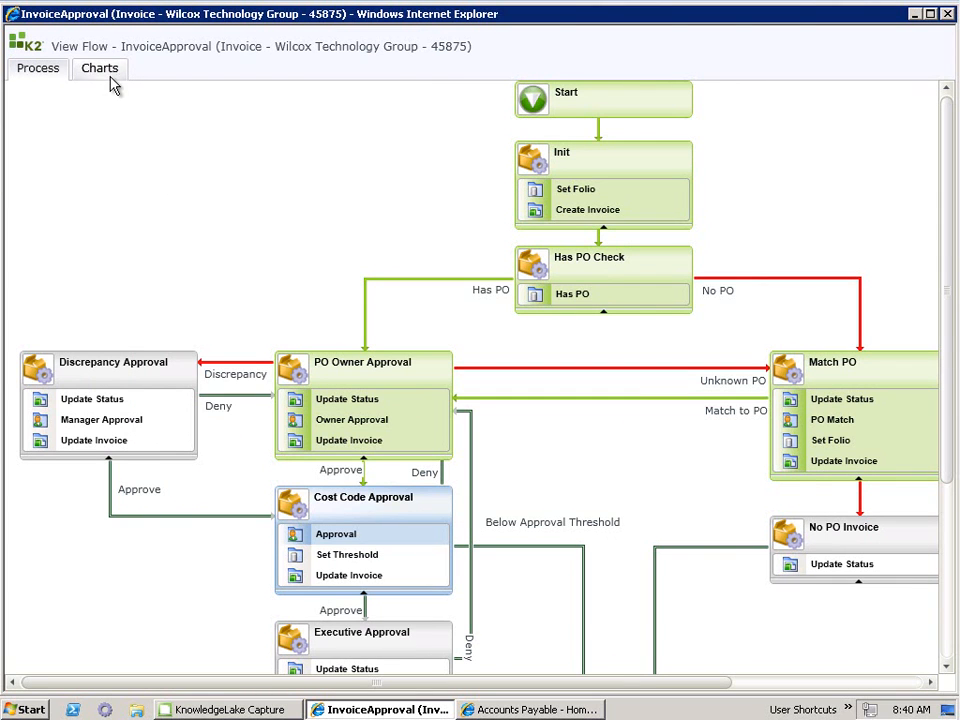
View the pie chart of time spent per activity for invoice 45875 on the Charts tab
left_click(100, 68)
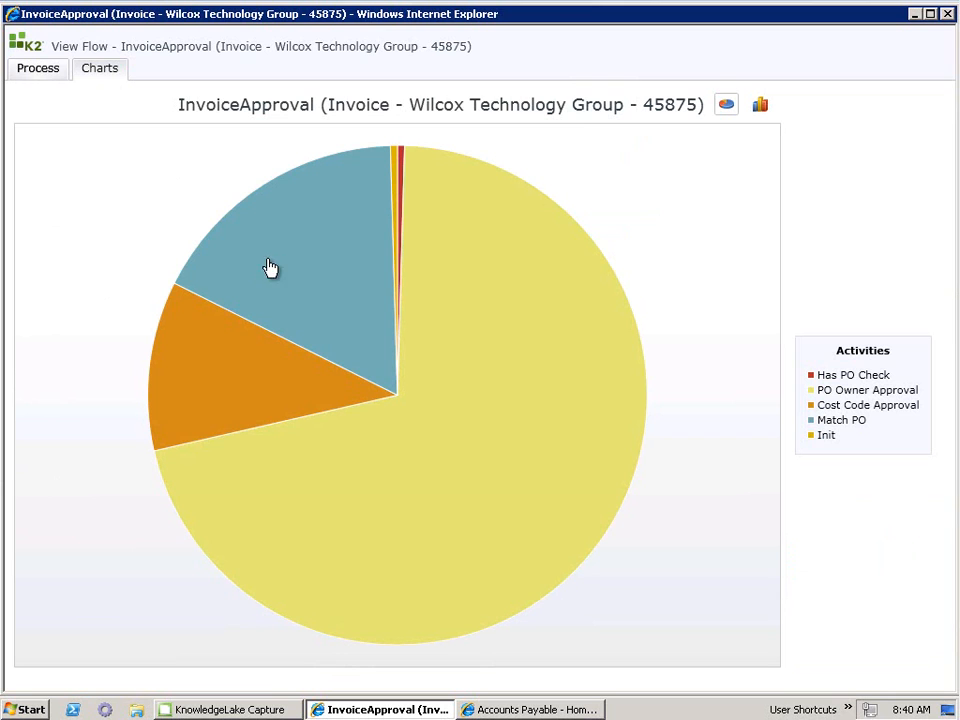
mouse_move(538, 274)
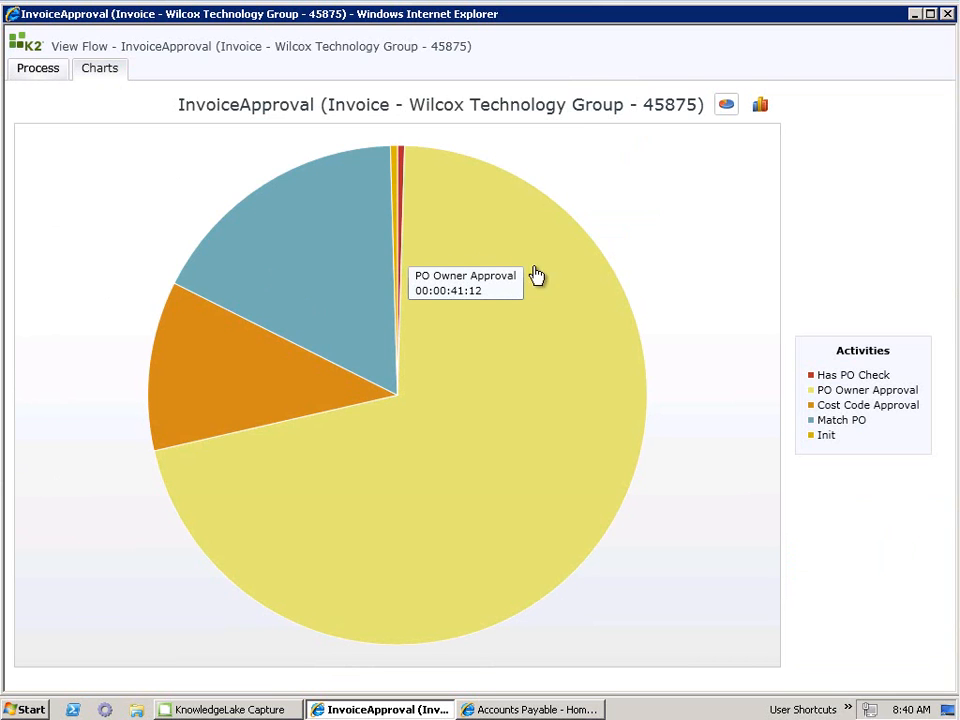
mouse_move(584, 370)
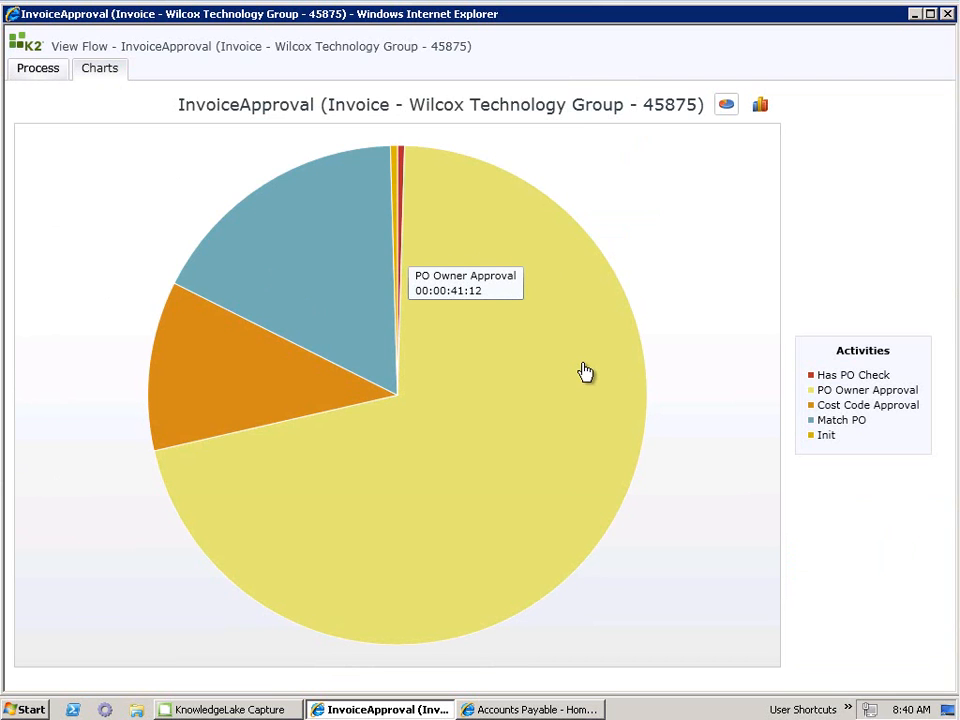
mouse_move(596, 370)
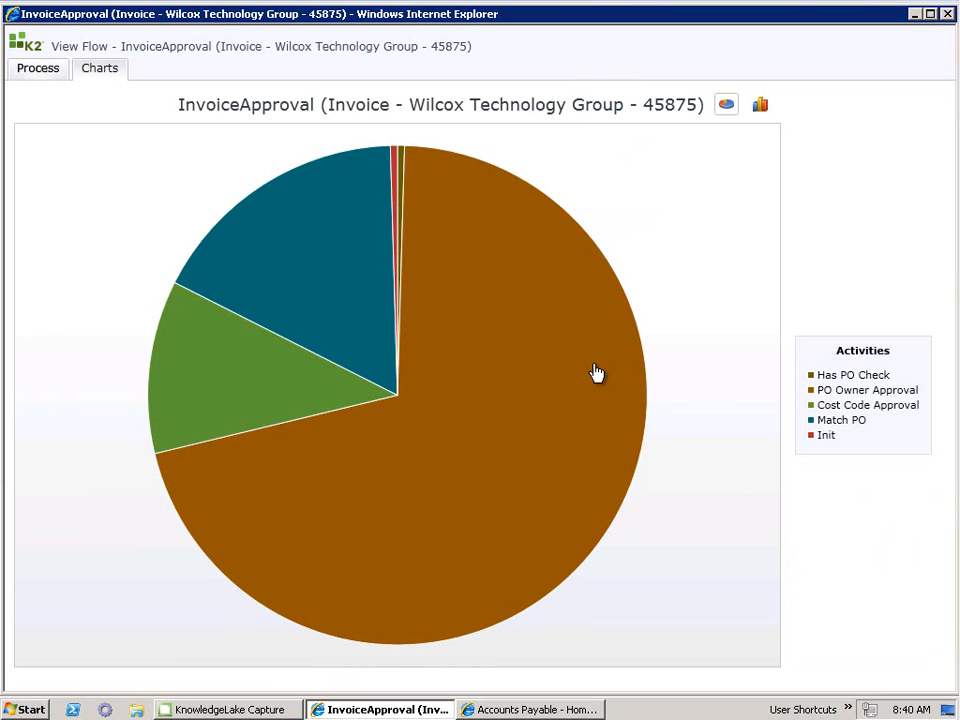
mouse_move(904, 156)
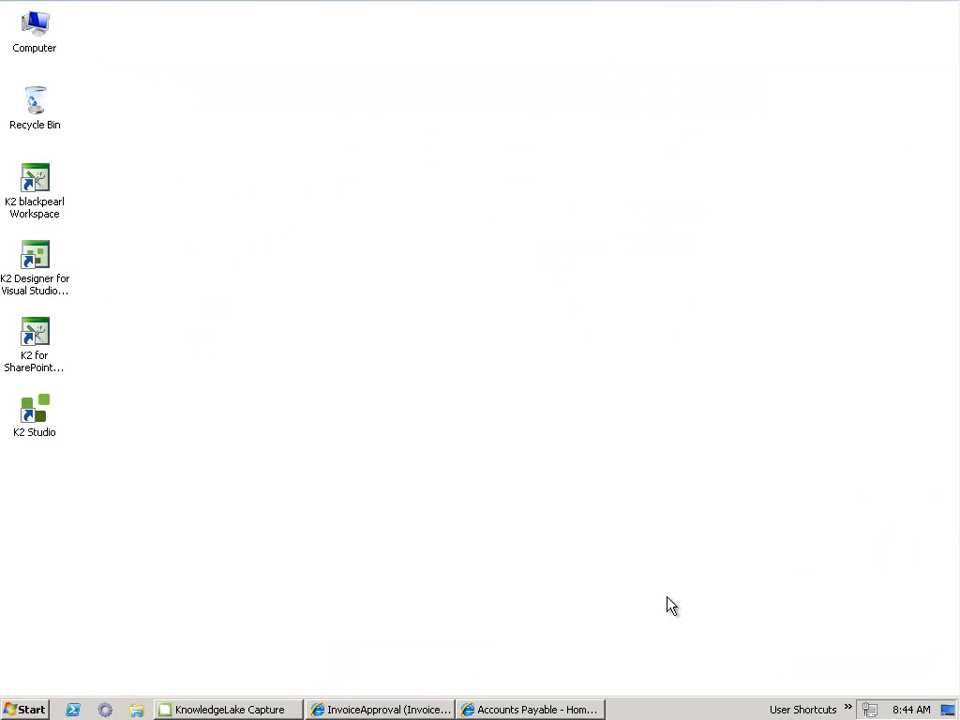
From the Accounts Payable K2 Worklist, open the Wilcox Technology Group invoice in the viewer
left_click(536, 708)
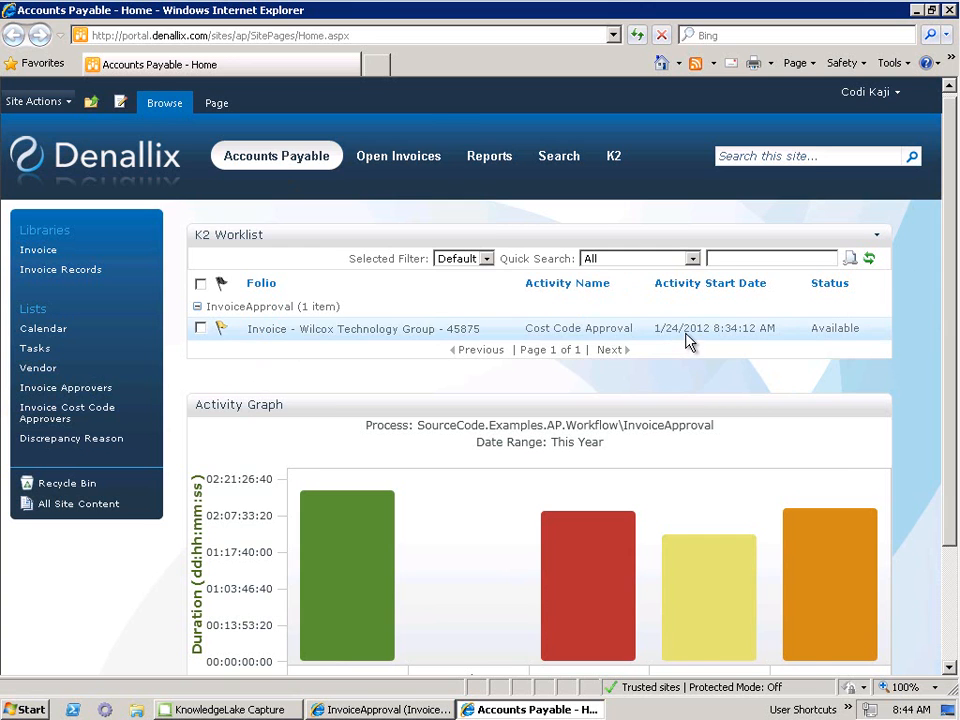
left_click(344, 328)
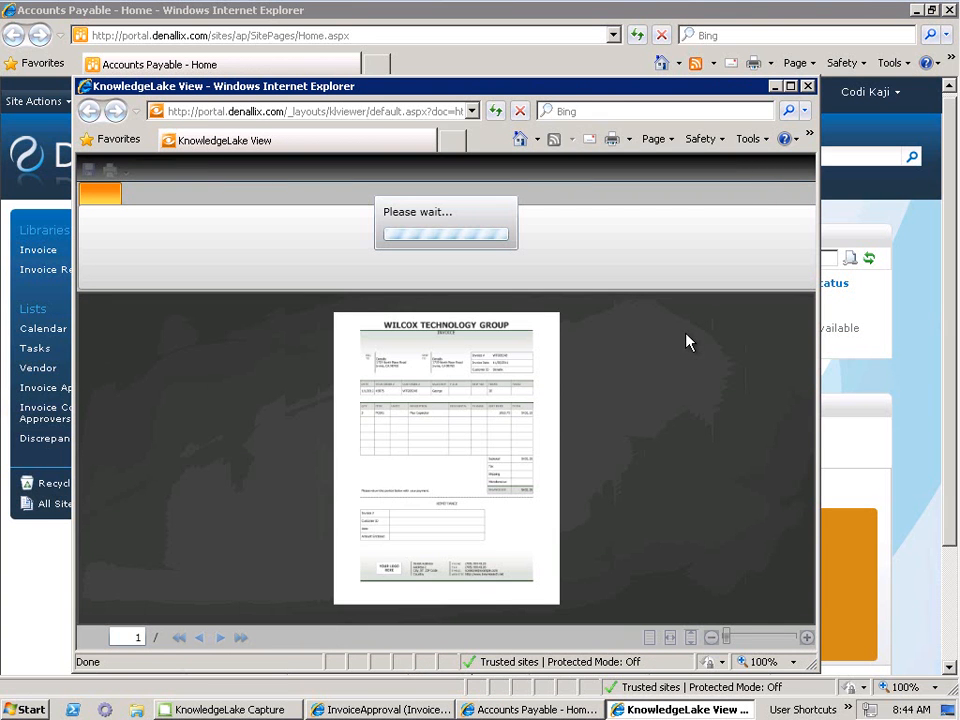
mouse_move(652, 334)
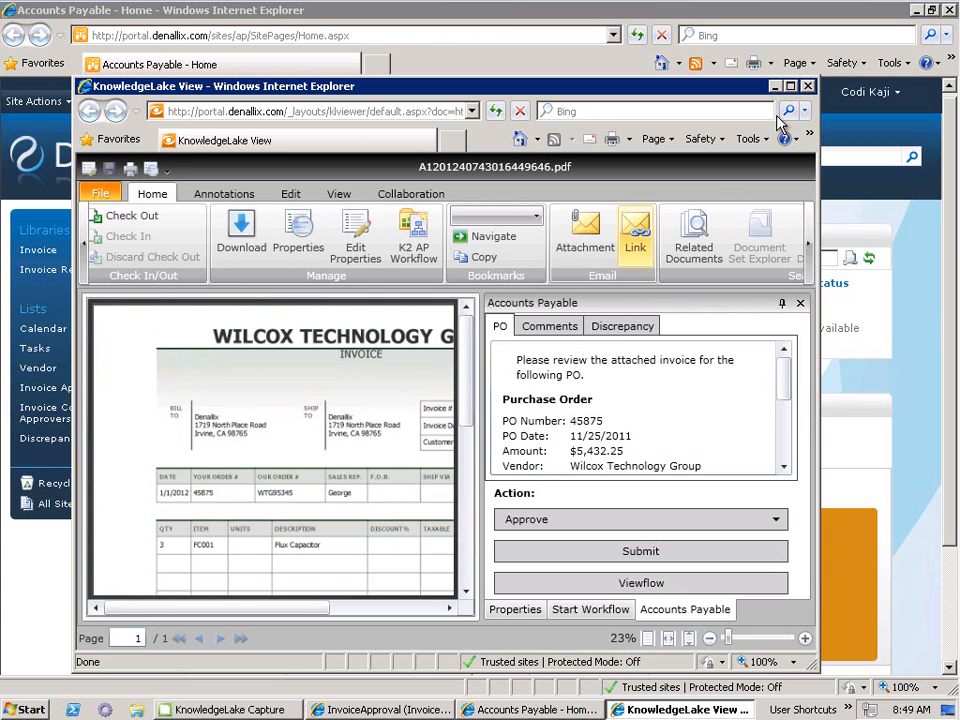
Review the invoice's PO details, comments and discrepancy information in the maximized viewer
left_click(808, 88)
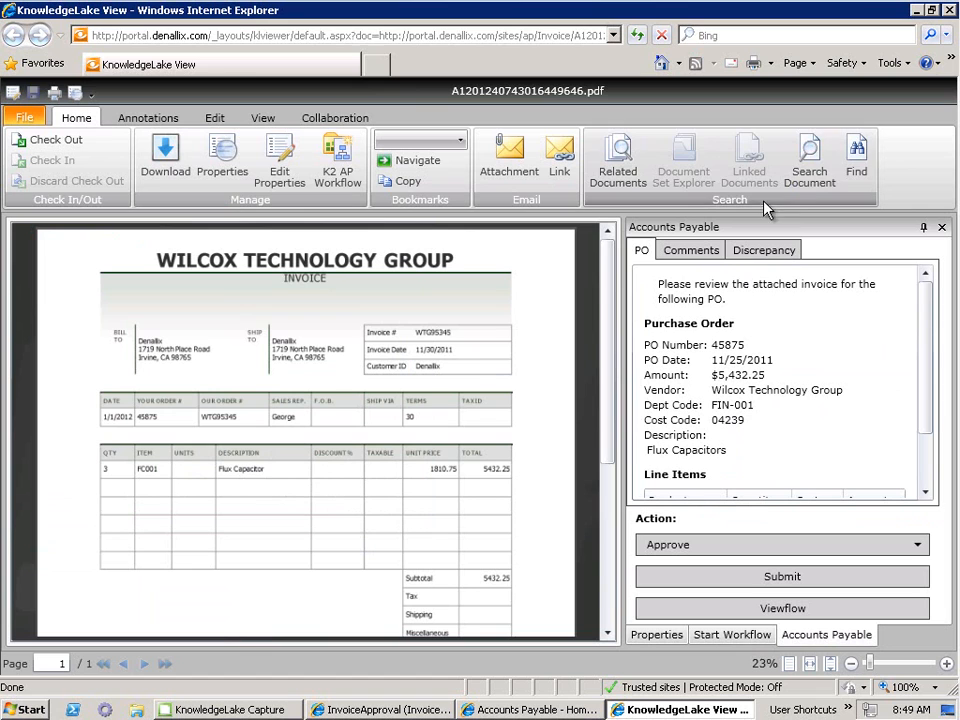
mouse_move(322, 476)
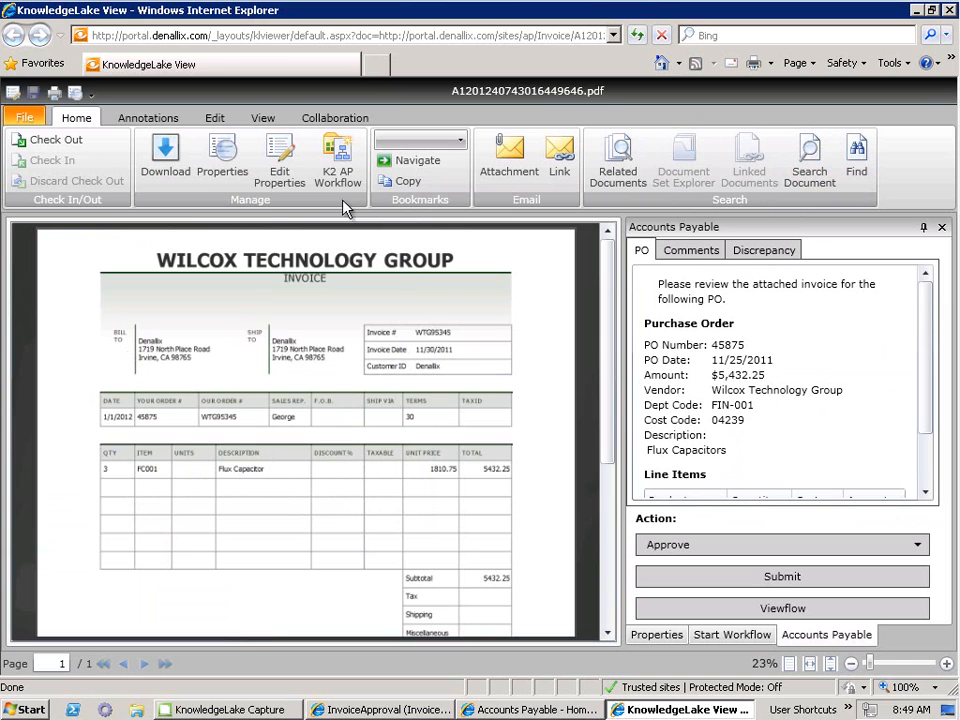
mouse_move(276, 520)
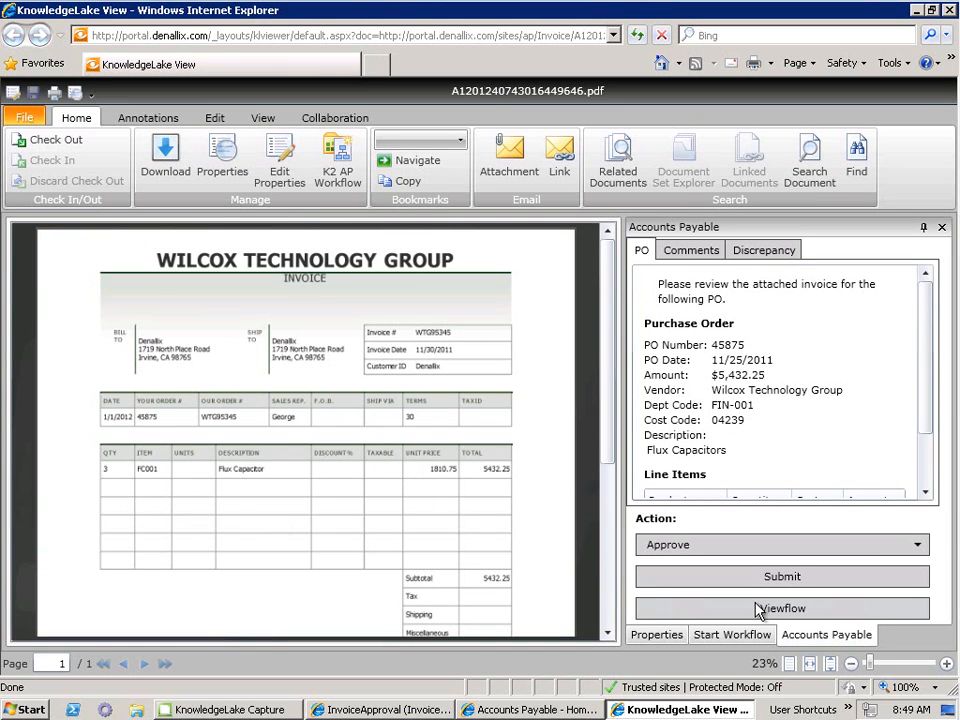
scroll("down", 3)
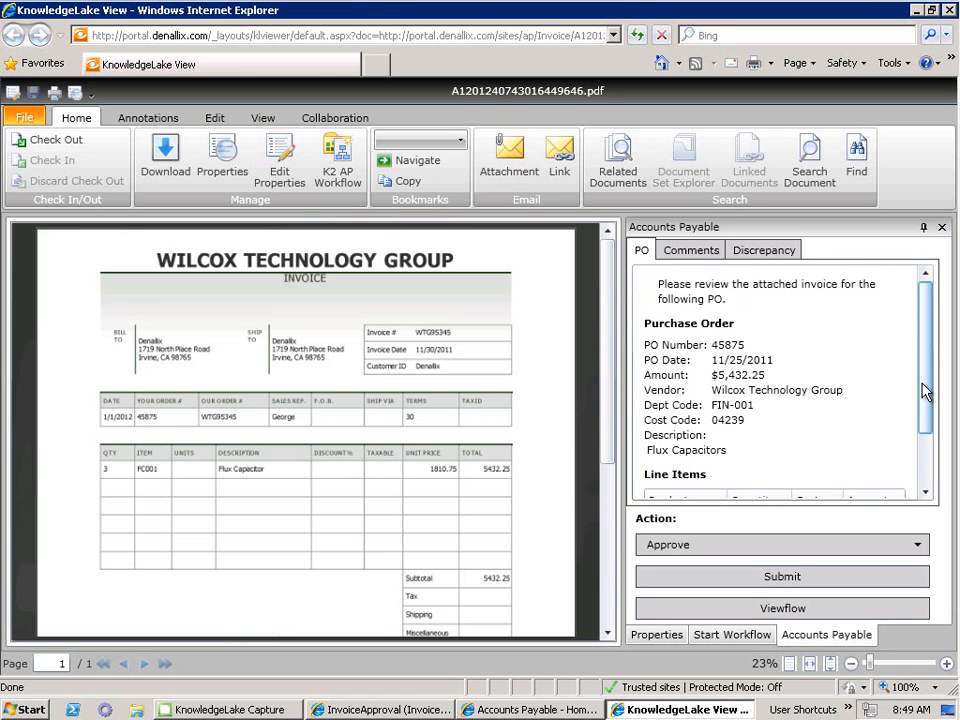
mouse_move(824, 262)
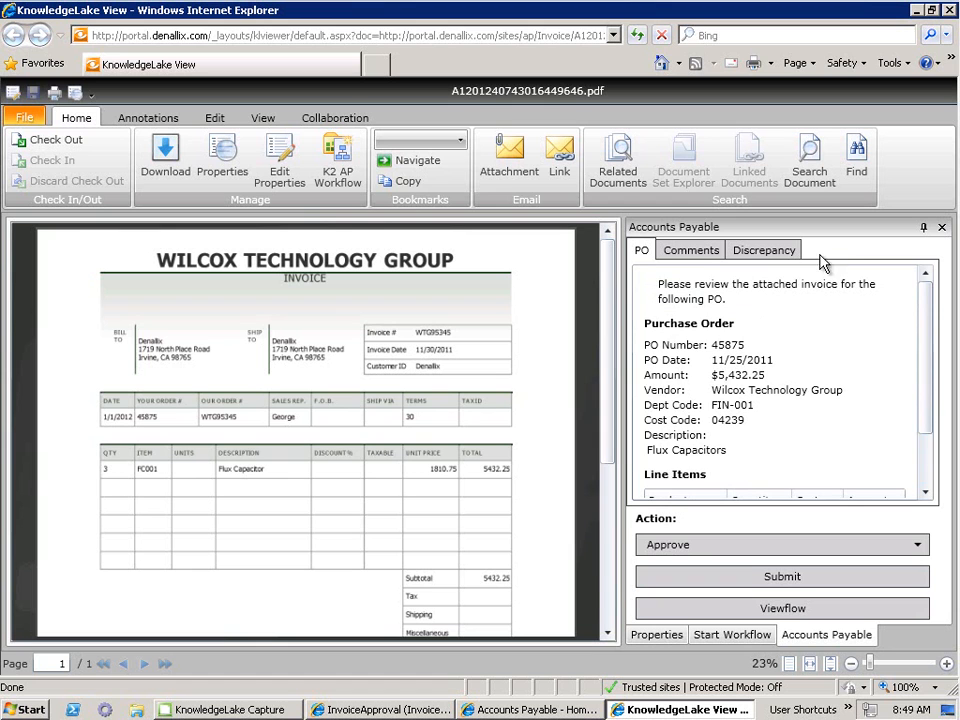
scroll("down", 3)
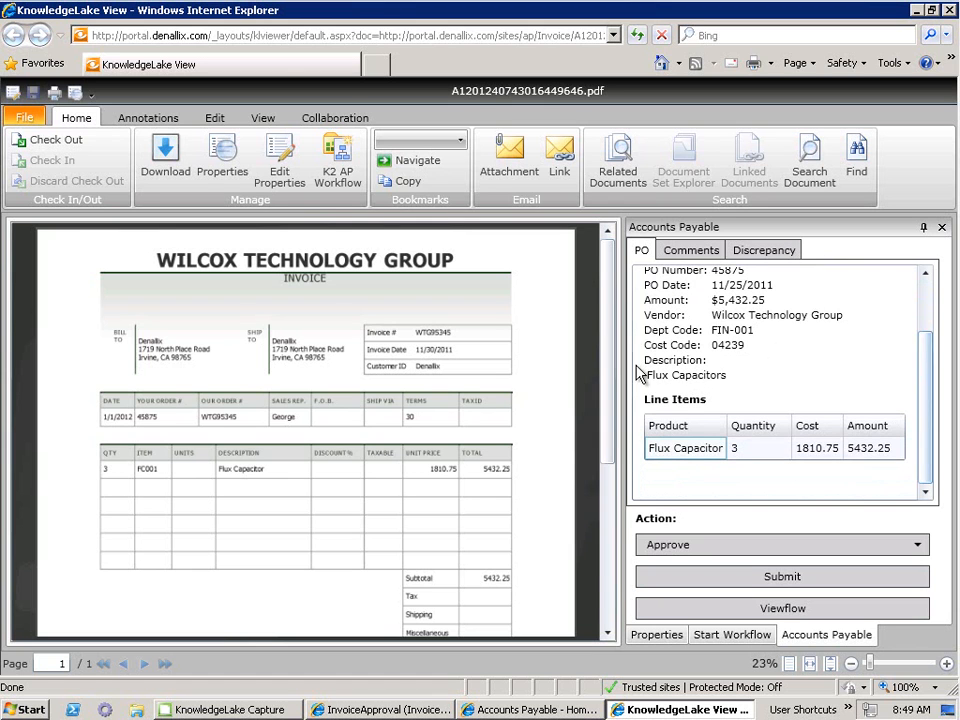
left_click(690, 250)
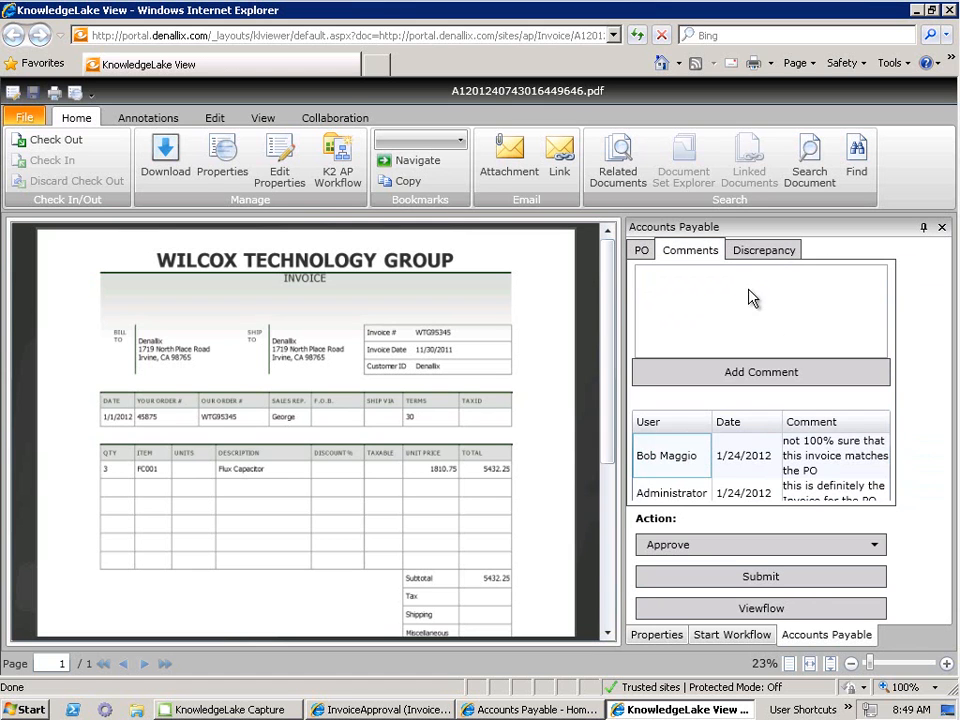
mouse_move(760, 372)
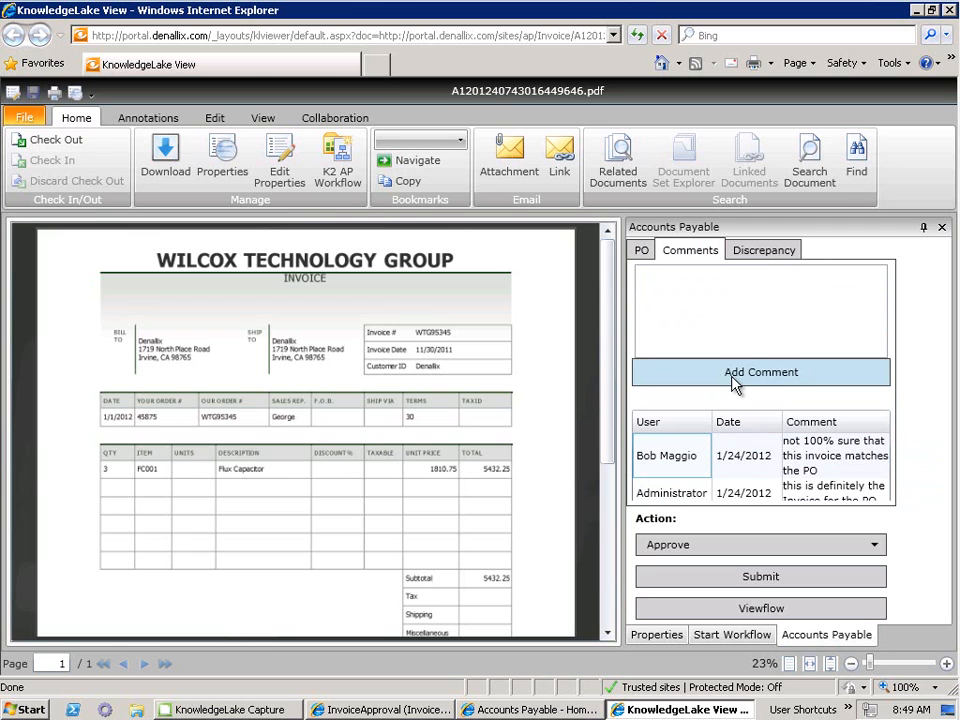
left_click(762, 248)
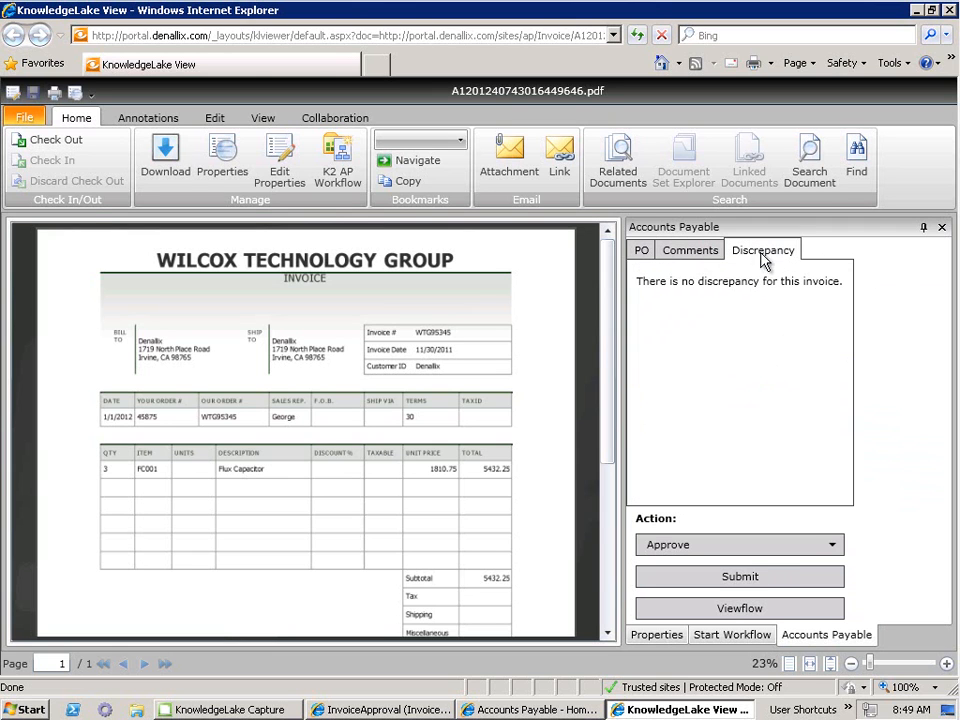
mouse_move(856, 304)
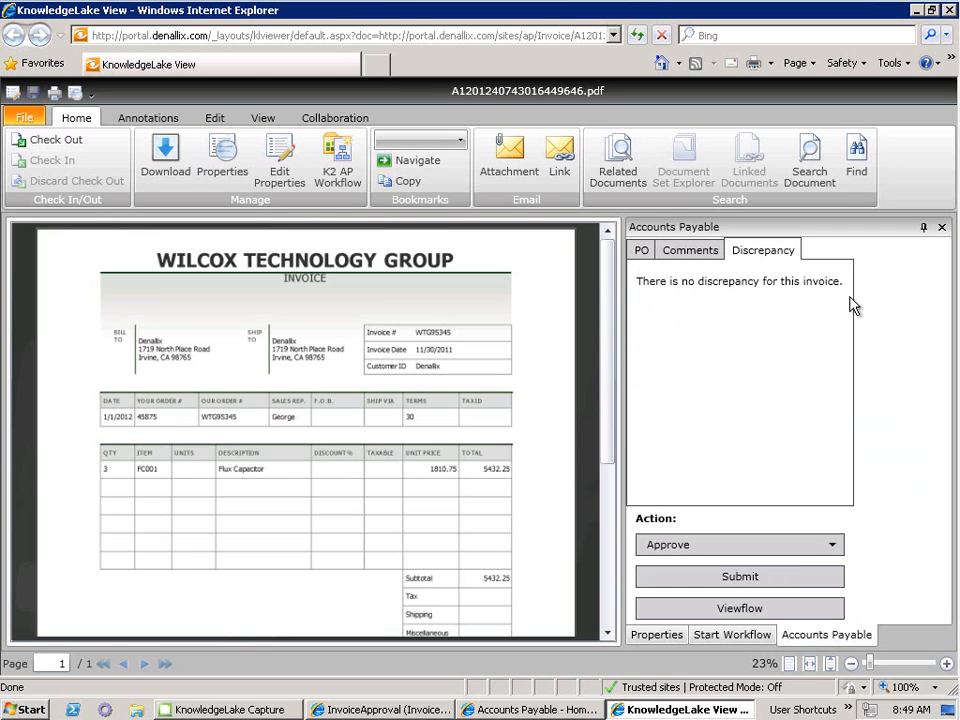
mouse_move(660, 270)
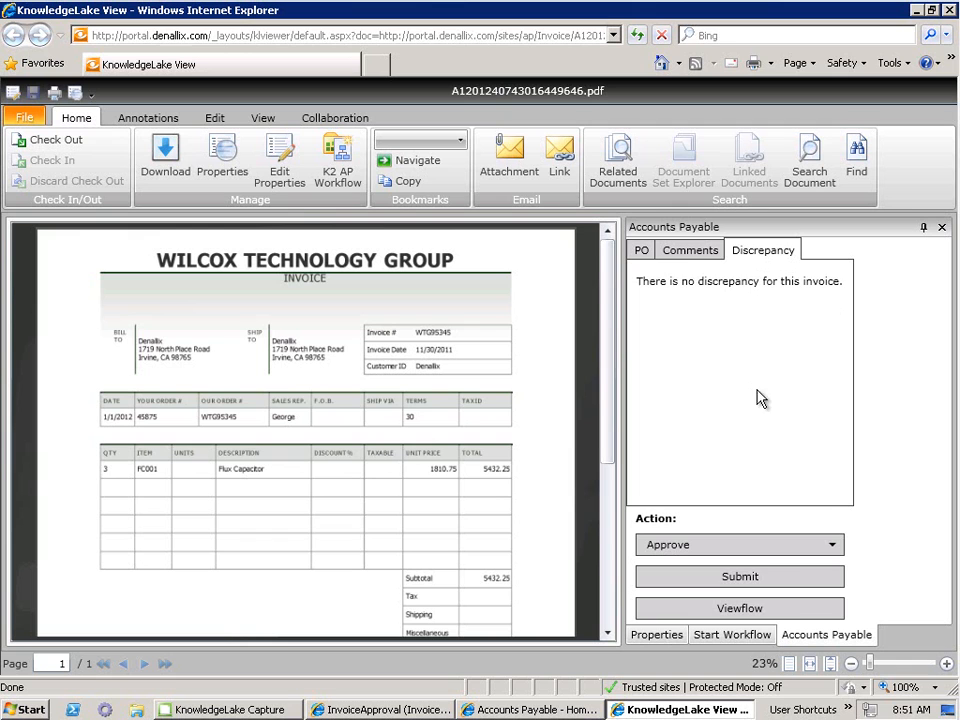
left_click(640, 250)
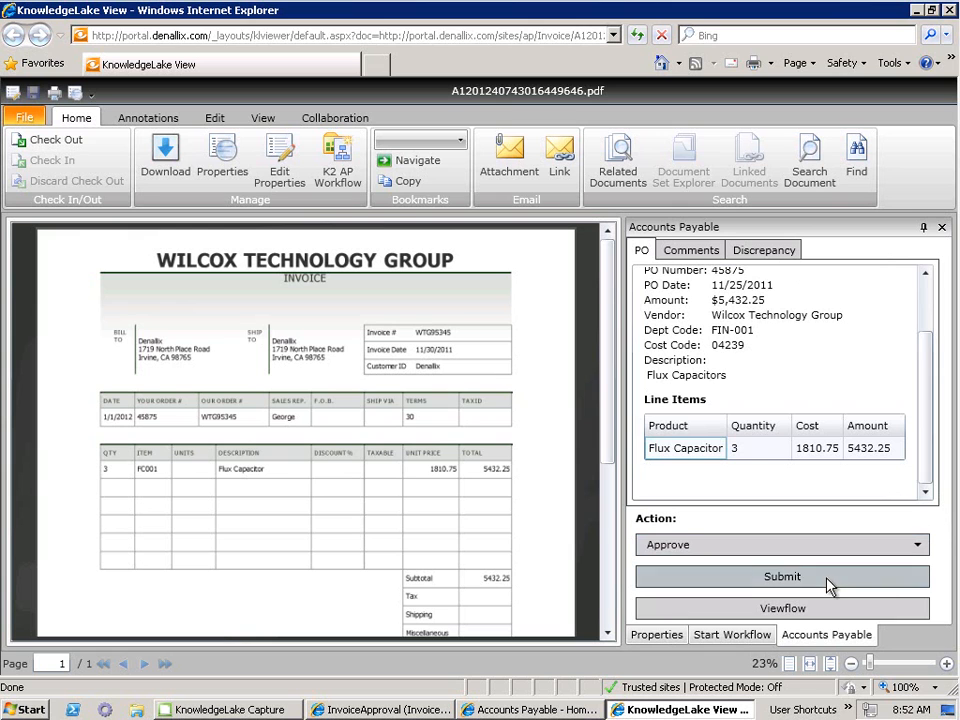
Submit the Cost Code Approval as Approve and confirm in View Flow it moved to Executive Approval
left_click(782, 576)
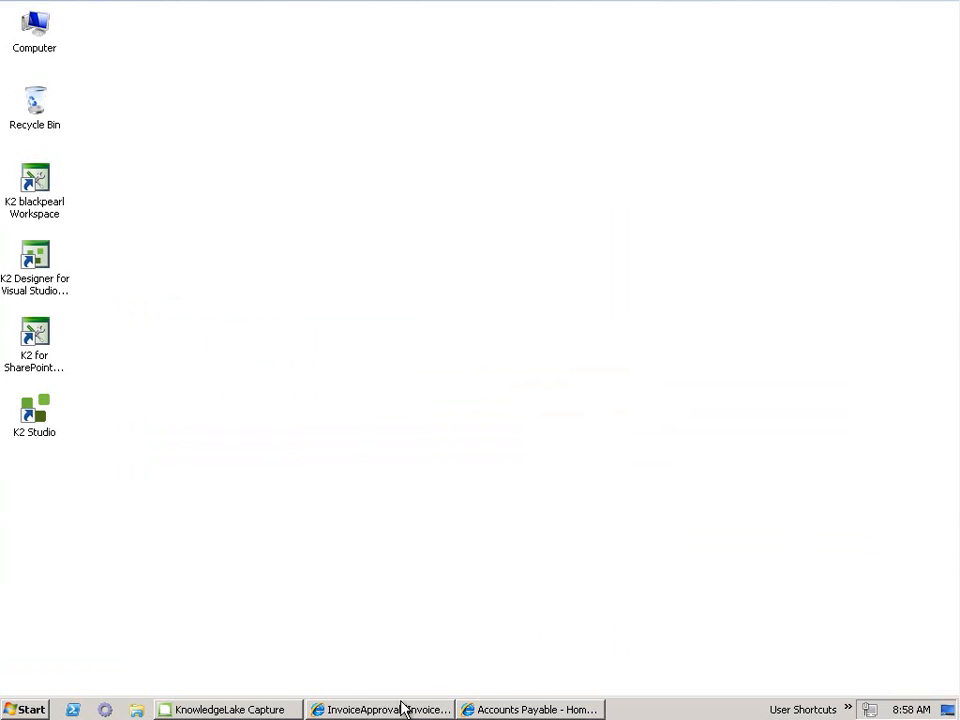
left_click(380, 708)
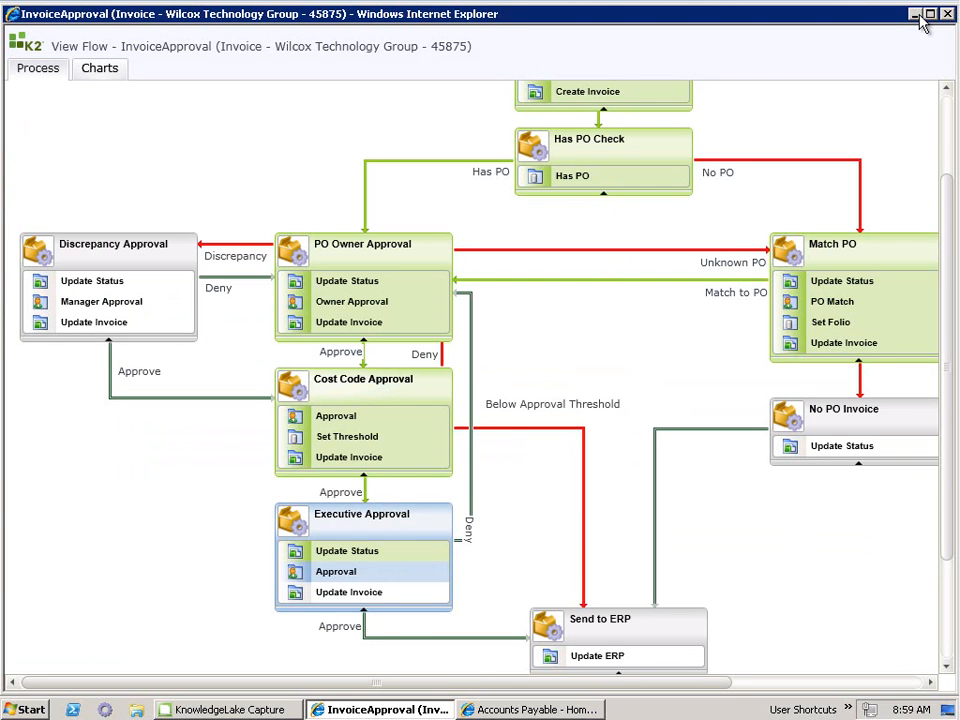
left_click(532, 708)
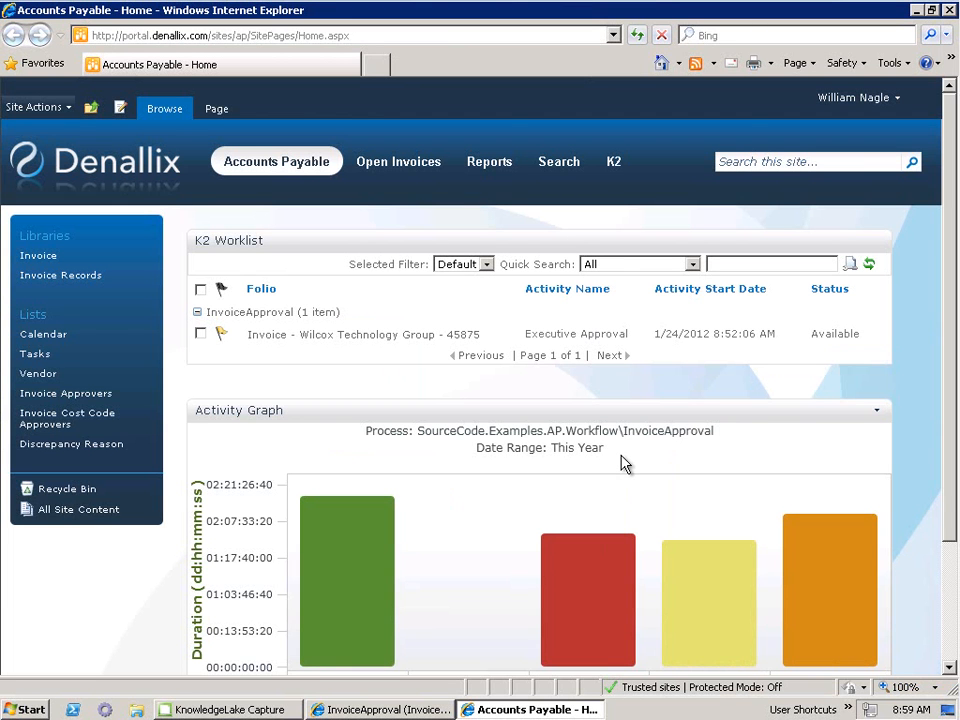
mouse_move(710, 258)
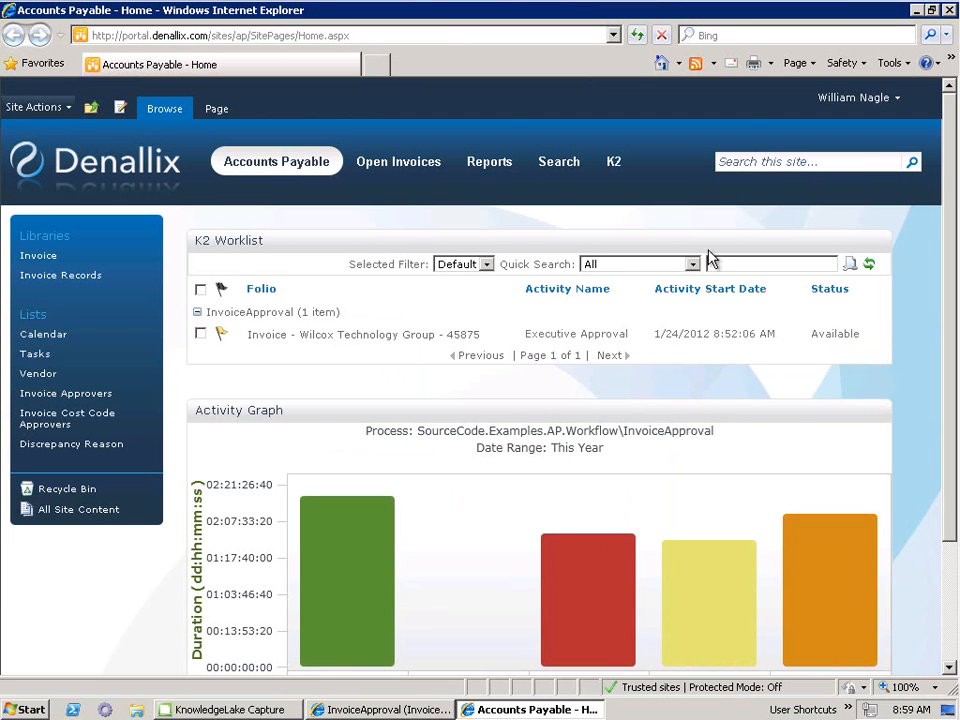
mouse_move(584, 412)
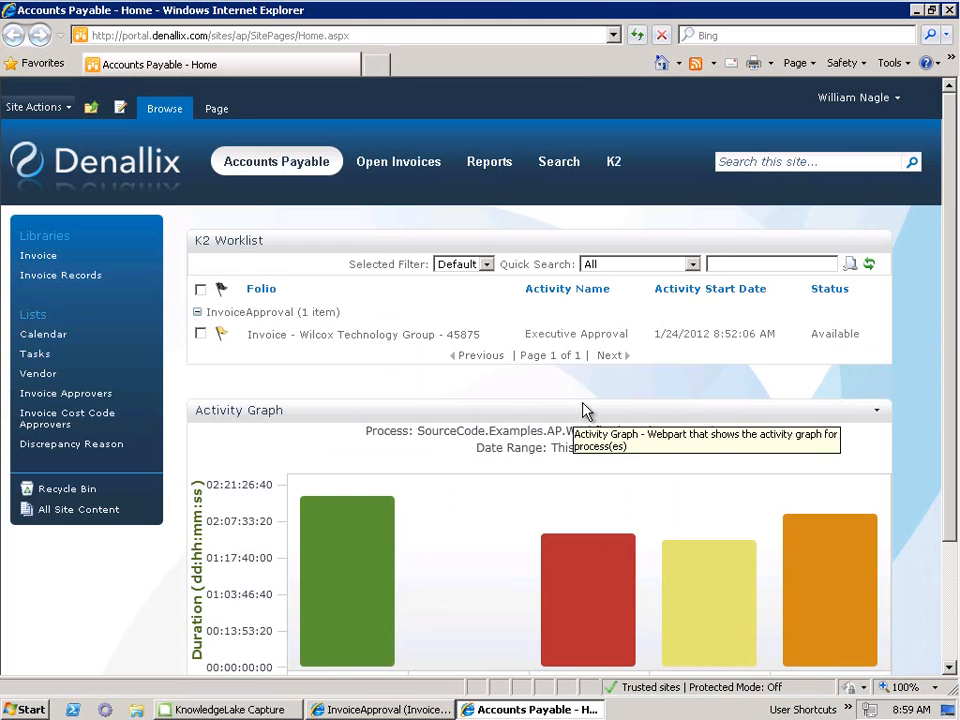
mouse_move(586, 410)
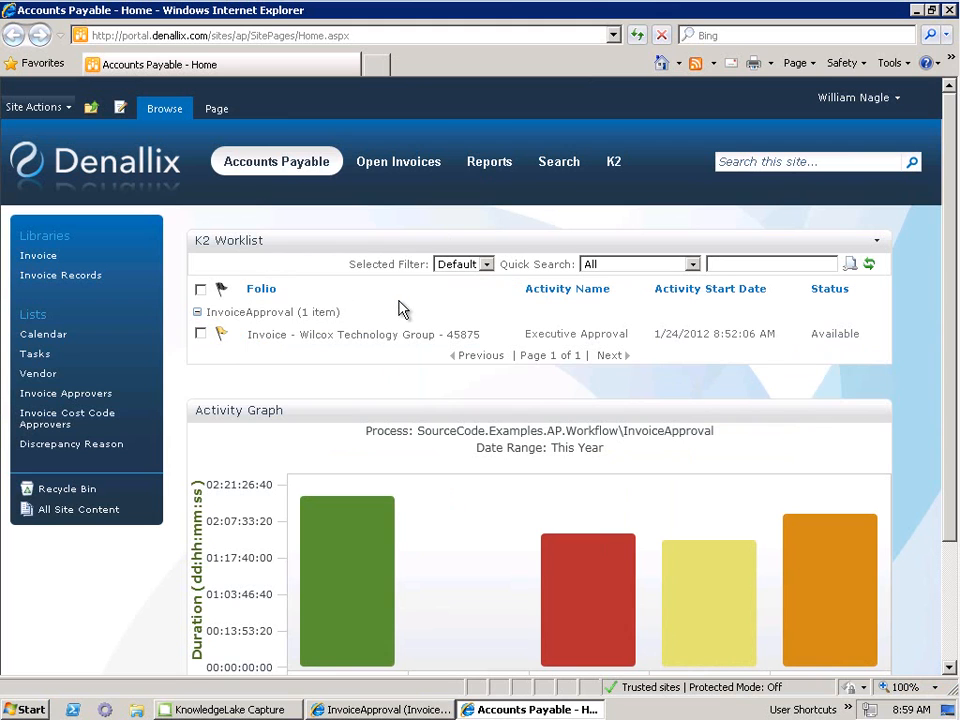
mouse_move(924, 508)
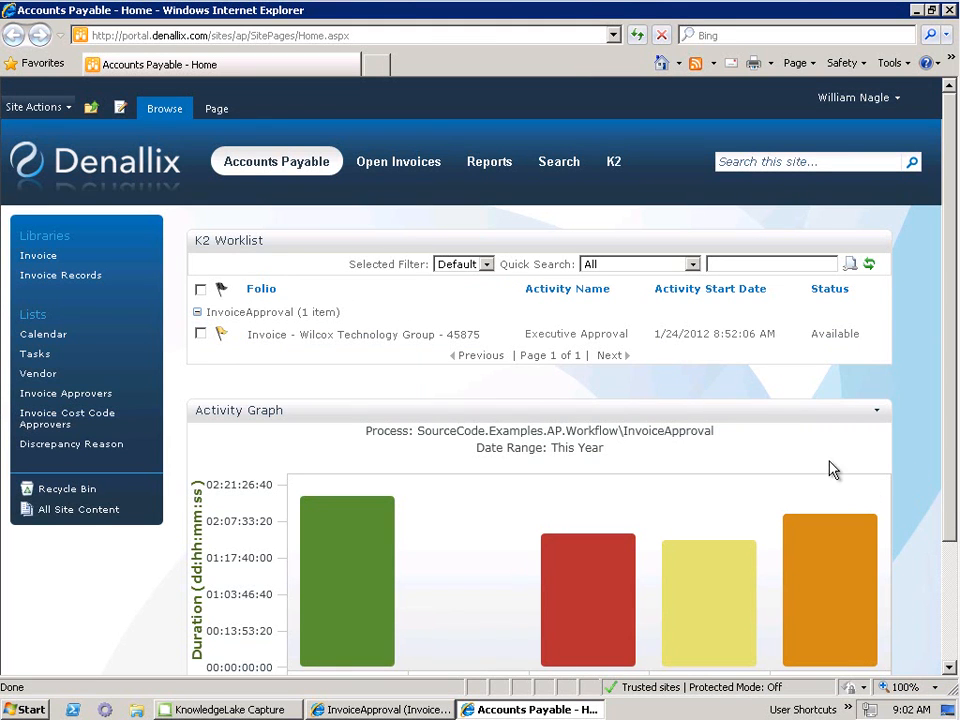
mouse_move(796, 392)
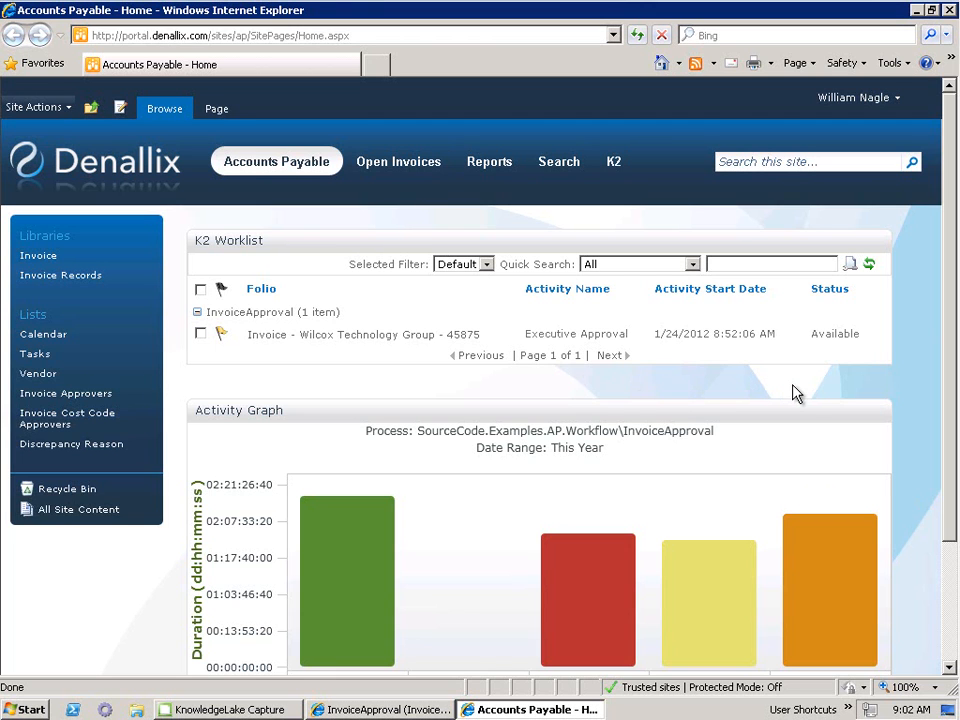
mouse_move(512, 340)
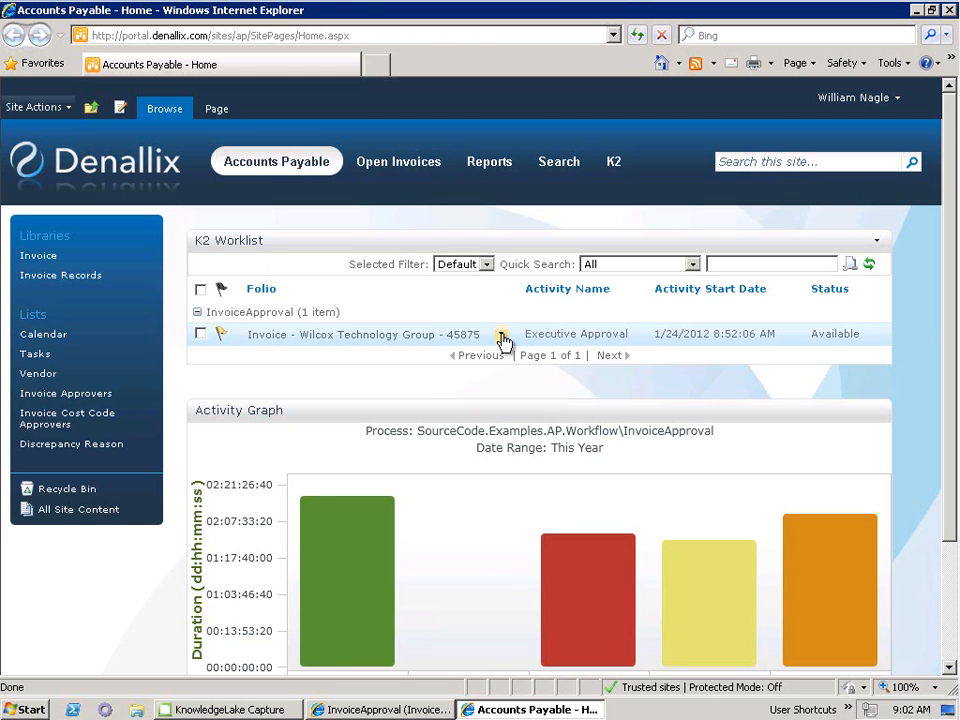
Approve the Wilcox invoice's Executive Approval via the worklist Action(s) menu and confirm with OK
left_click(500, 334)
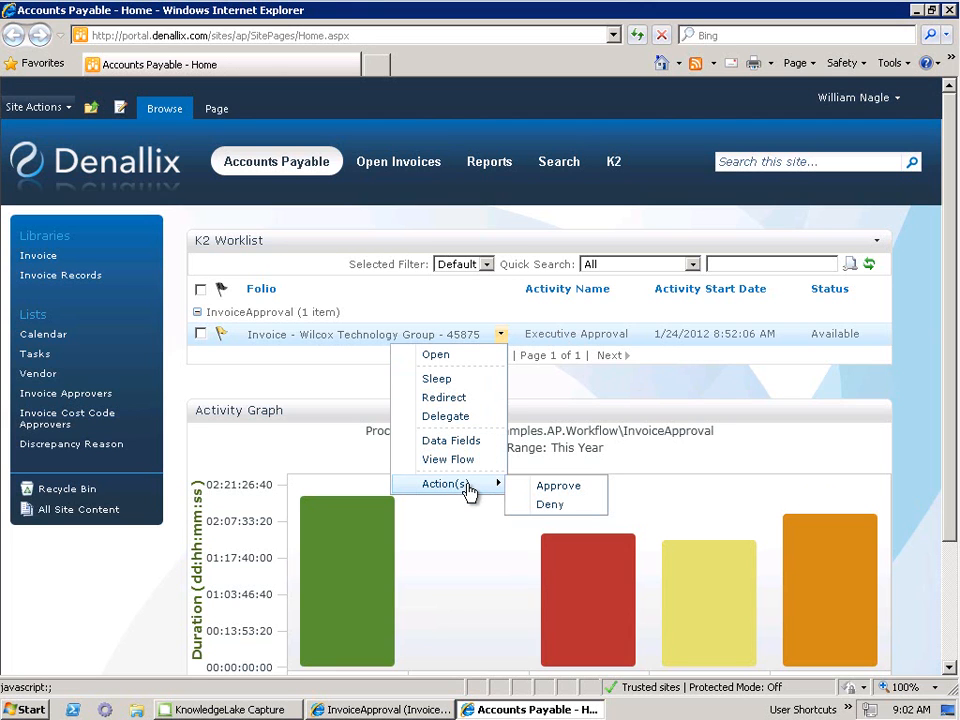
mouse_move(558, 486)
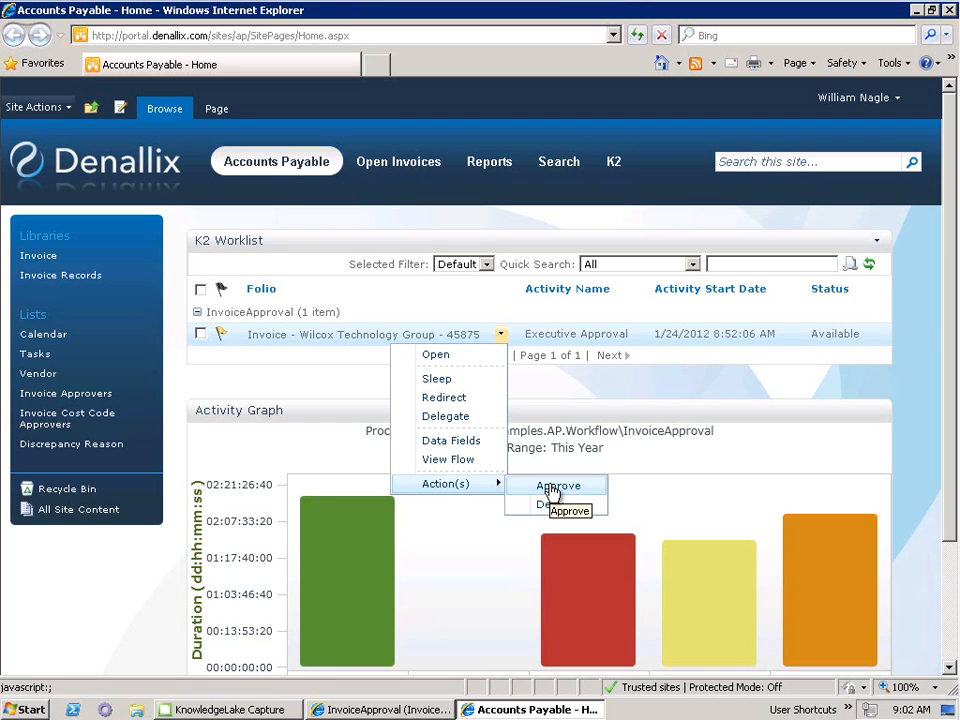
mouse_move(576, 496)
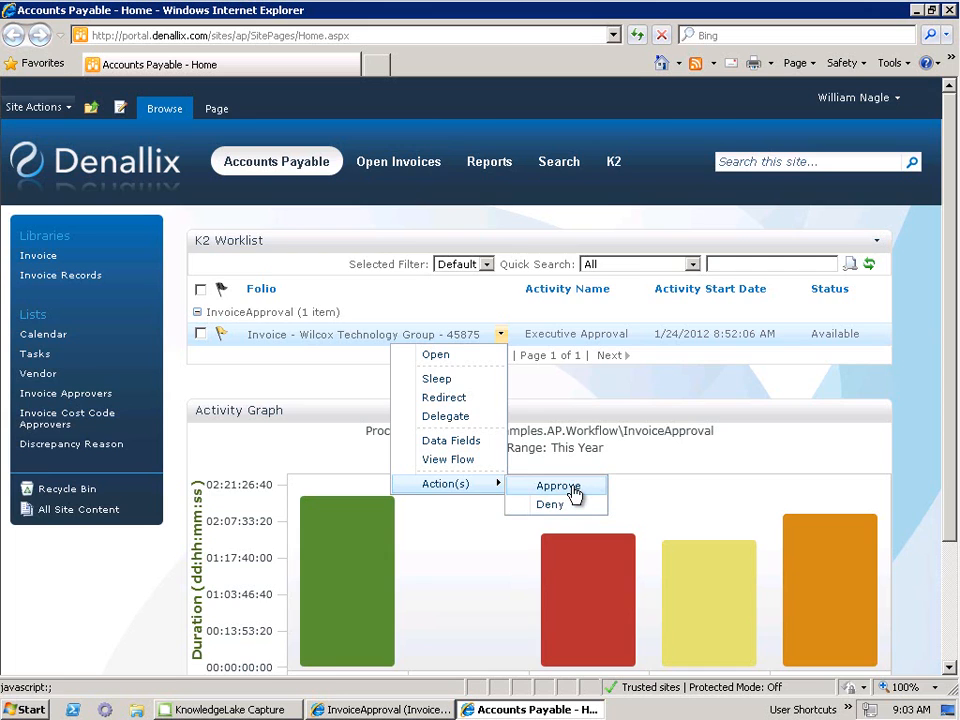
left_click(556, 486)
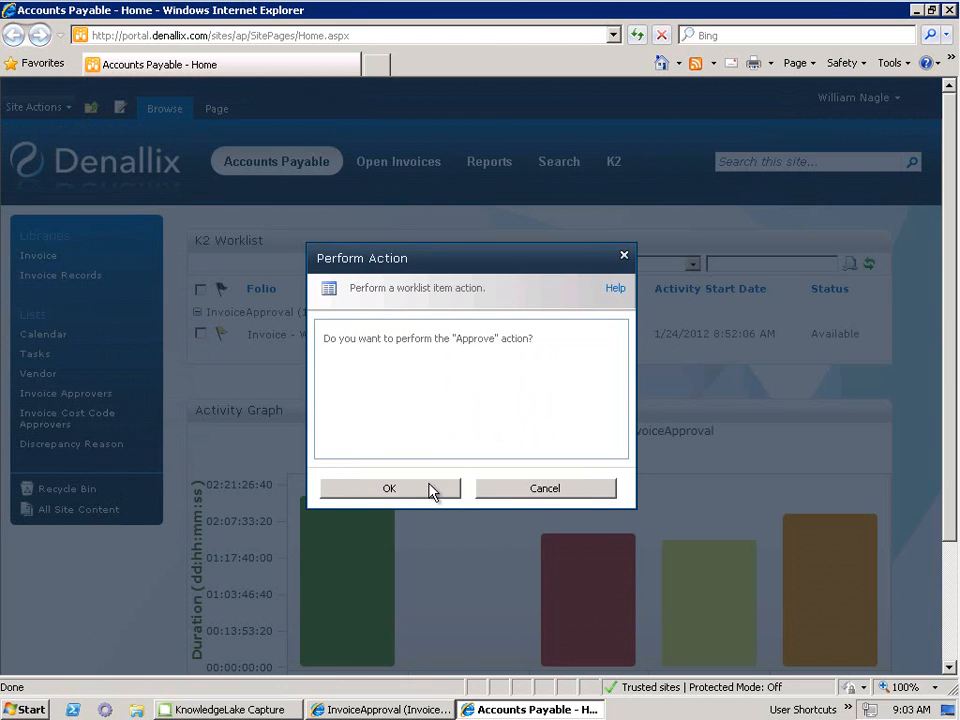
left_click(388, 488)
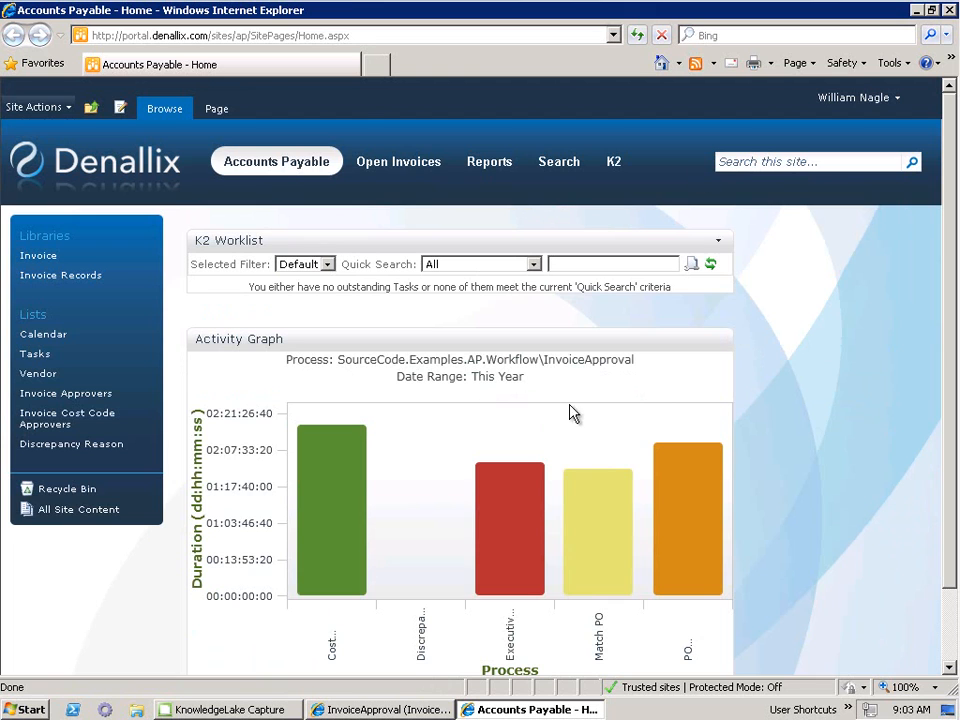
mouse_move(716, 292)
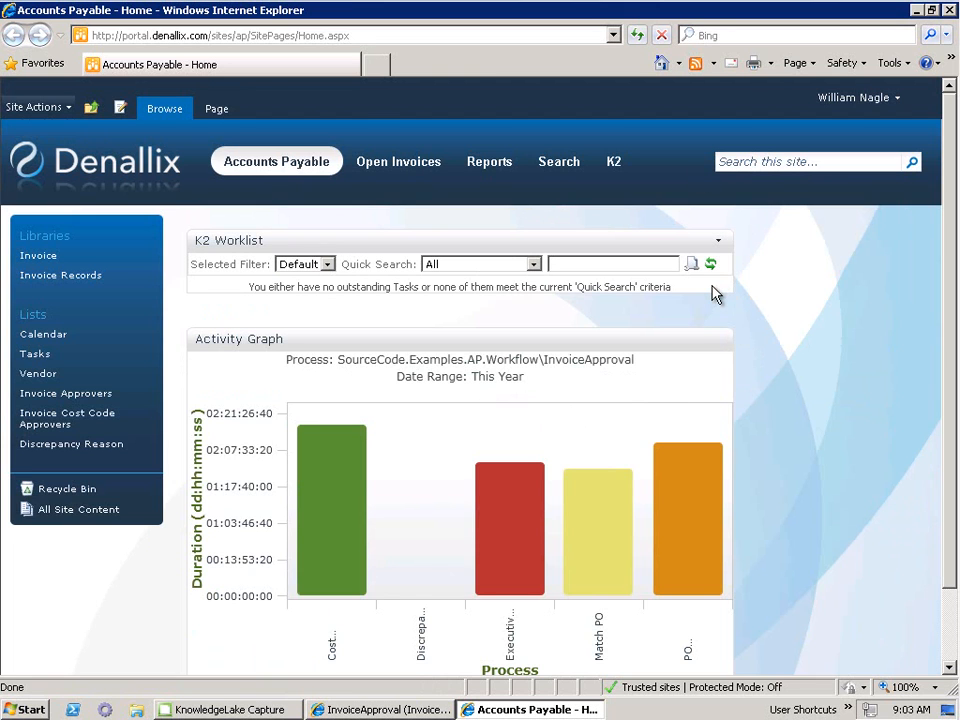
mouse_move(792, 316)
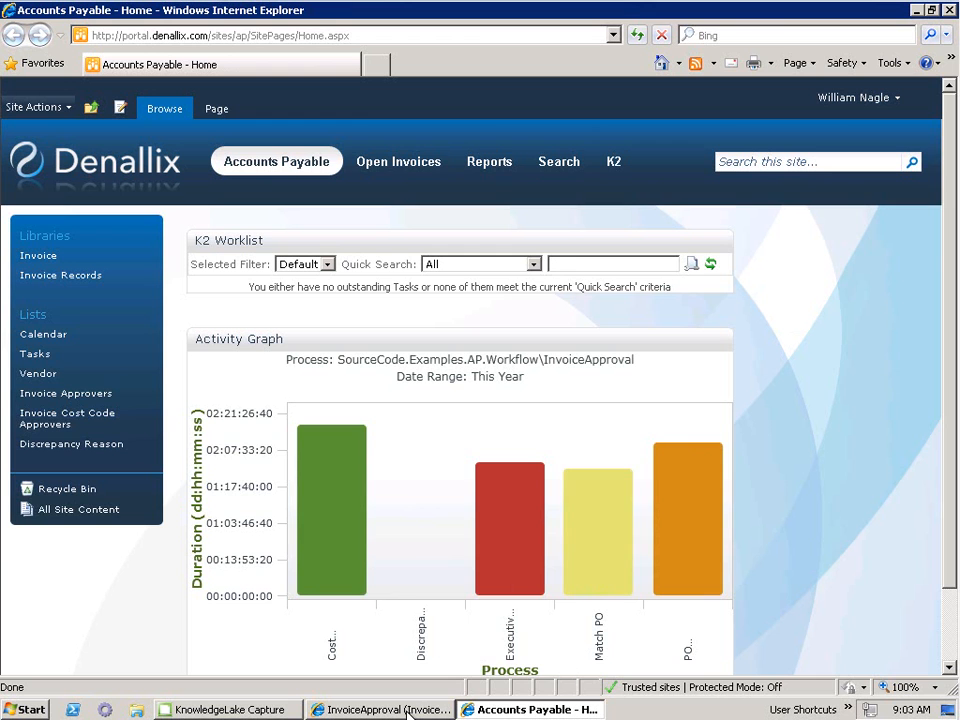
Check the workflow diagram shows invoice 45875 past Executive Approval through to Send to ERP
left_click(364, 708)
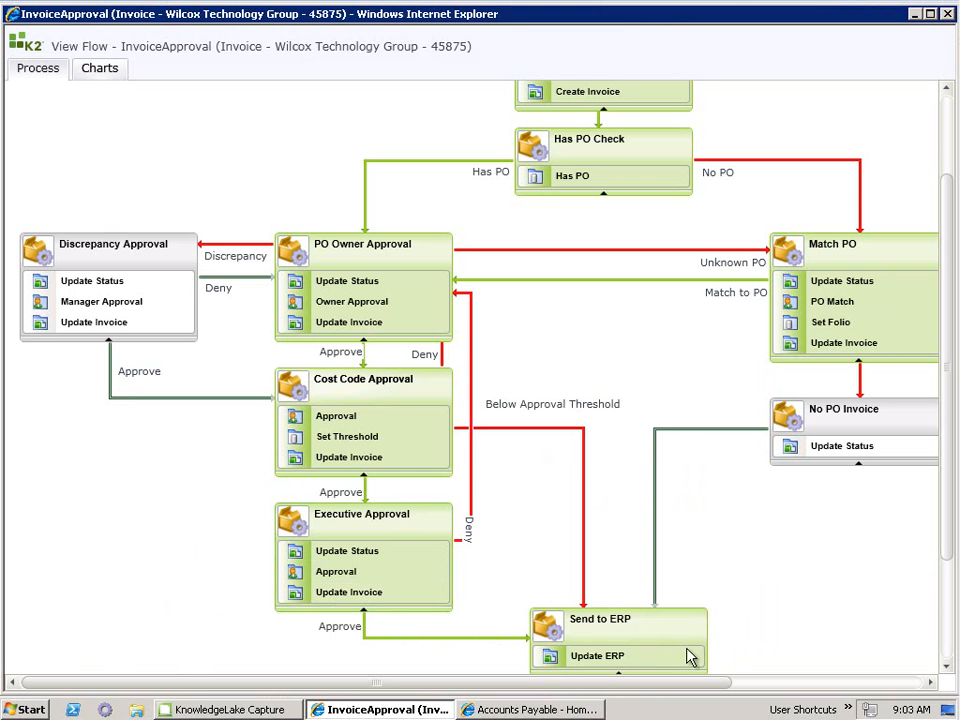
scroll("down", 3)
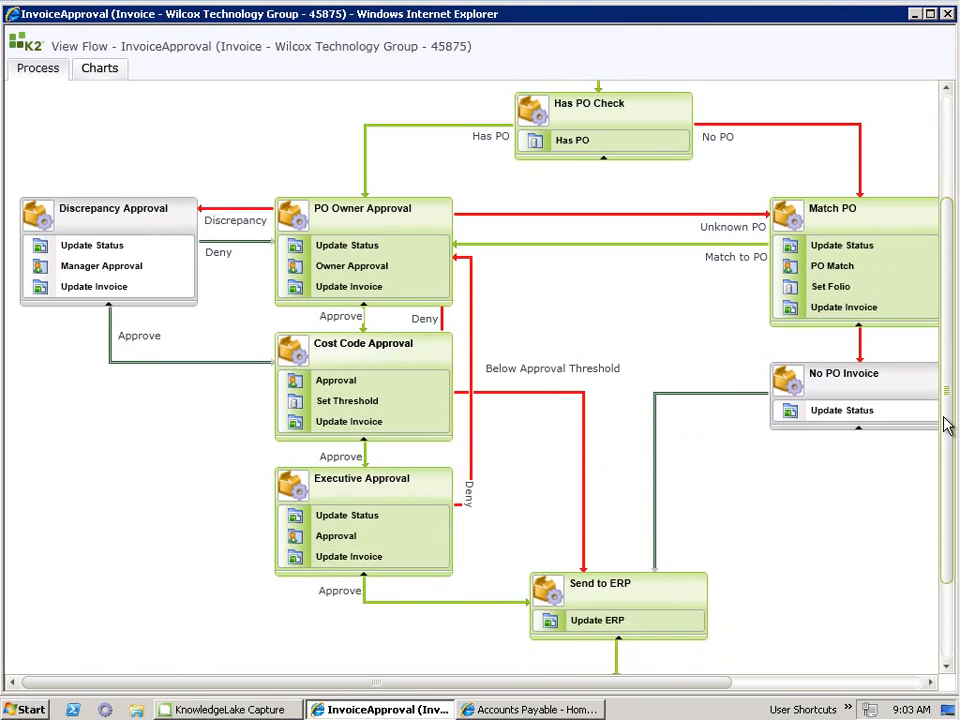
scroll("down", 3)
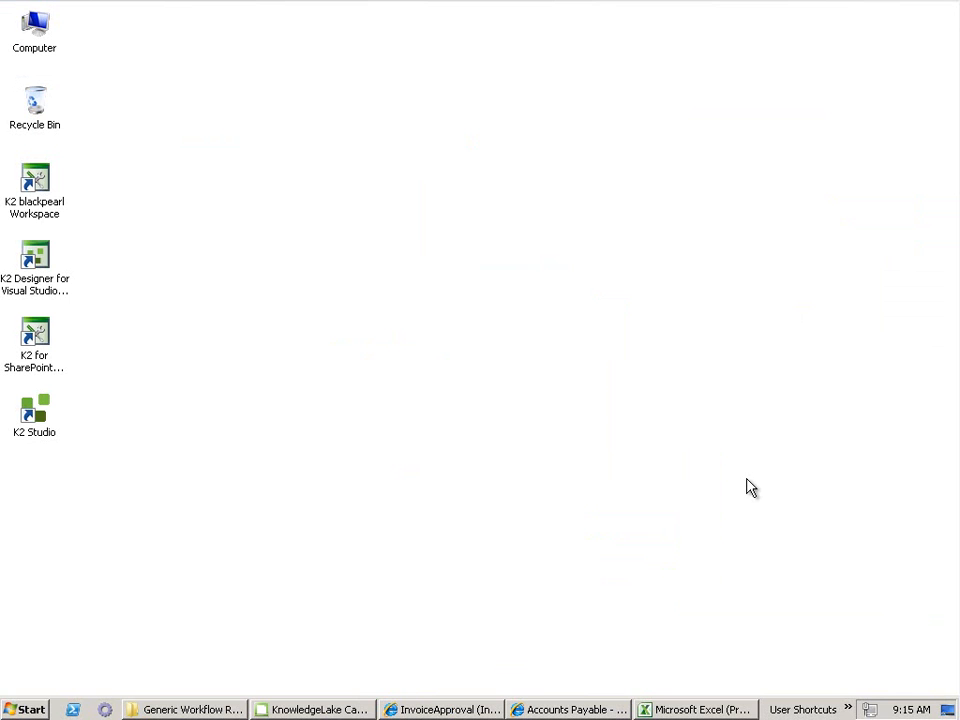
Search the KnowledgeLake query page for PO Number 45875, initially returning 0 results
left_click(568, 708)
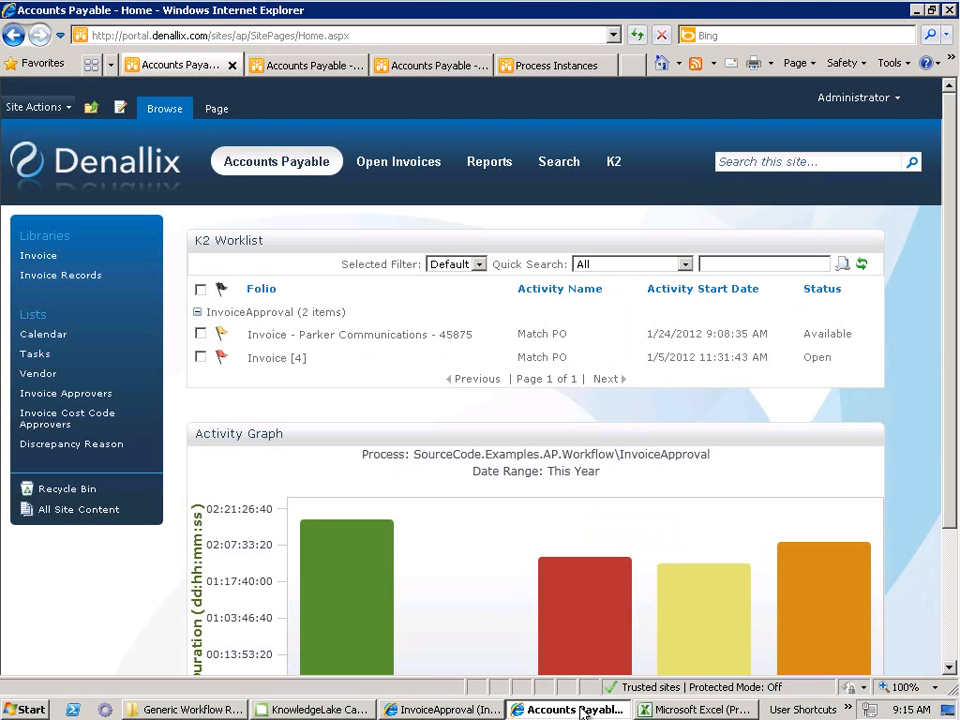
mouse_move(588, 410)
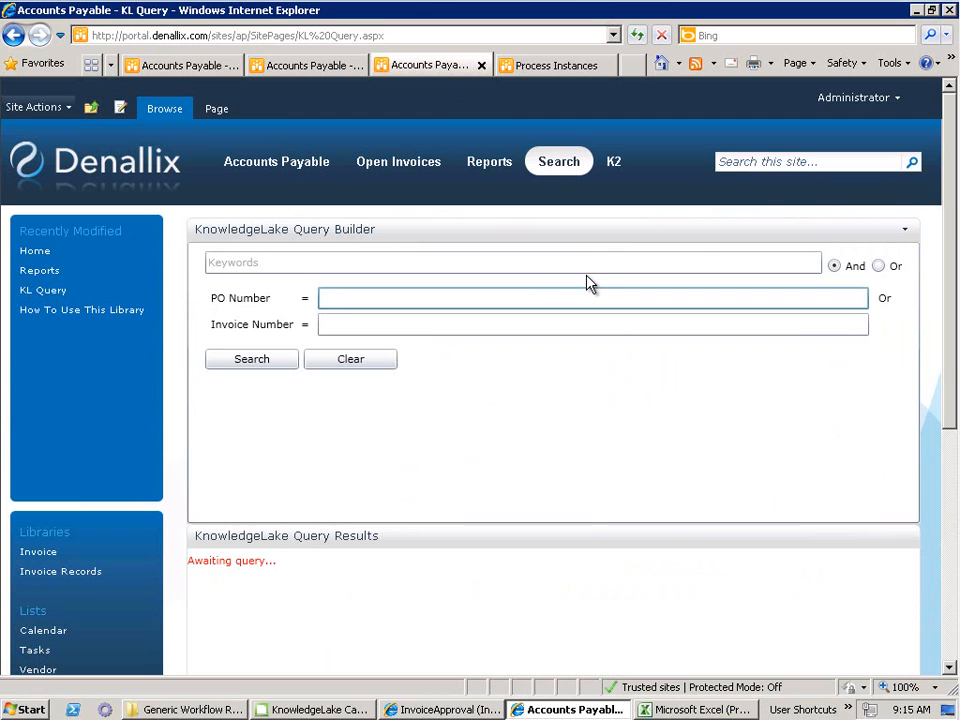
mouse_move(580, 286)
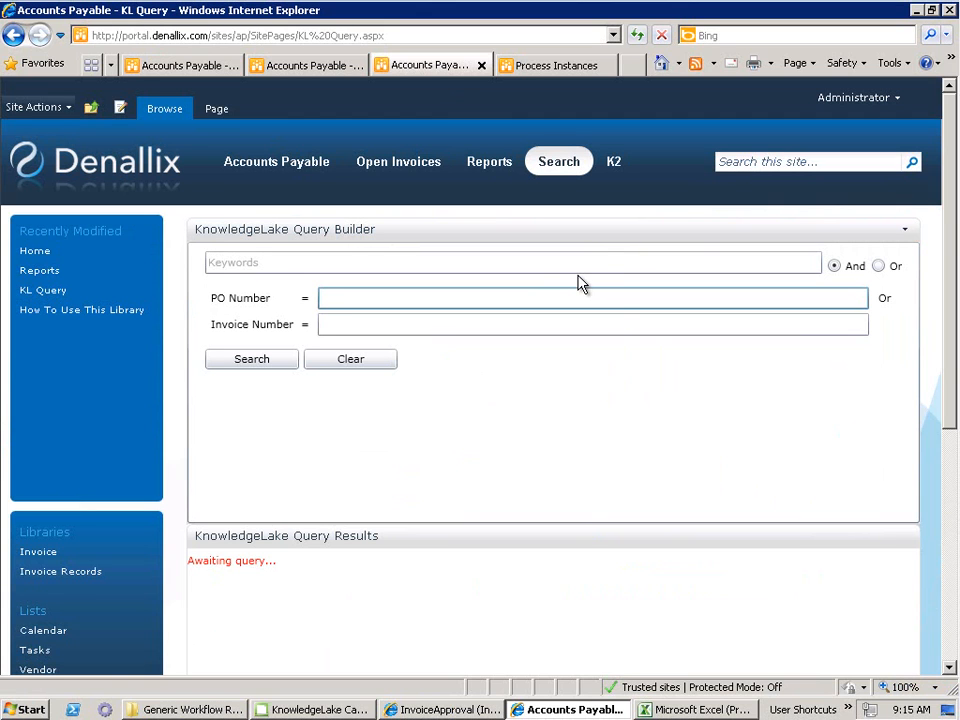
type("45875")
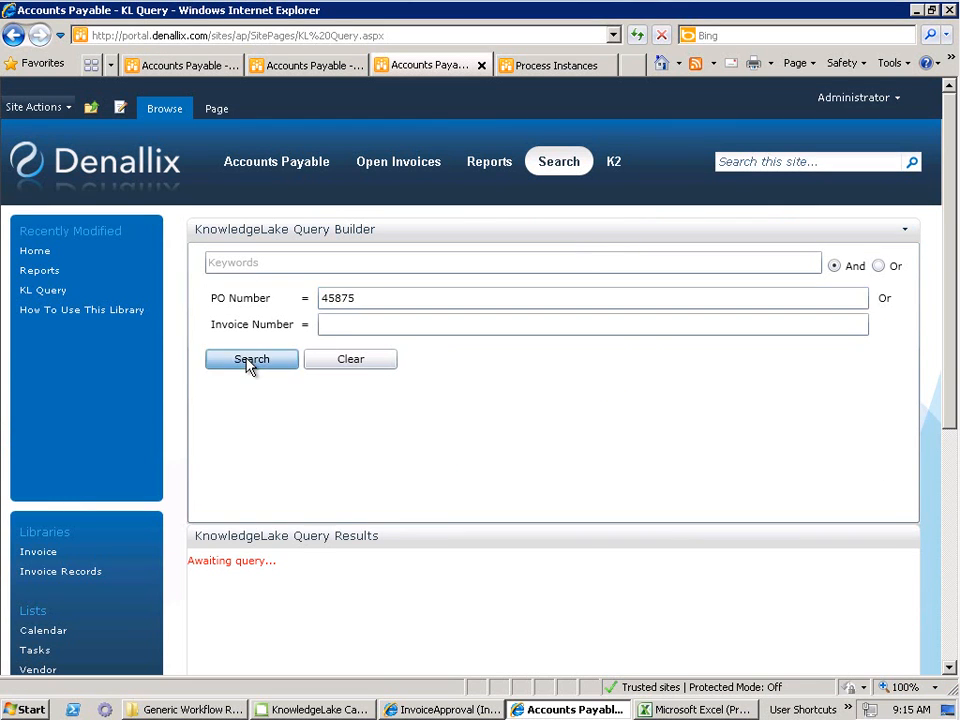
left_click(252, 360)
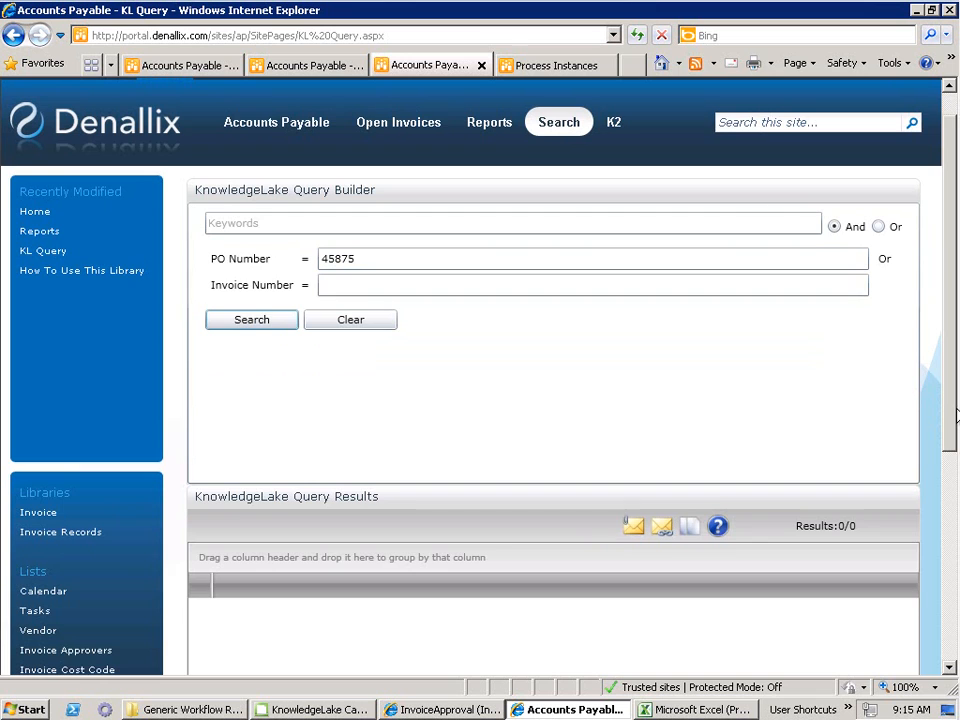
scroll("down", 3)
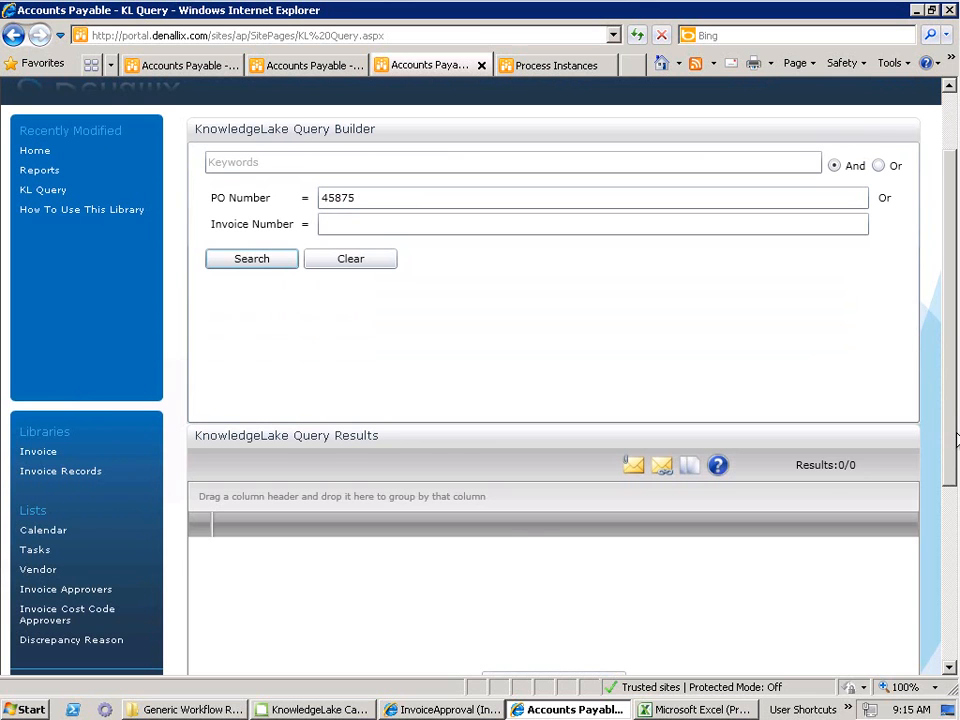
Rerun the PO 45875 search for 14 results, expand the first and choose View on its preview
left_click(252, 258)
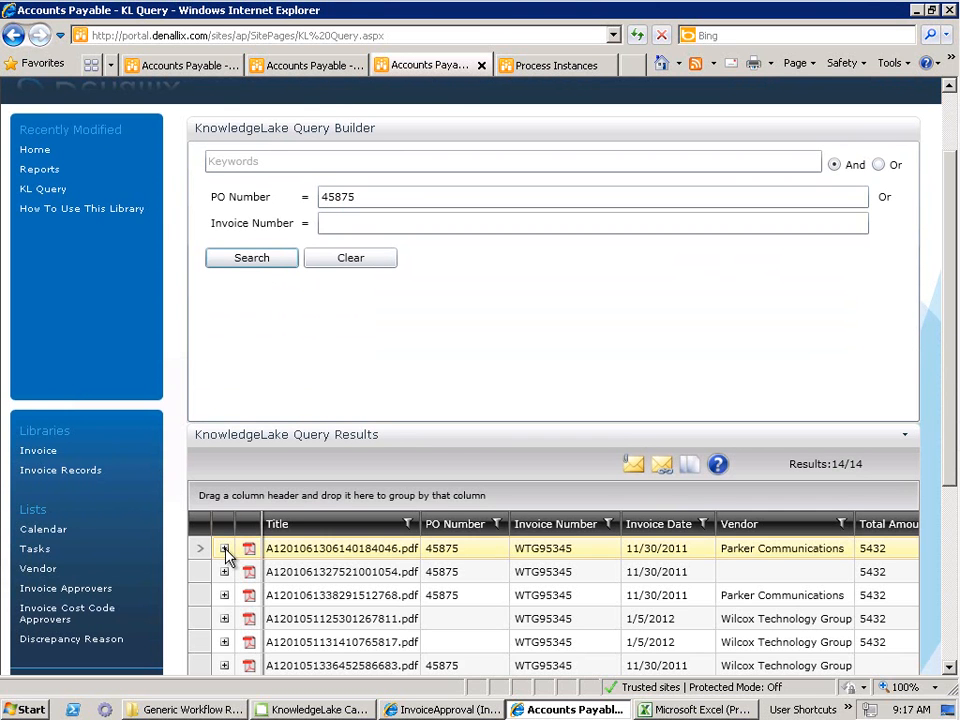
left_click(224, 548)
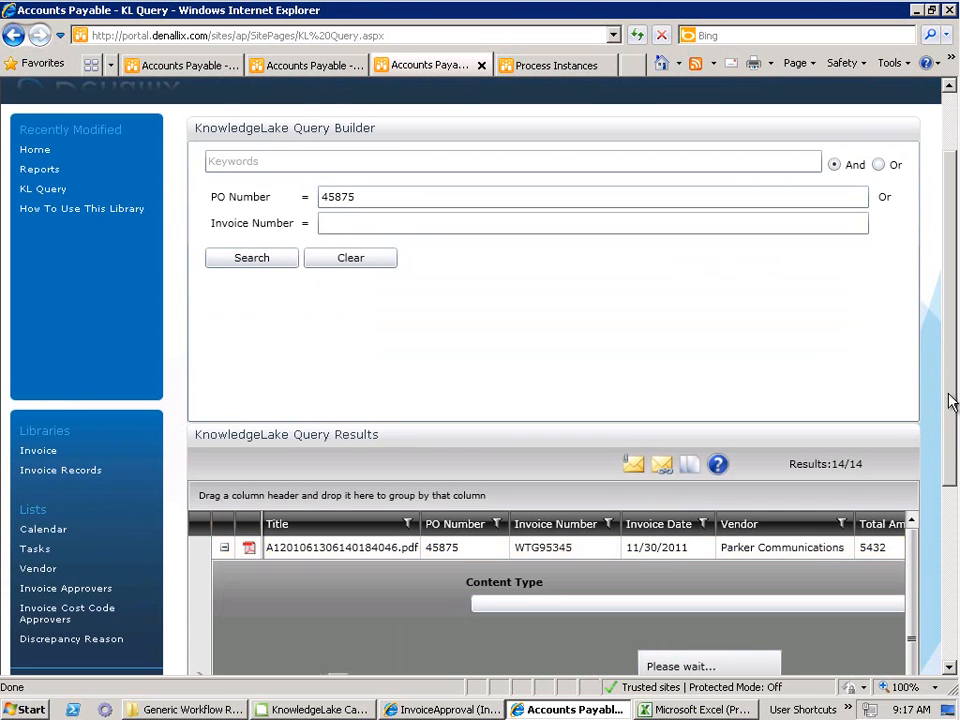
scroll("down", 3)
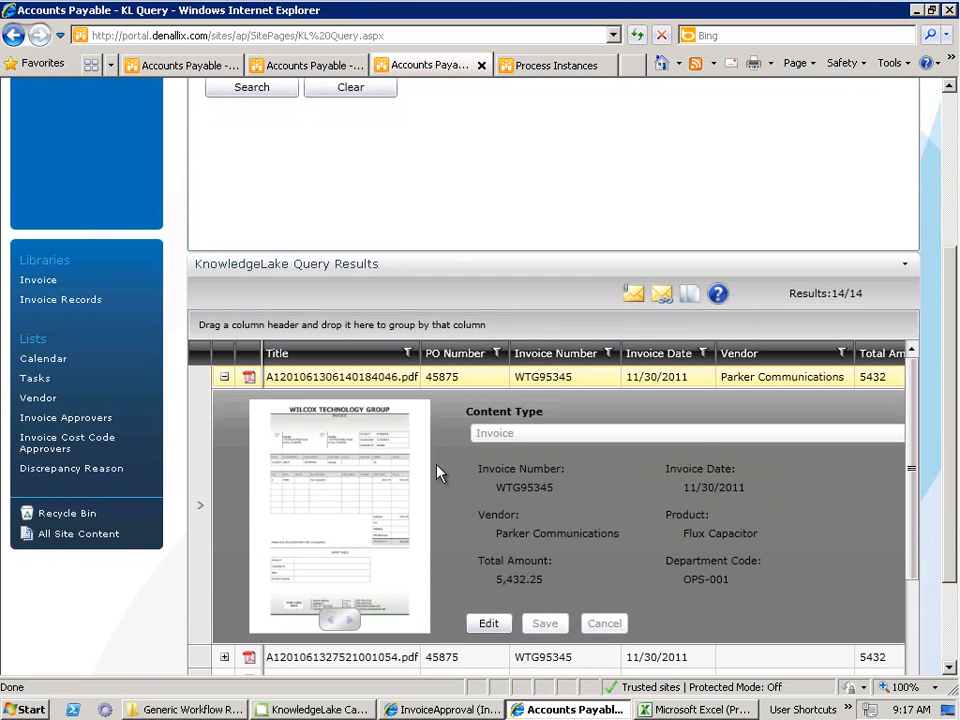
mouse_move(416, 464)
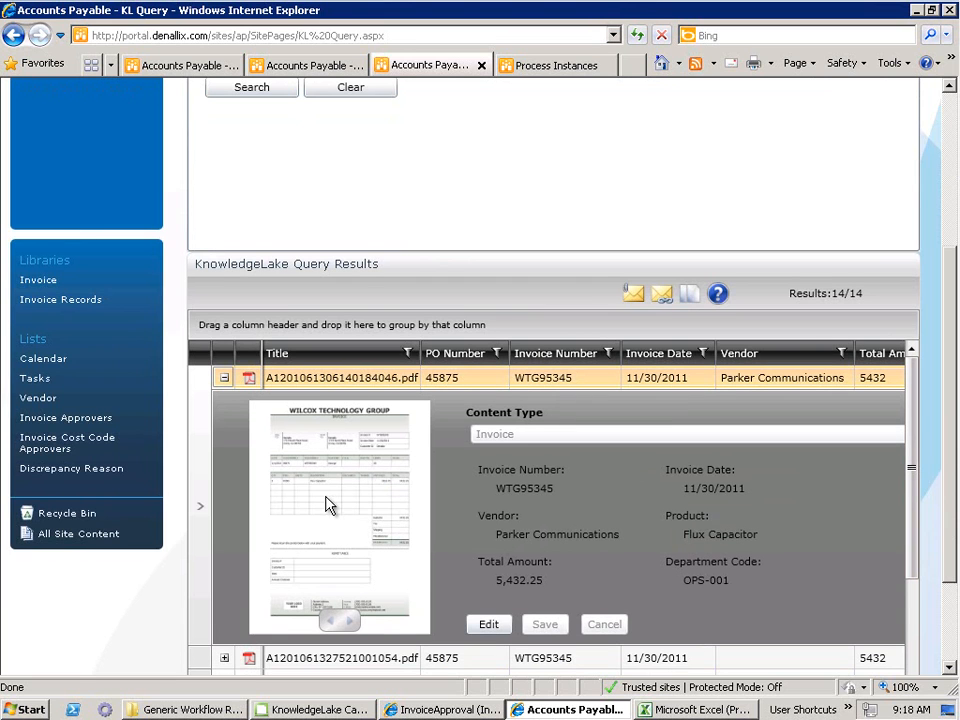
right_click(332, 504)
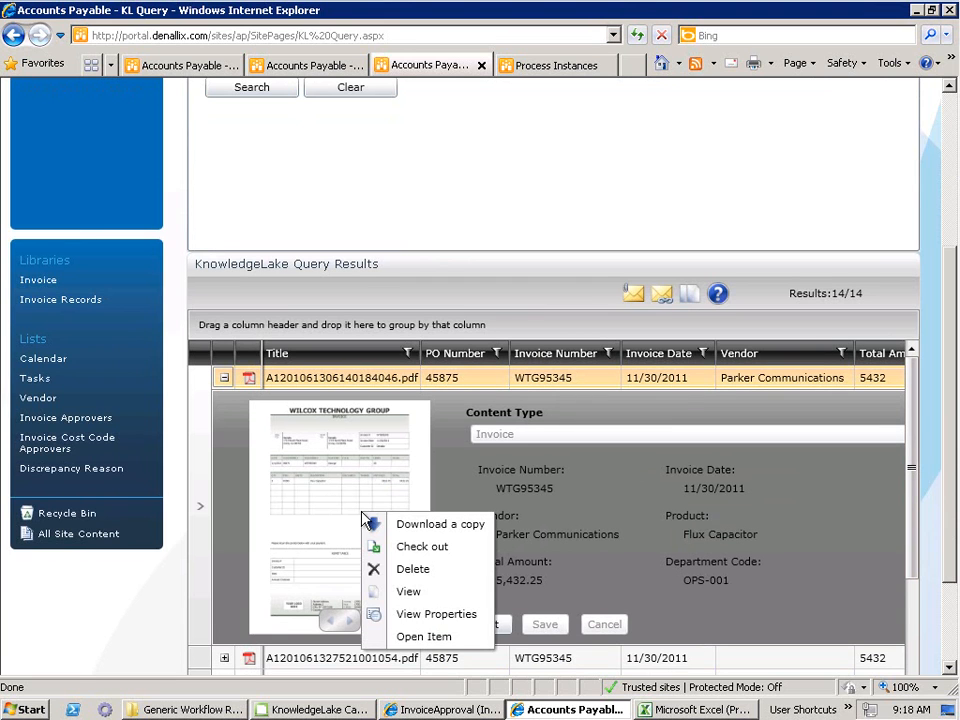
mouse_move(440, 524)
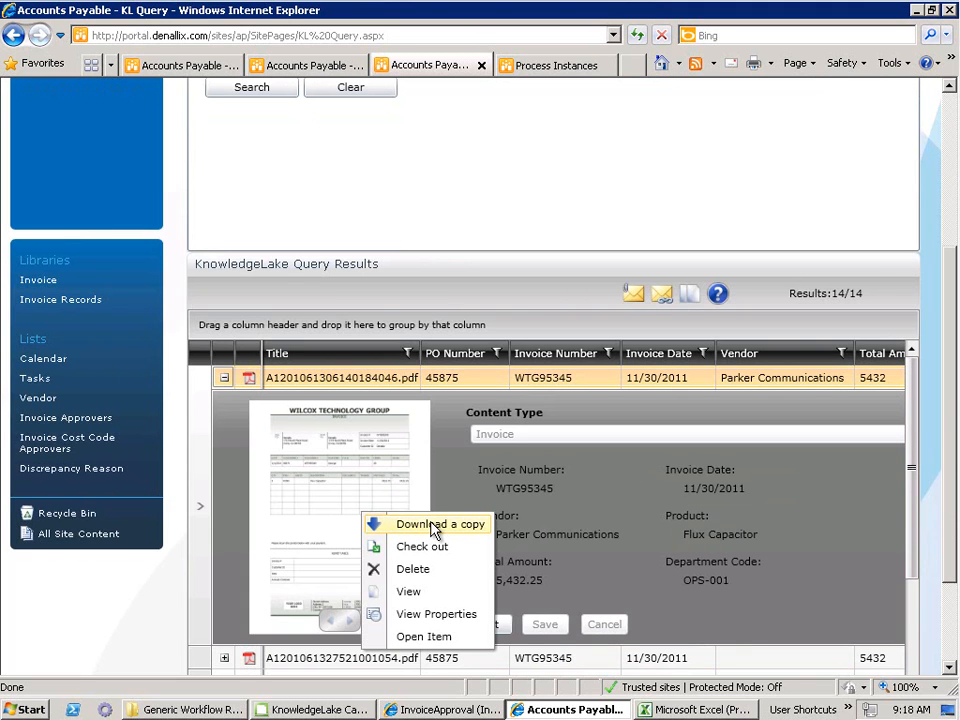
mouse_move(408, 592)
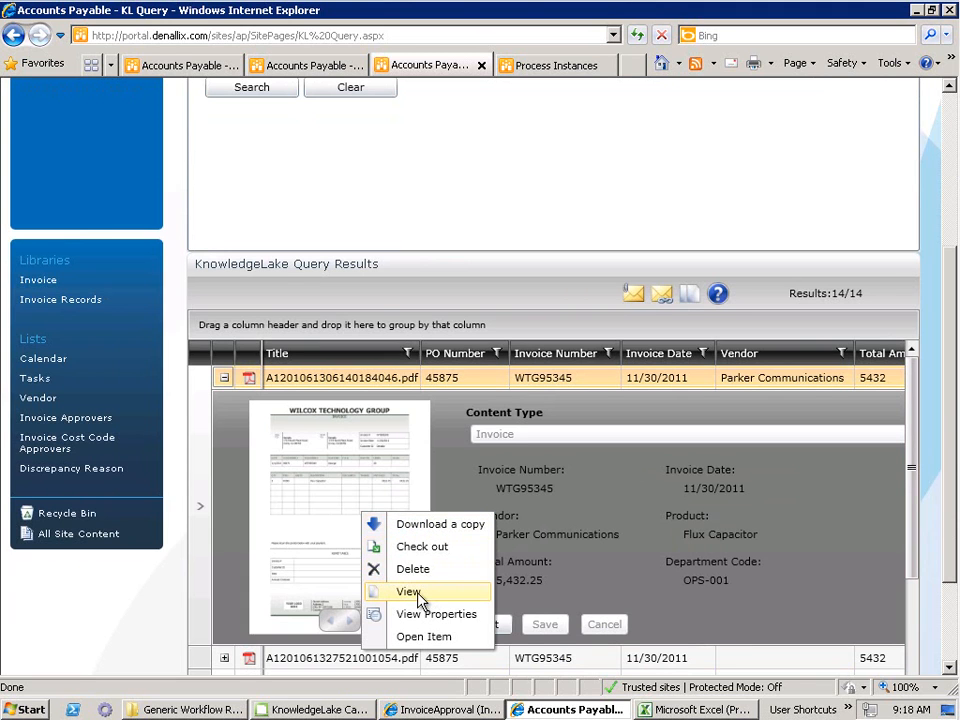
left_click(408, 592)
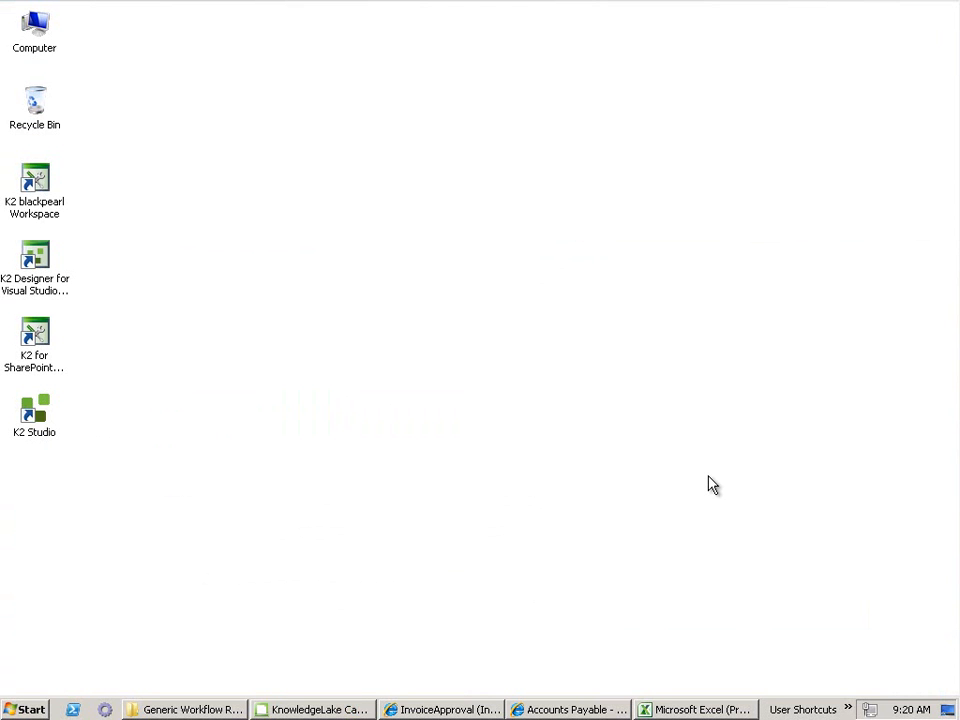
mouse_move(596, 704)
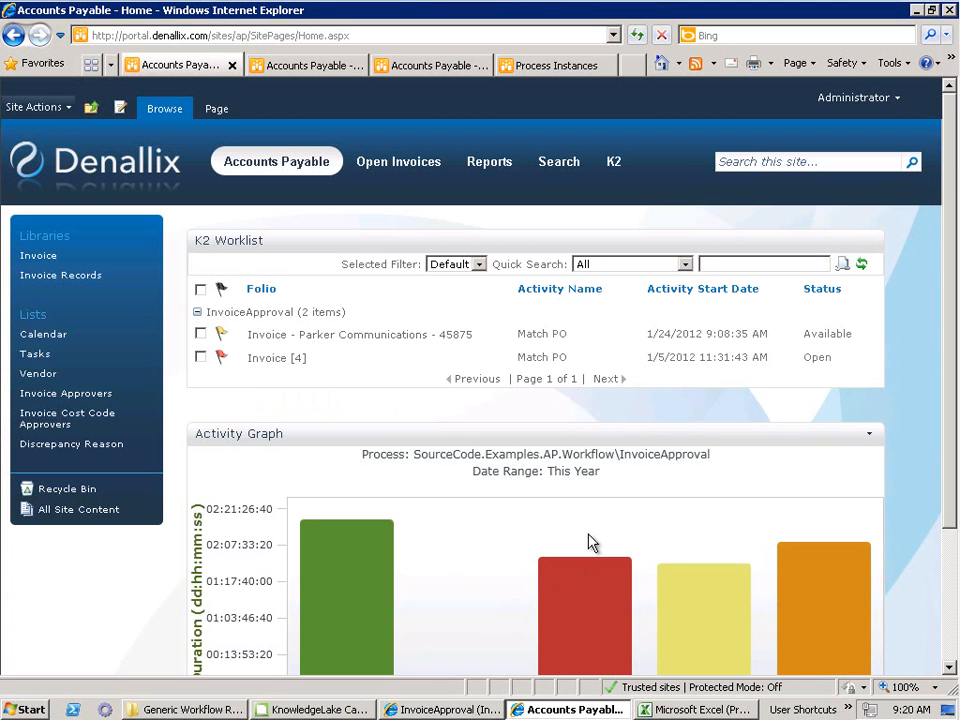
mouse_move(602, 536)
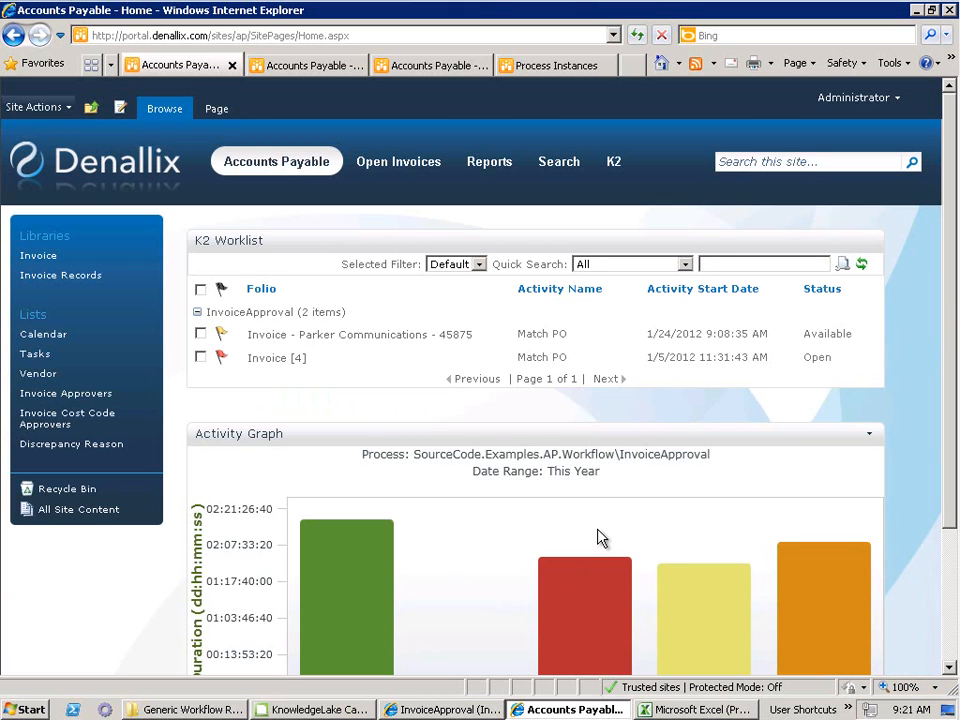
mouse_move(948, 360)
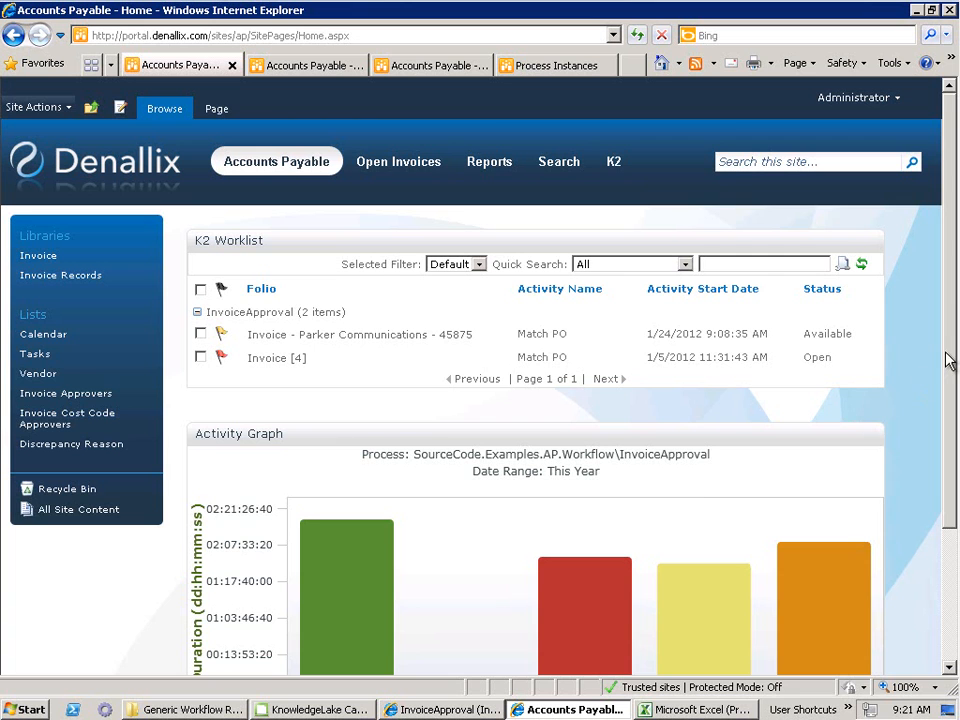
Scroll through the K2 Worklist's two InvoiceApproval items and the Activity Graph web part
scroll("down", 3)
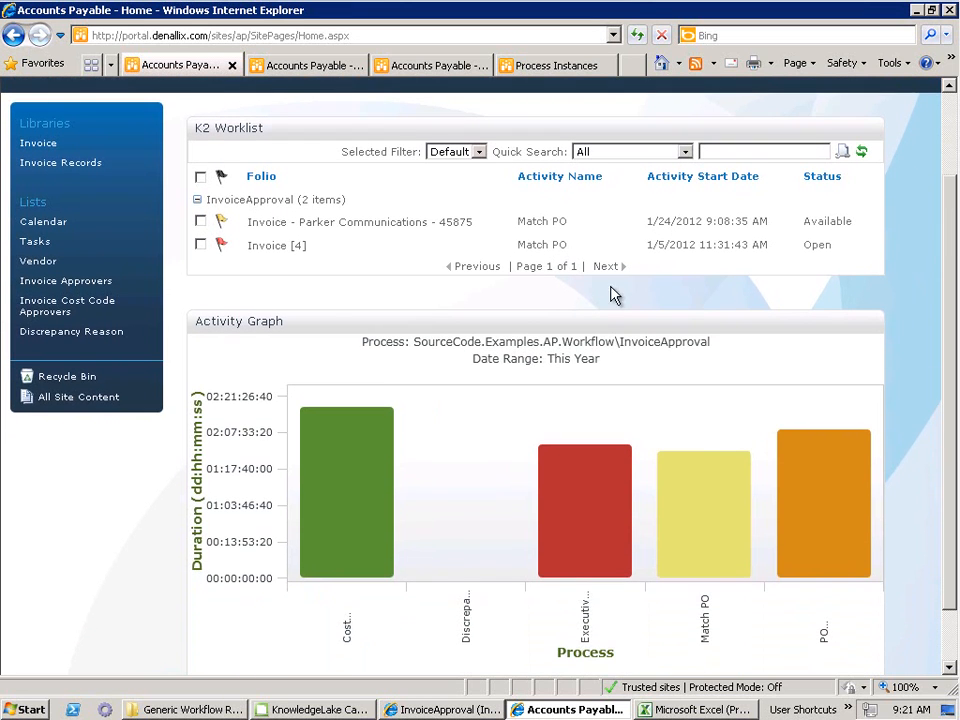
mouse_move(318, 568)
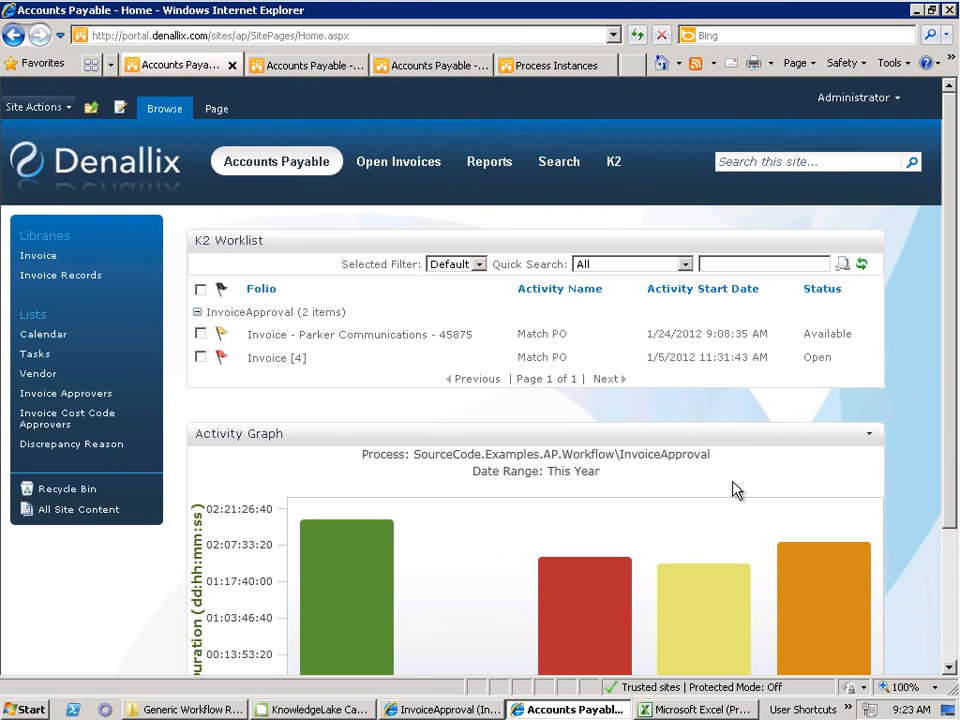
mouse_move(568, 78)
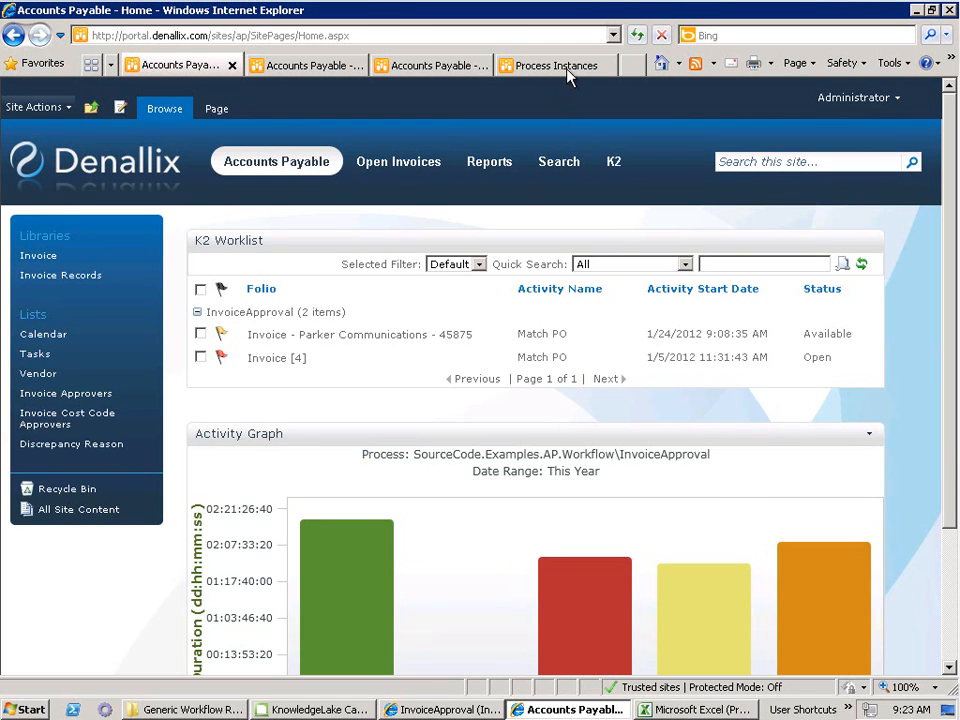
View the Process Instances report for the completed Willcox invoice and its PO Owner Approval destinations
left_click(554, 64)
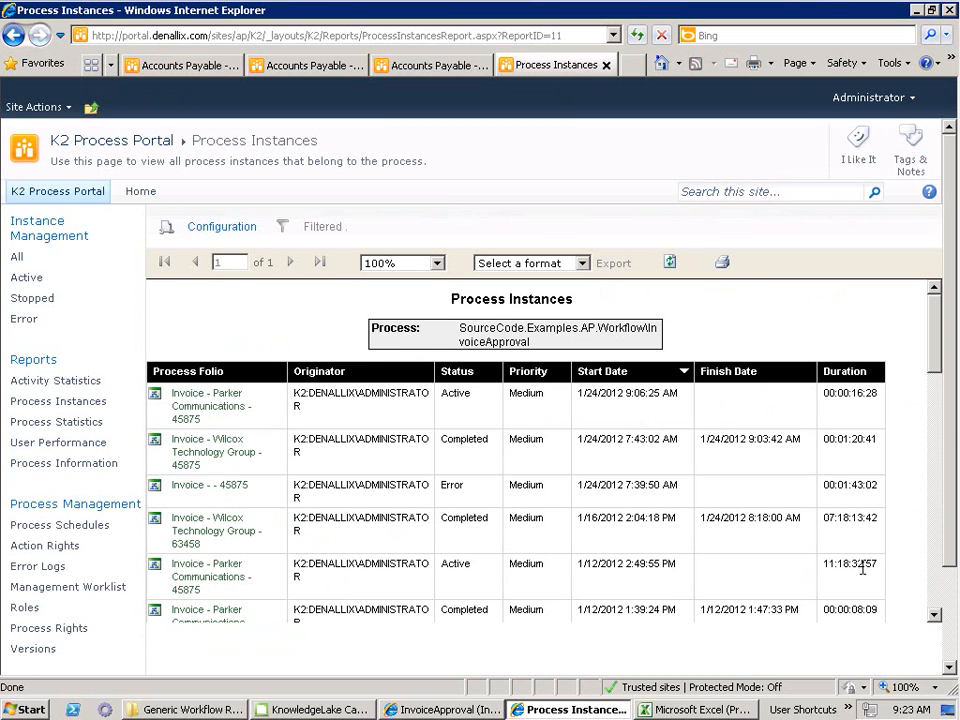
mouse_move(618, 532)
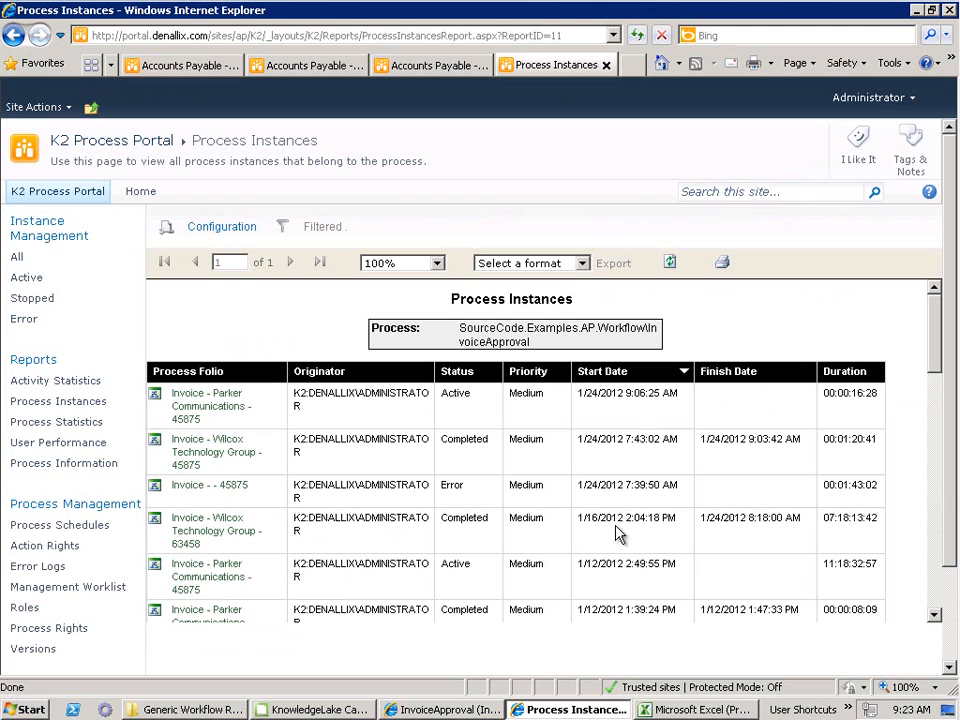
mouse_move(196, 456)
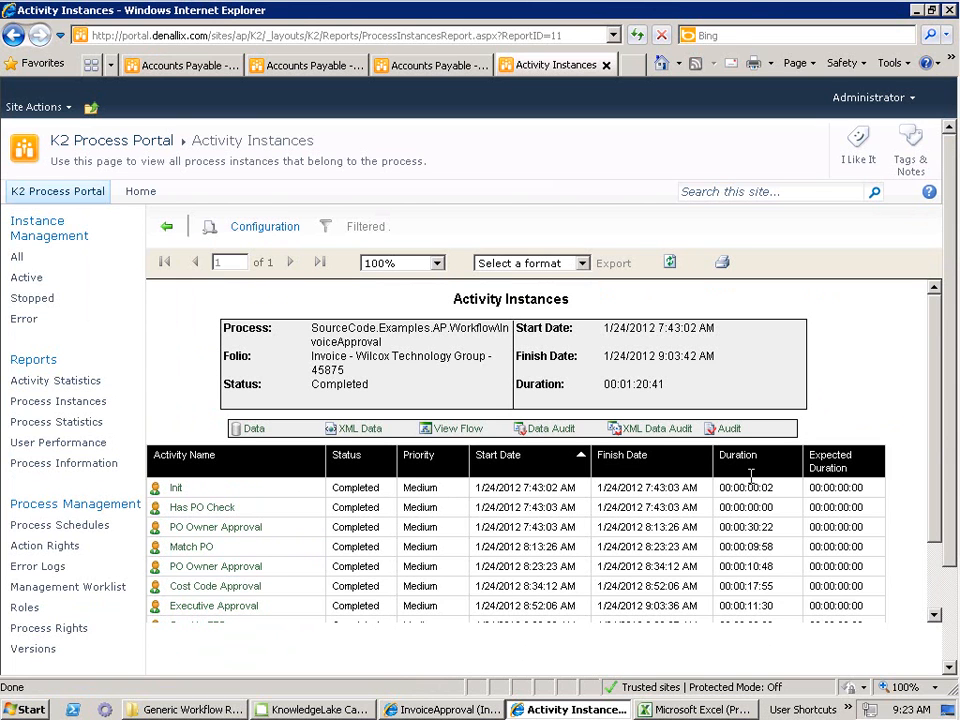
scroll("down", 3)
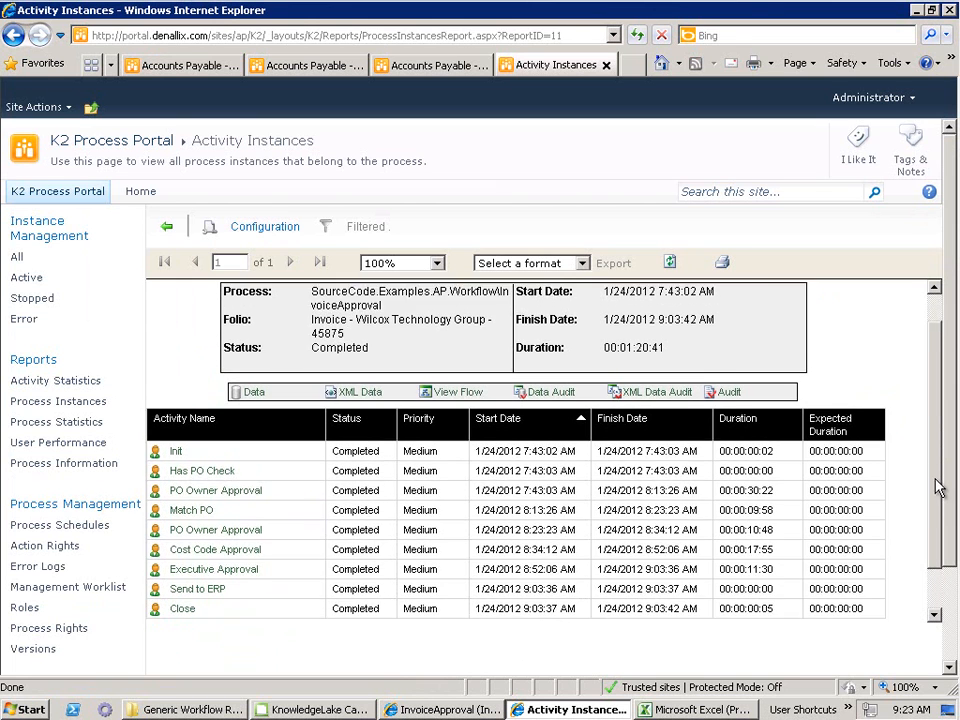
scroll("down", 3)
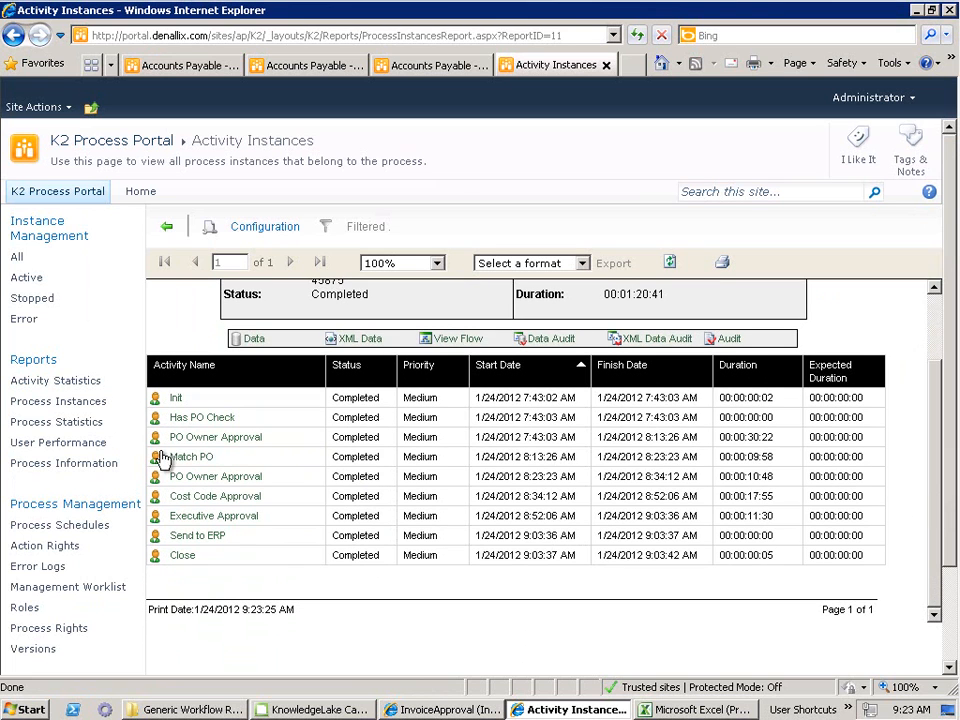
mouse_move(160, 458)
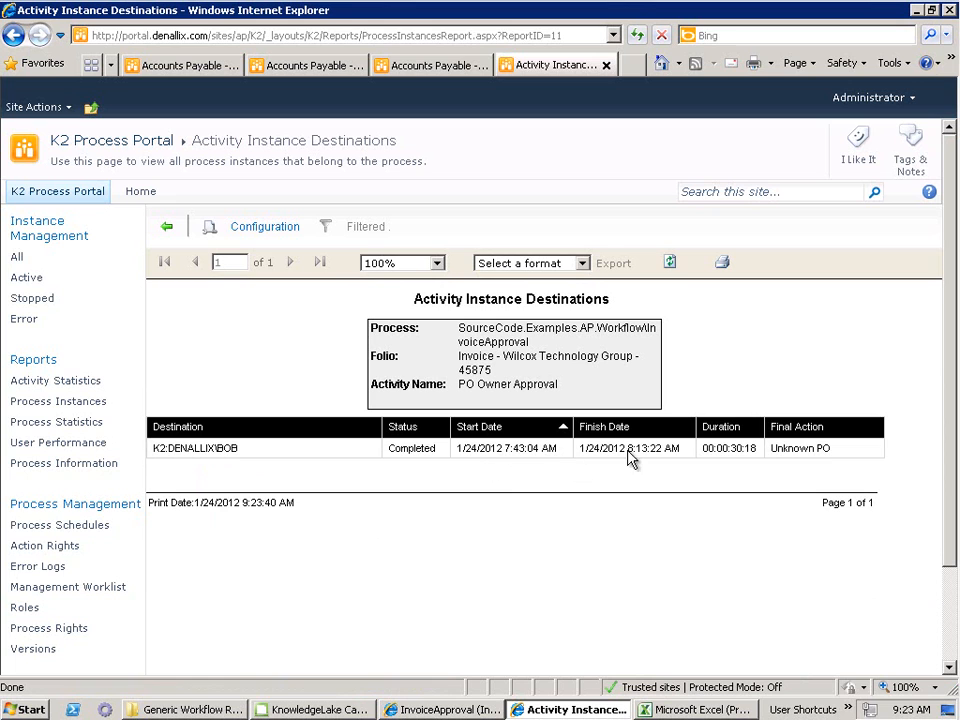
mouse_move(630, 466)
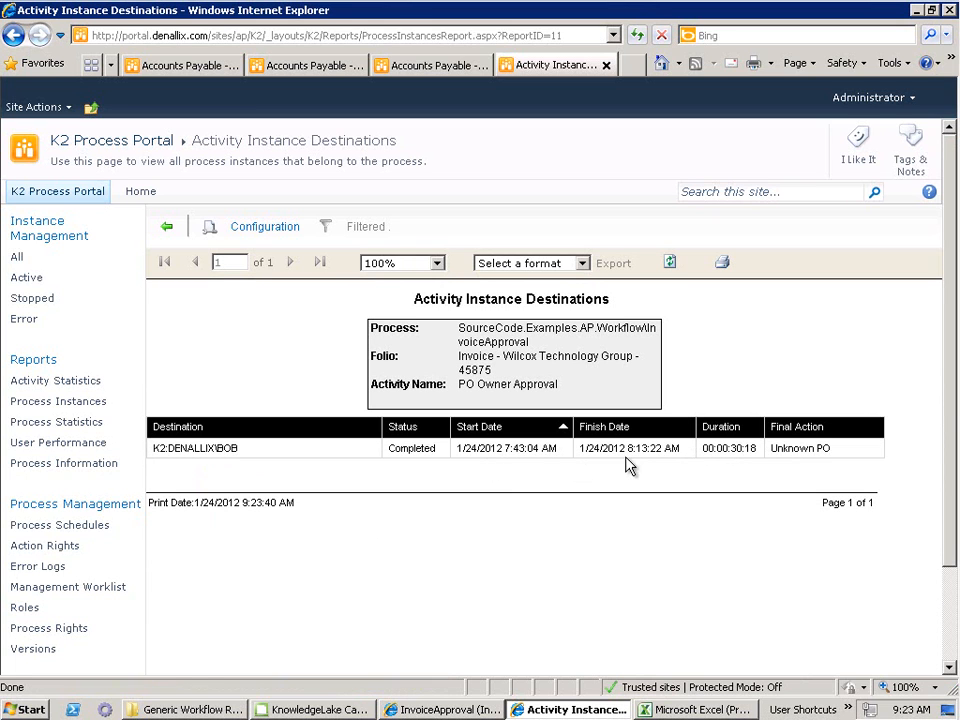
mouse_move(628, 466)
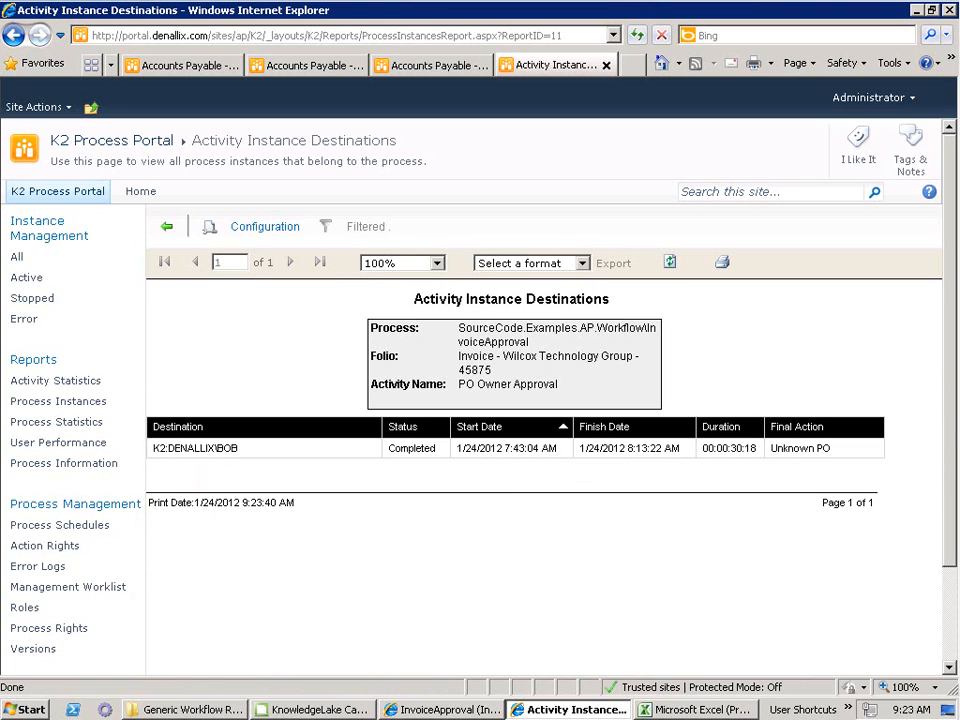
mouse_move(734, 480)
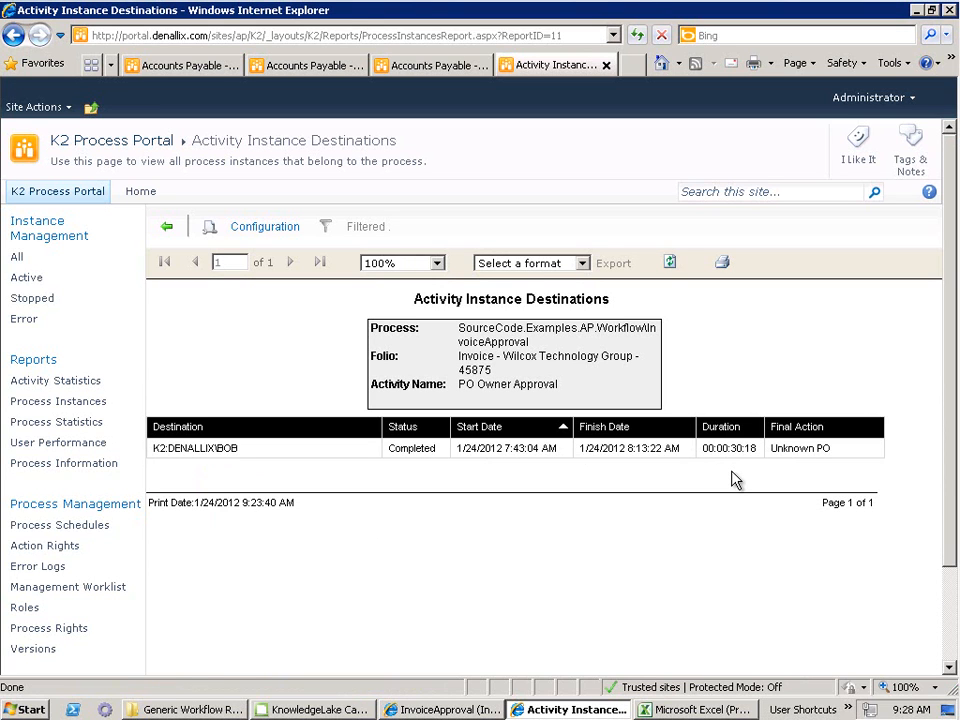
mouse_move(728, 394)
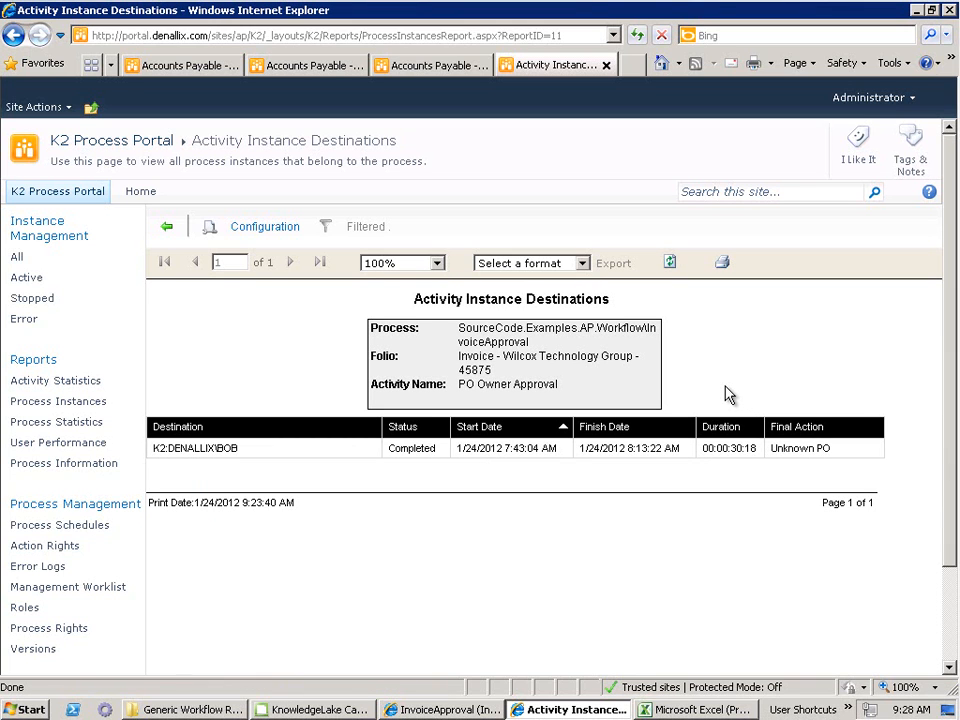
mouse_move(304, 82)
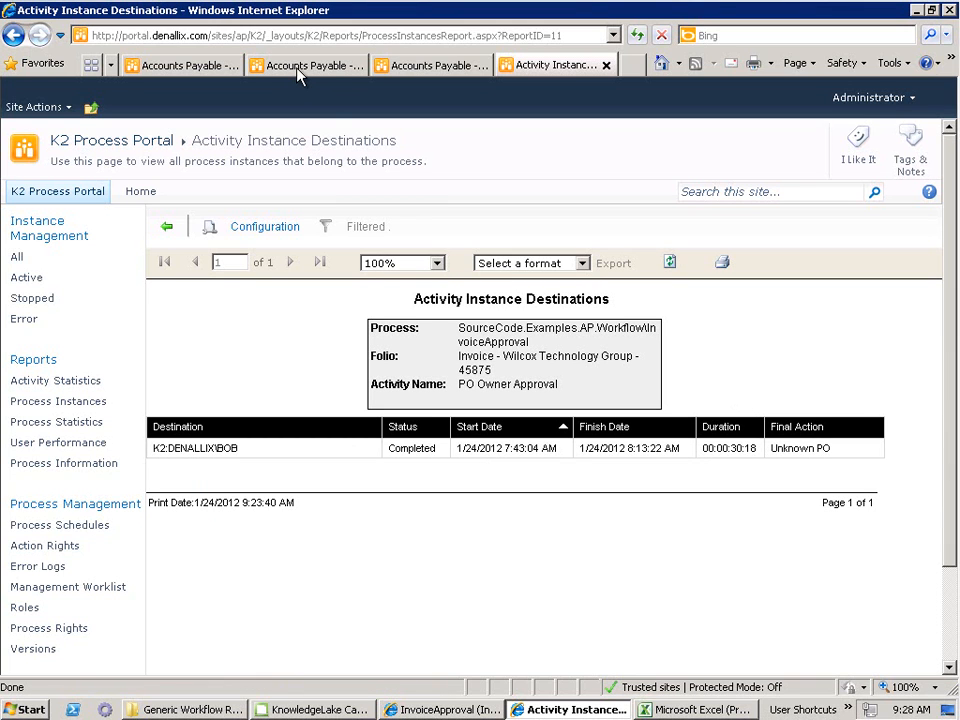
Return to the Accounts Payable Reports page and view the Invoices by Cost Code and Dept Code charts
left_click(300, 66)
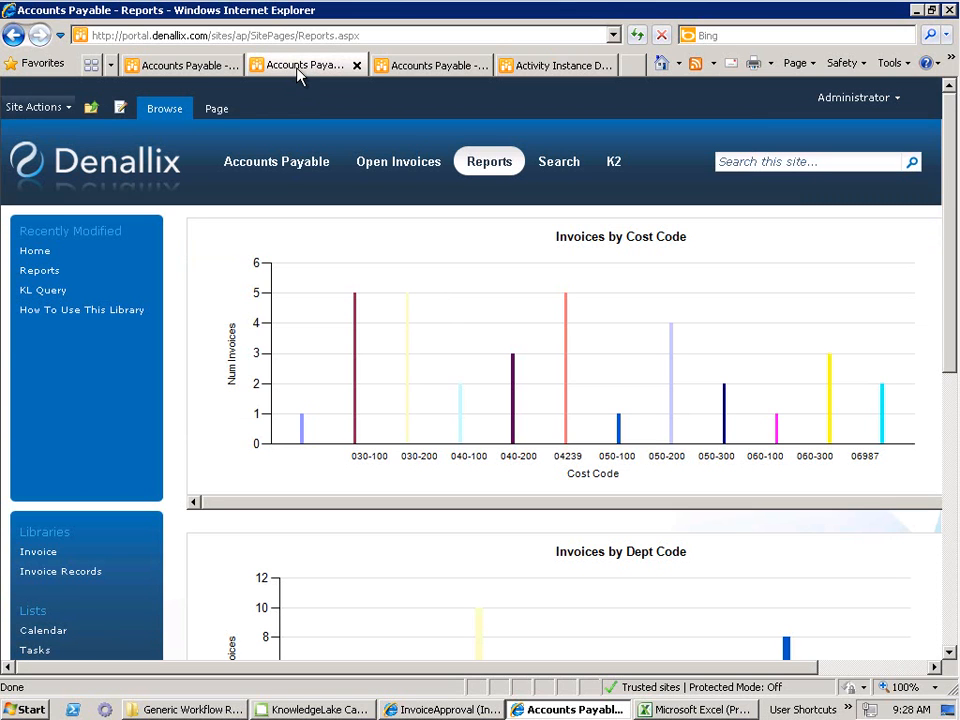
mouse_move(680, 368)
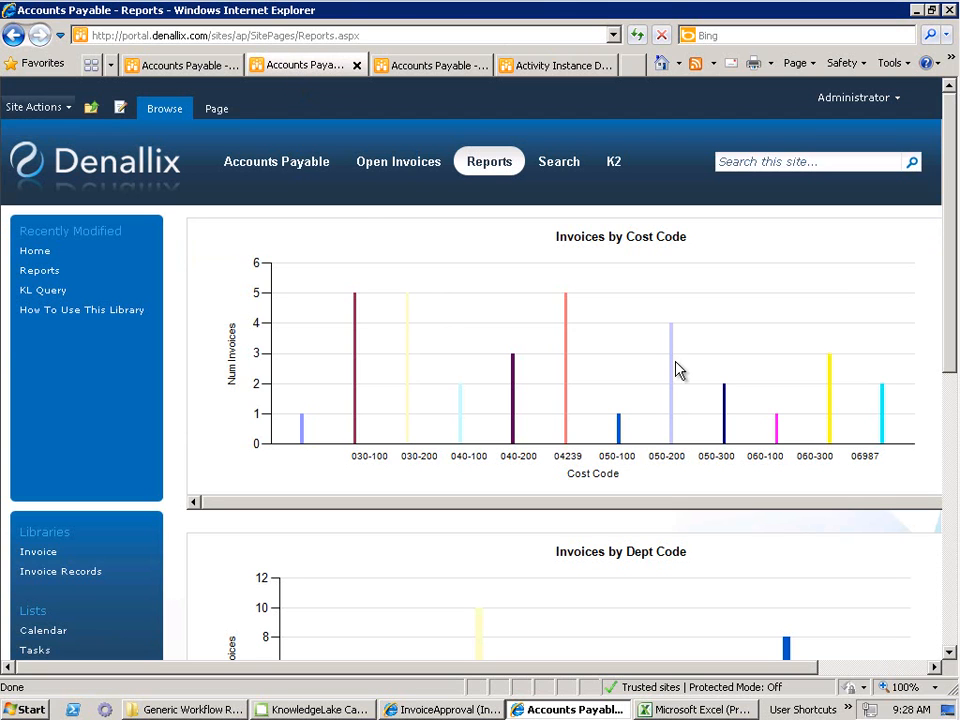
mouse_move(884, 284)
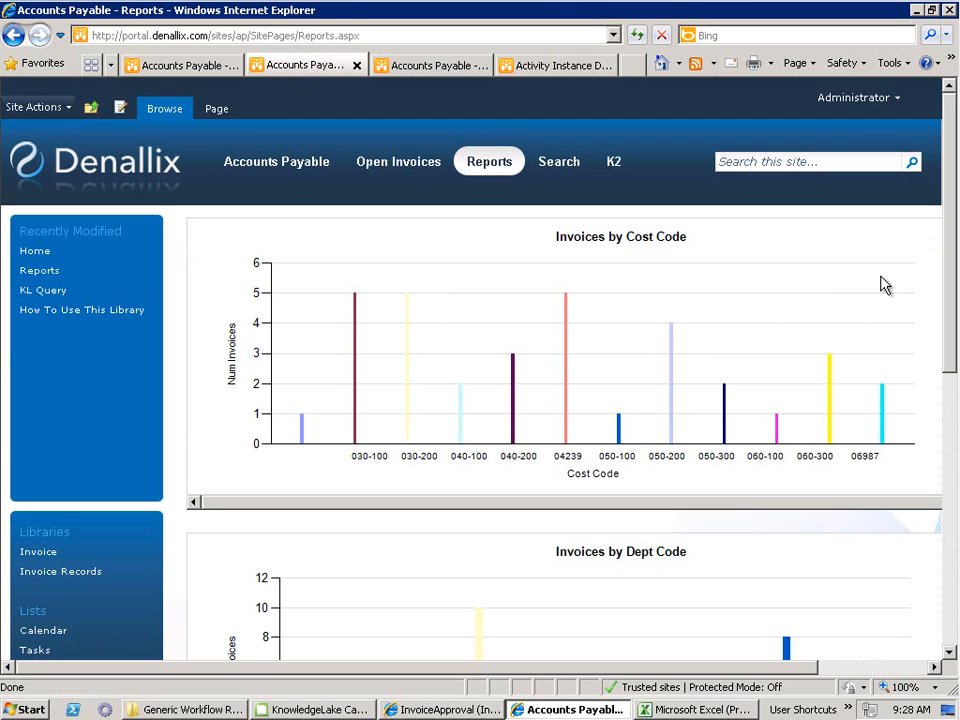
mouse_move(896, 284)
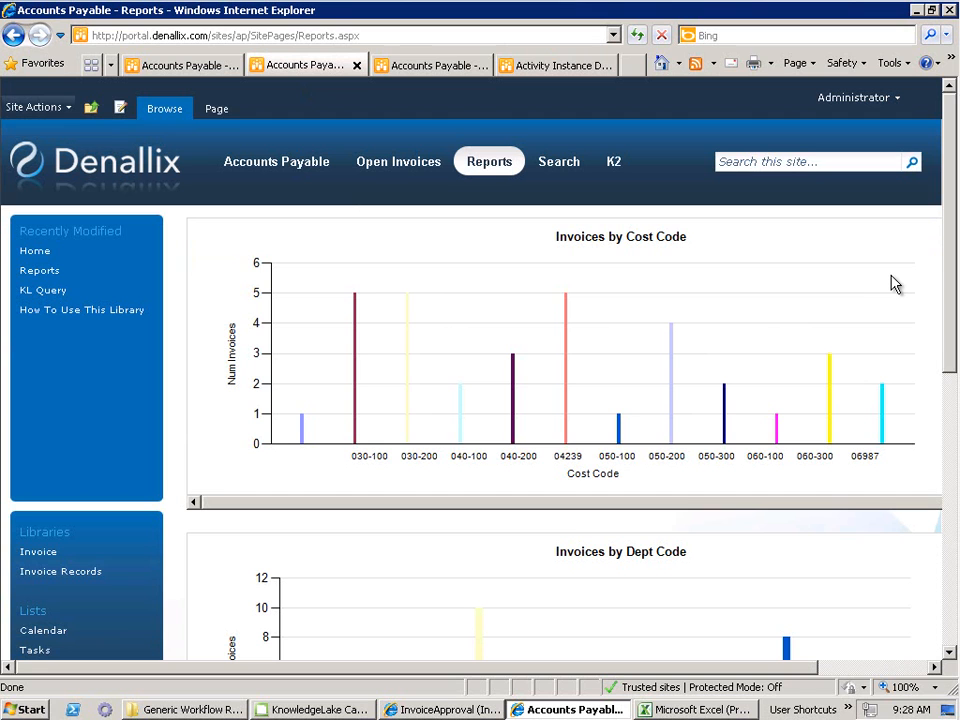
mouse_move(948, 256)
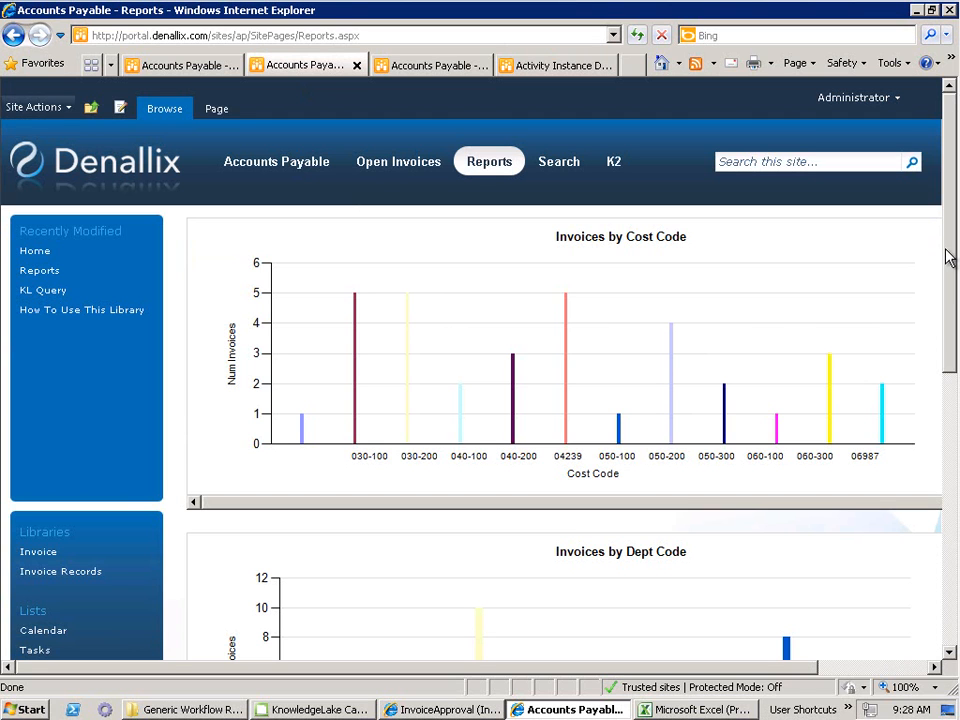
scroll("down", 3)
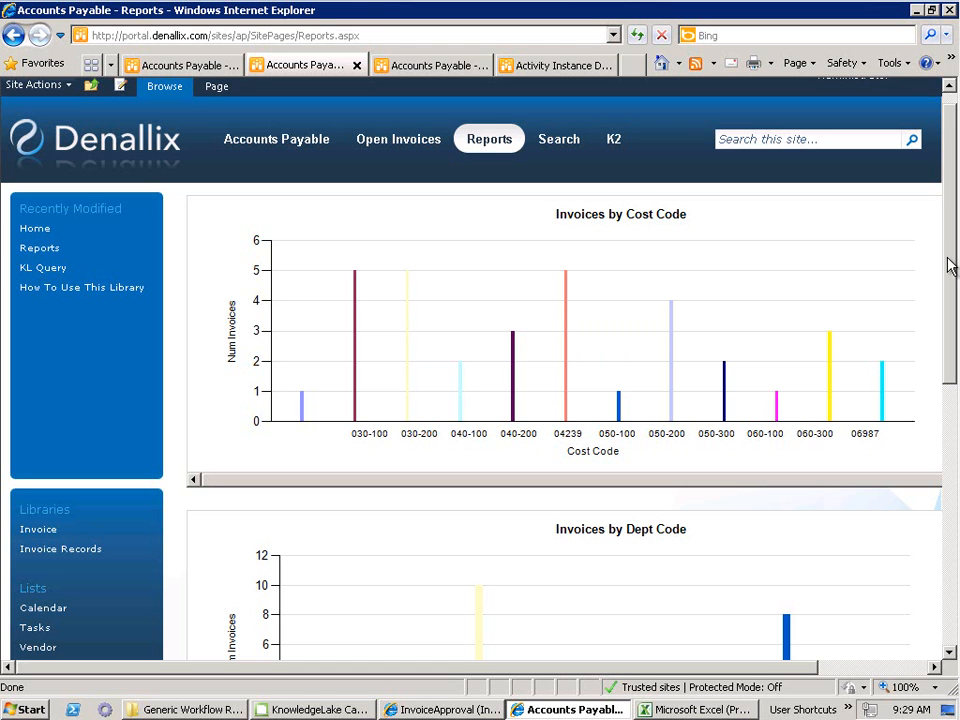
scroll("down", 3)
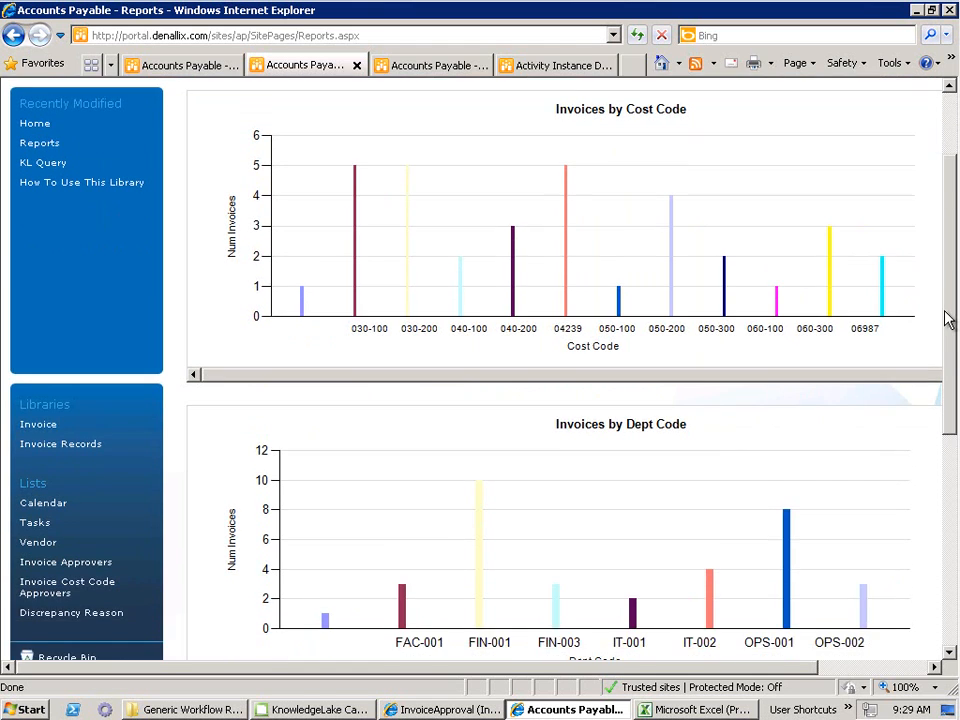
scroll("down", 3)
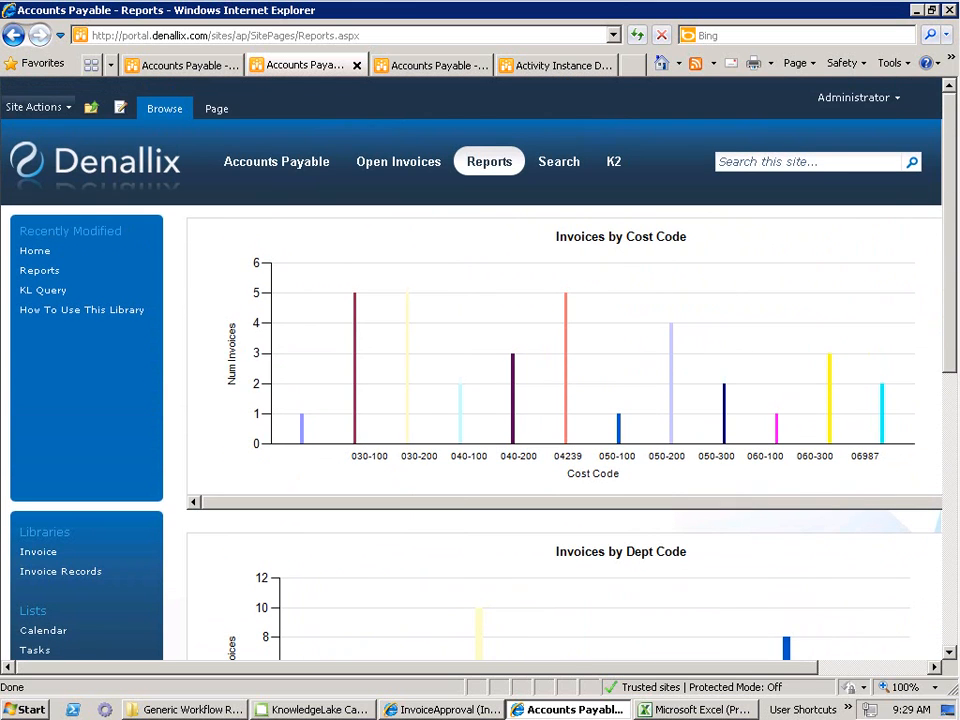
Bring up the K2PowerPivotExample workbook showing User Tasks By Process with 73 InvoiceApproval tasks
left_click(684, 708)
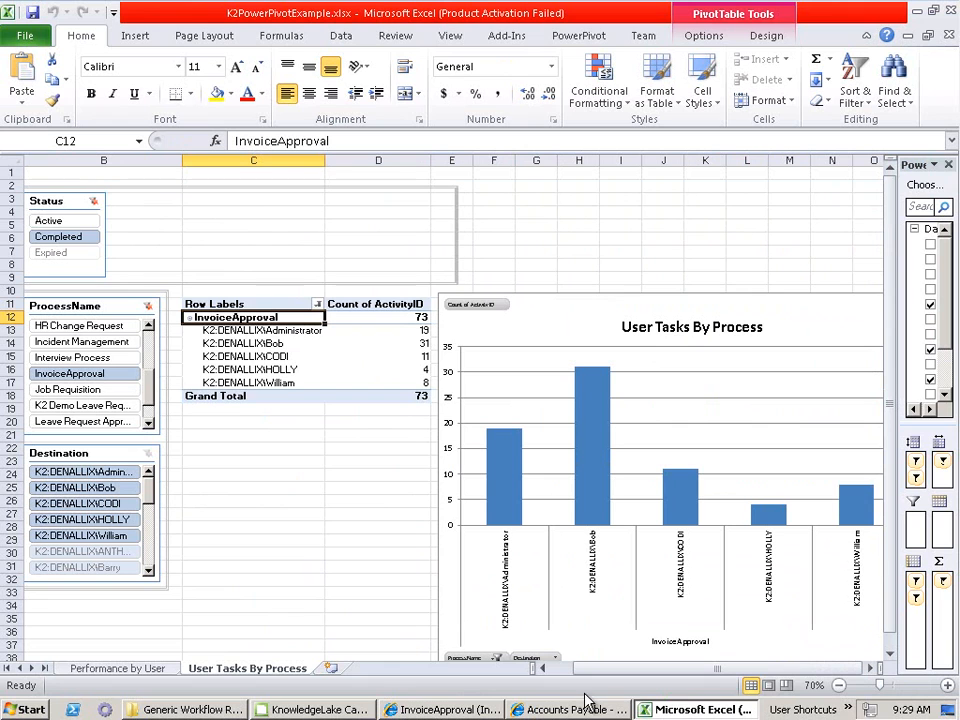
mouse_move(160, 458)
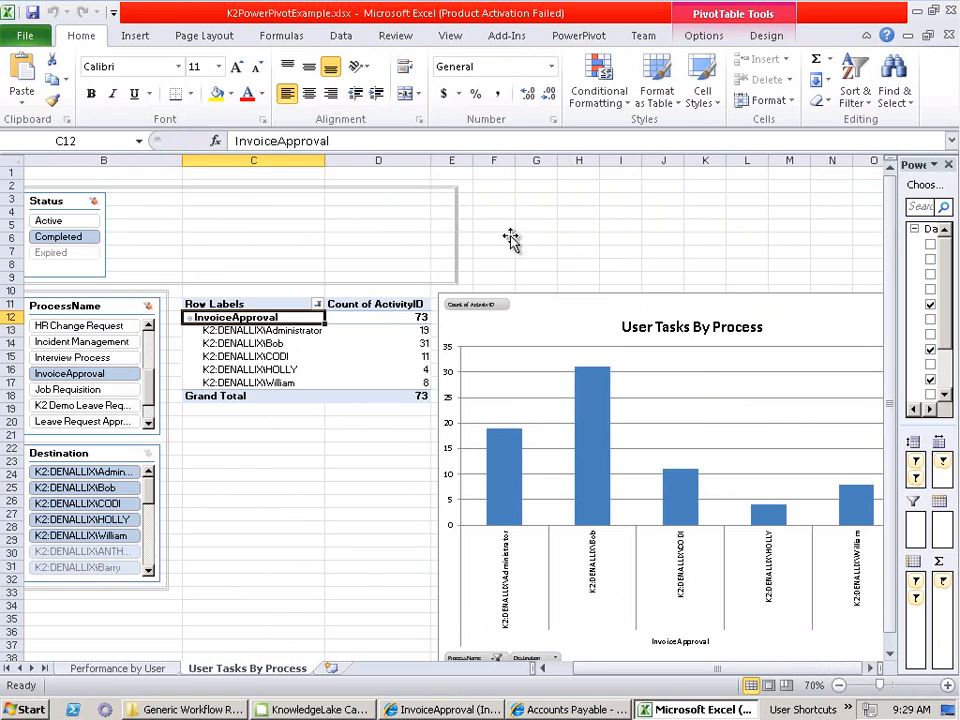
mouse_move(360, 574)
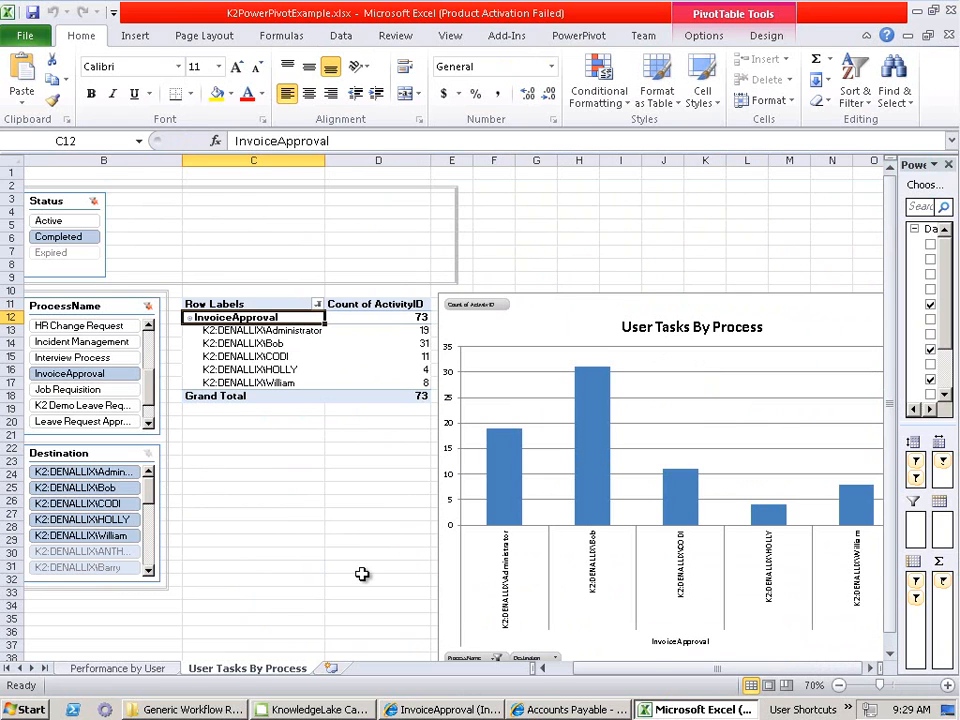